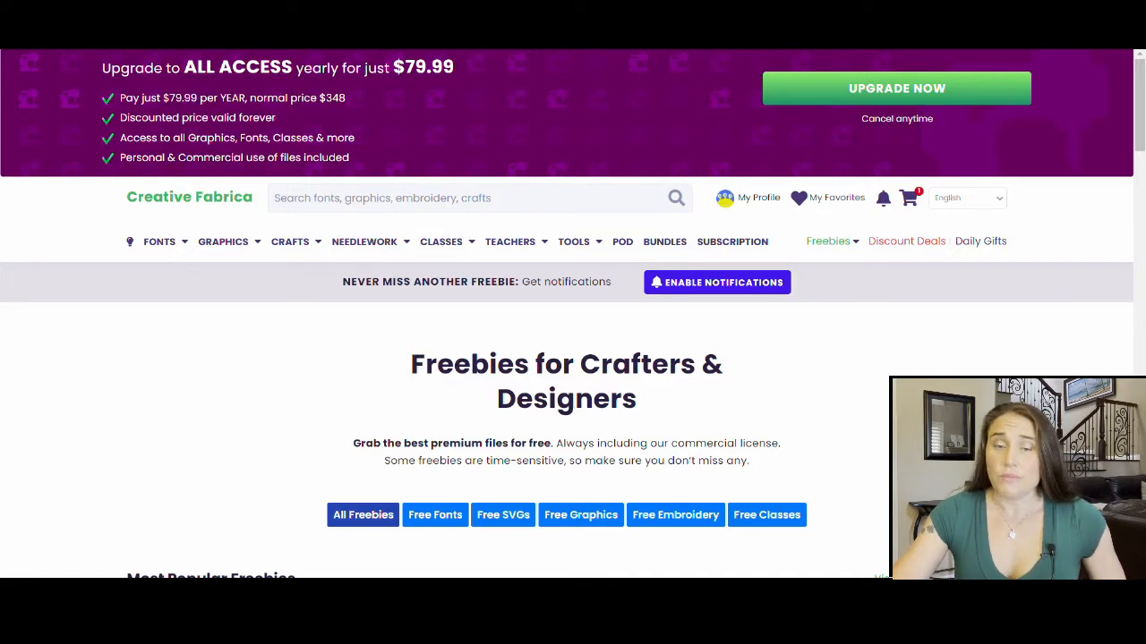
mouse_move(375, 105)
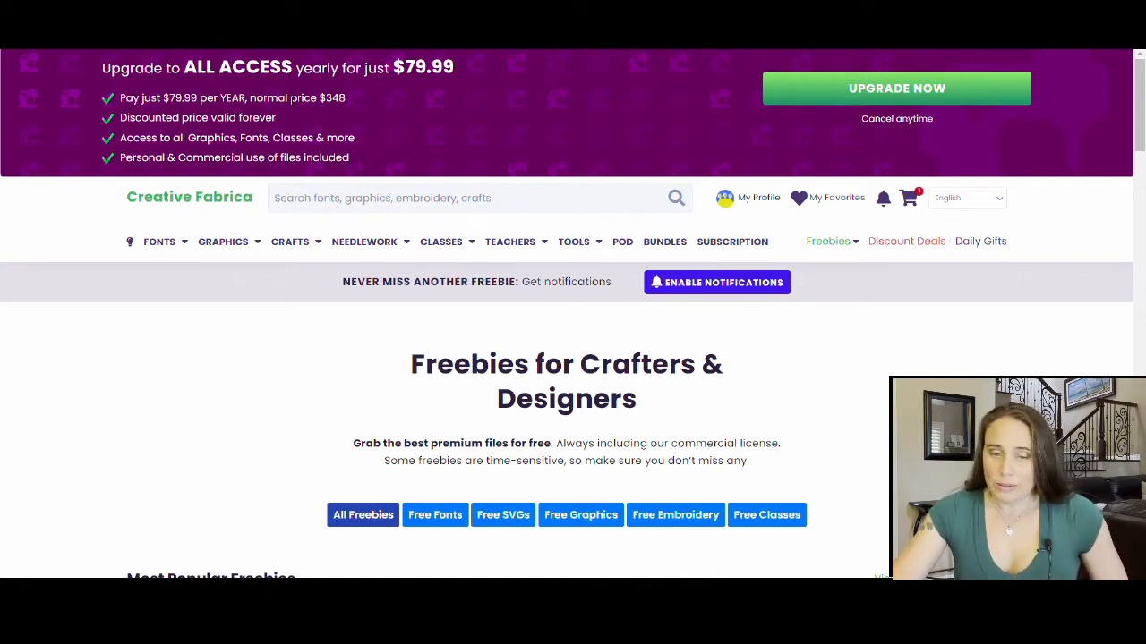
Step: Go to the Always Amora font's product page and scroll through its free-download and licence details
left_click(290, 240)
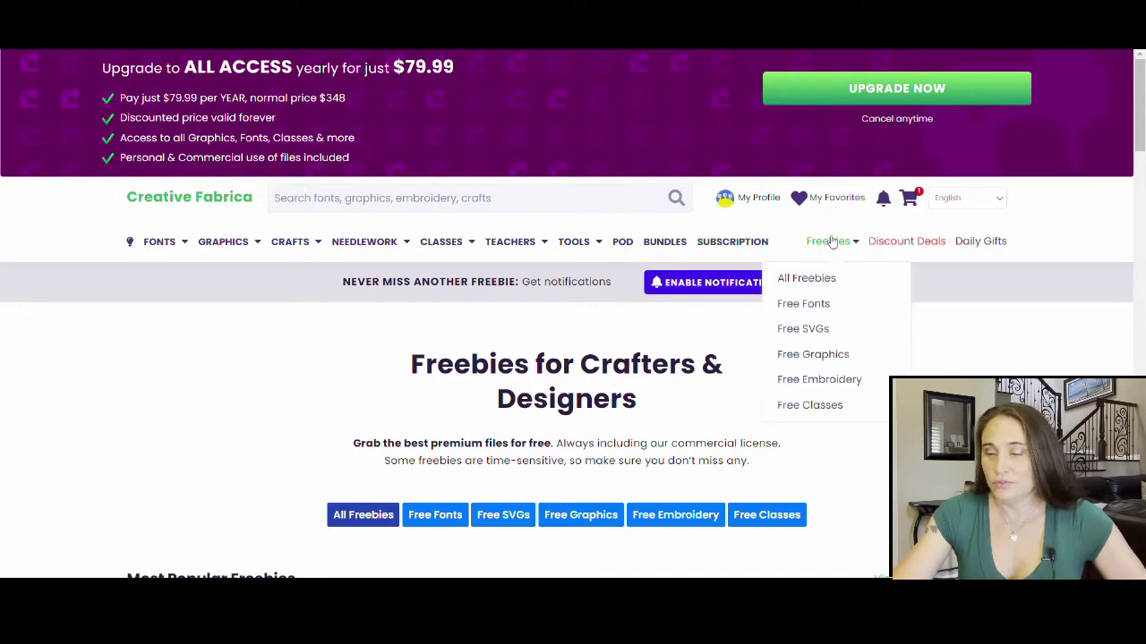
mouse_move(830, 257)
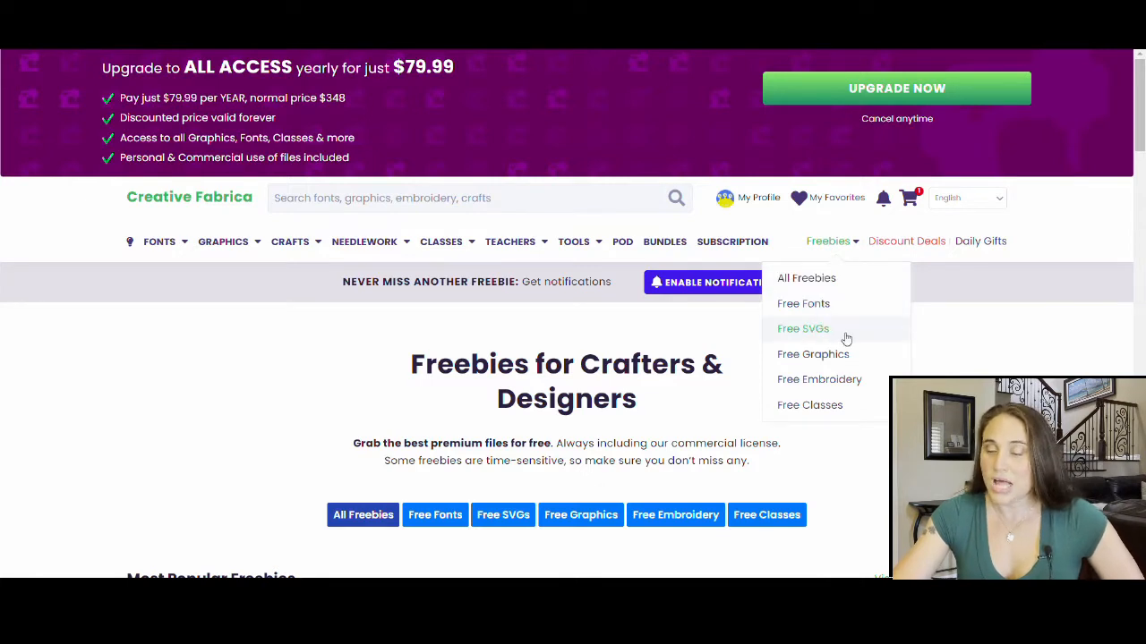
mouse_move(855, 358)
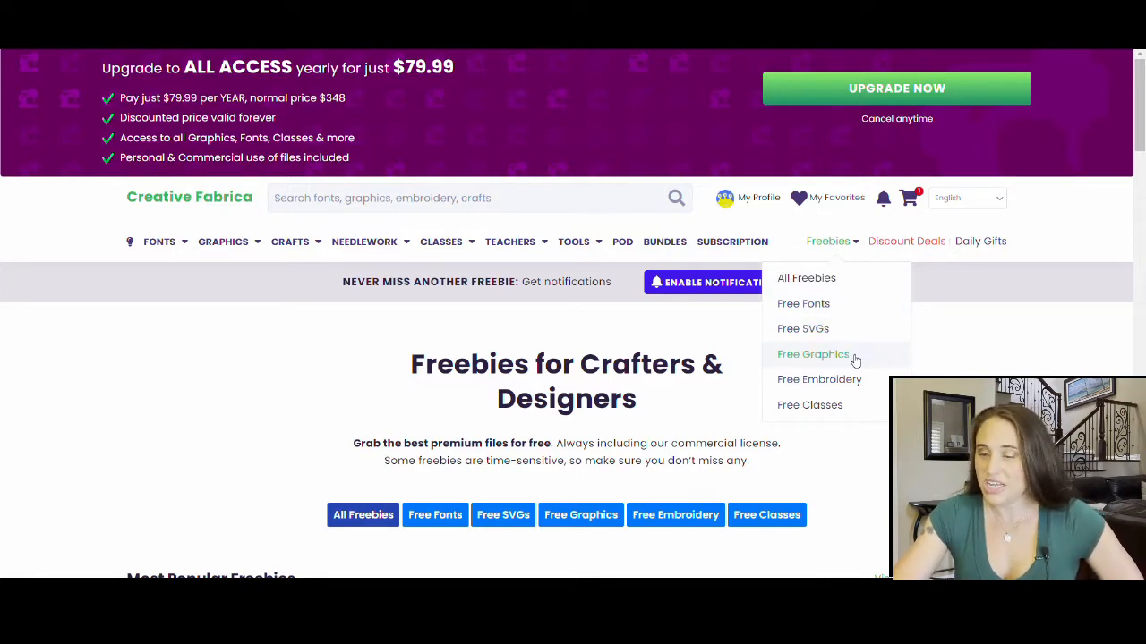
mouse_move(810, 405)
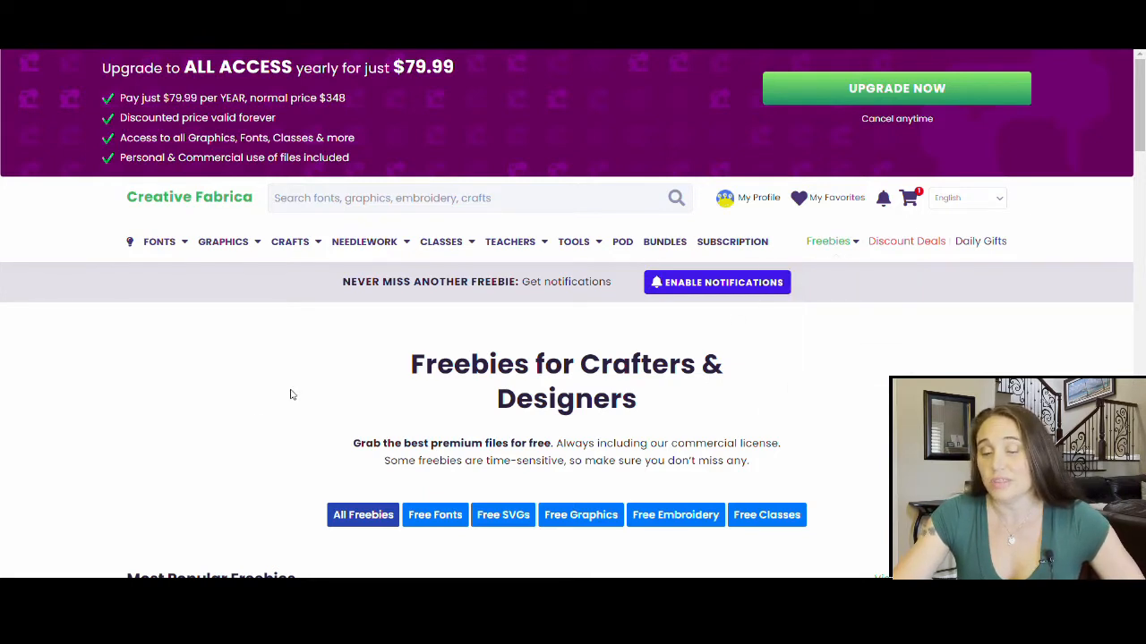
mouse_move(240, 466)
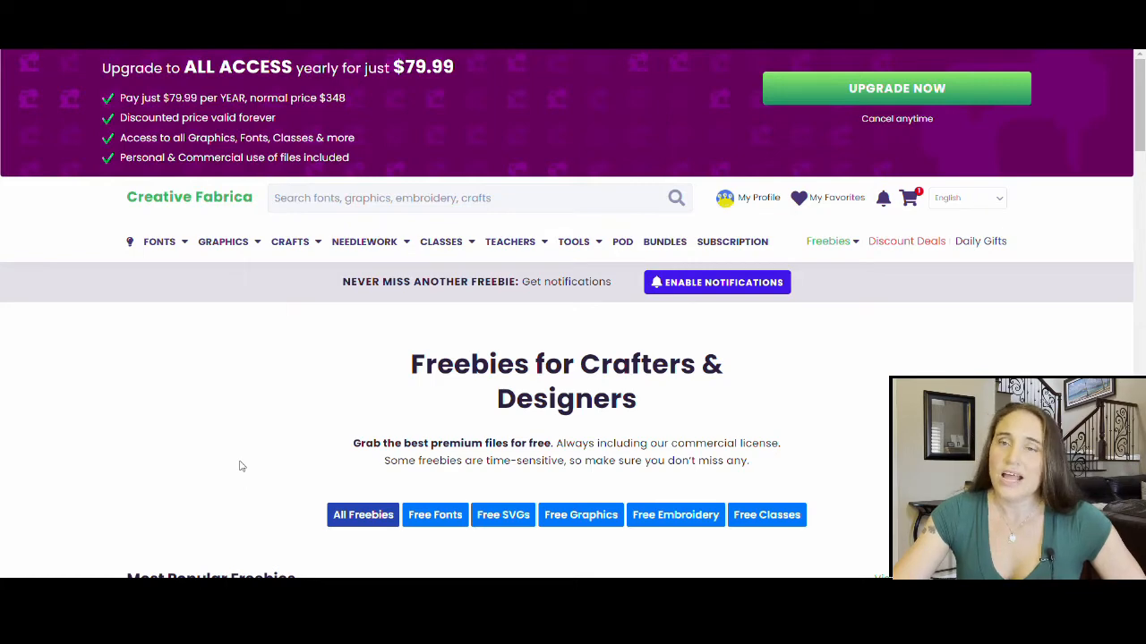
mouse_move(1095, 341)
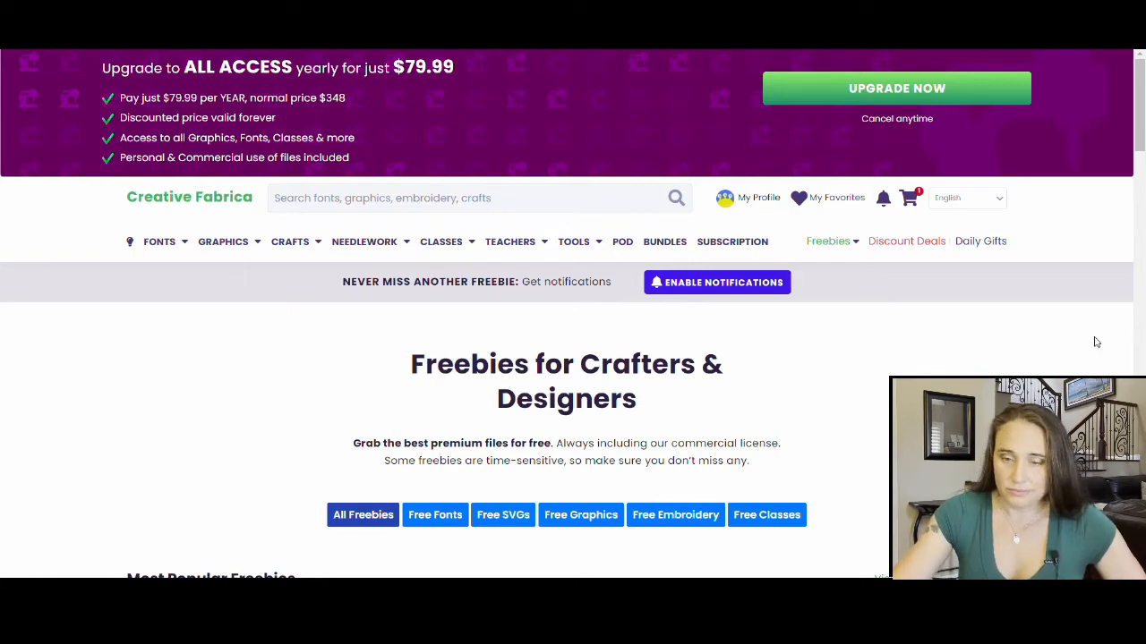
scroll("down", 3)
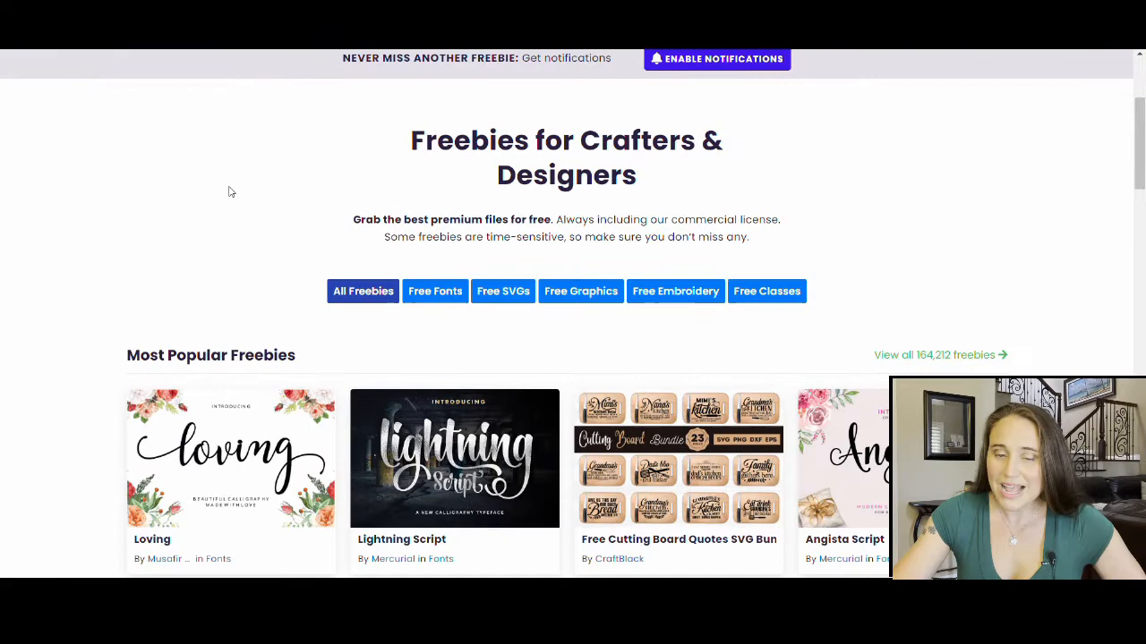
scroll("down", 3)
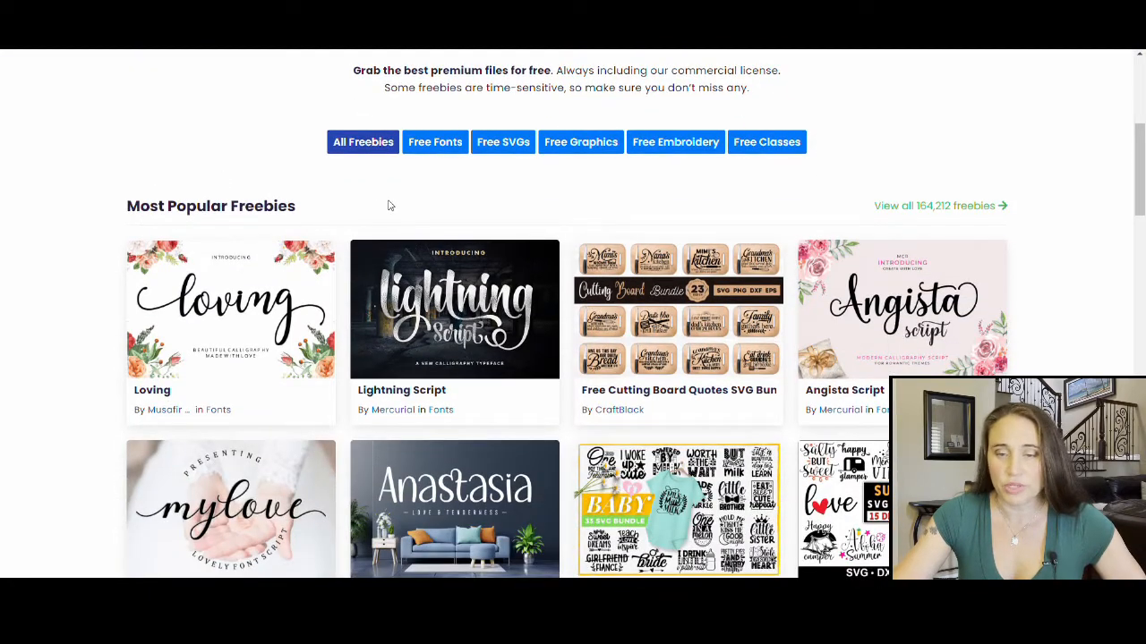
scroll("down", 3)
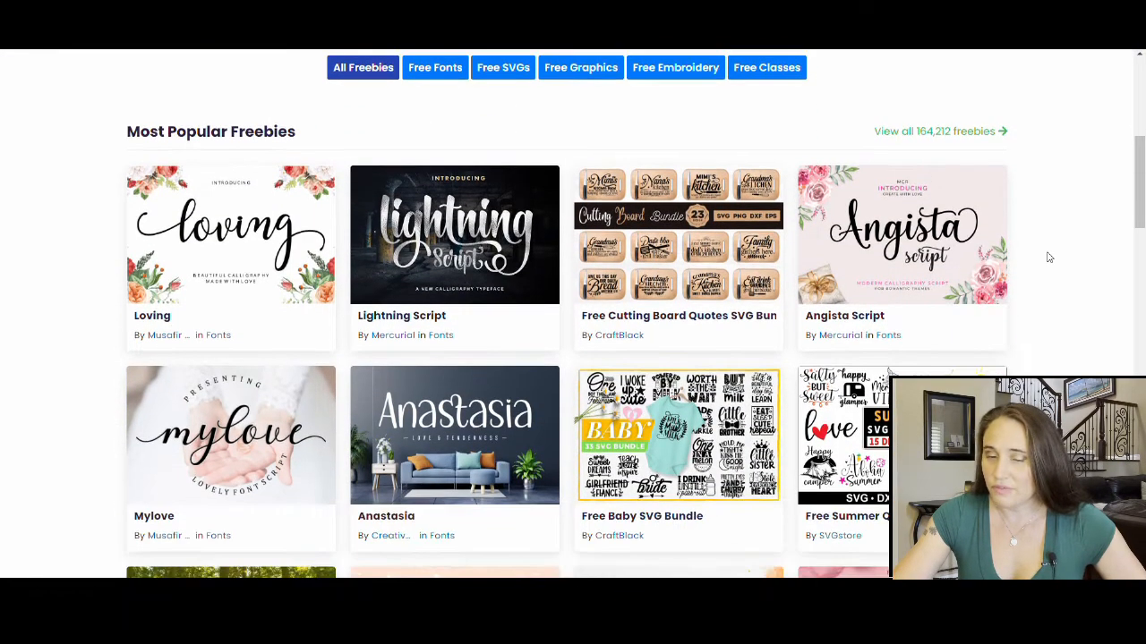
scroll("down", 3)
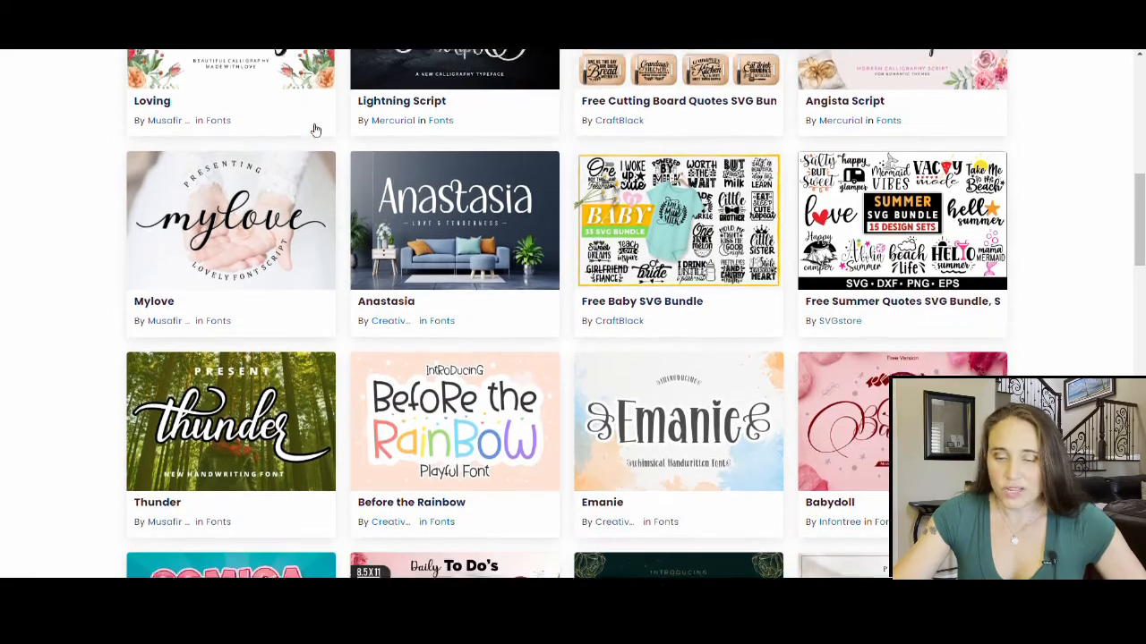
scroll("down", 3)
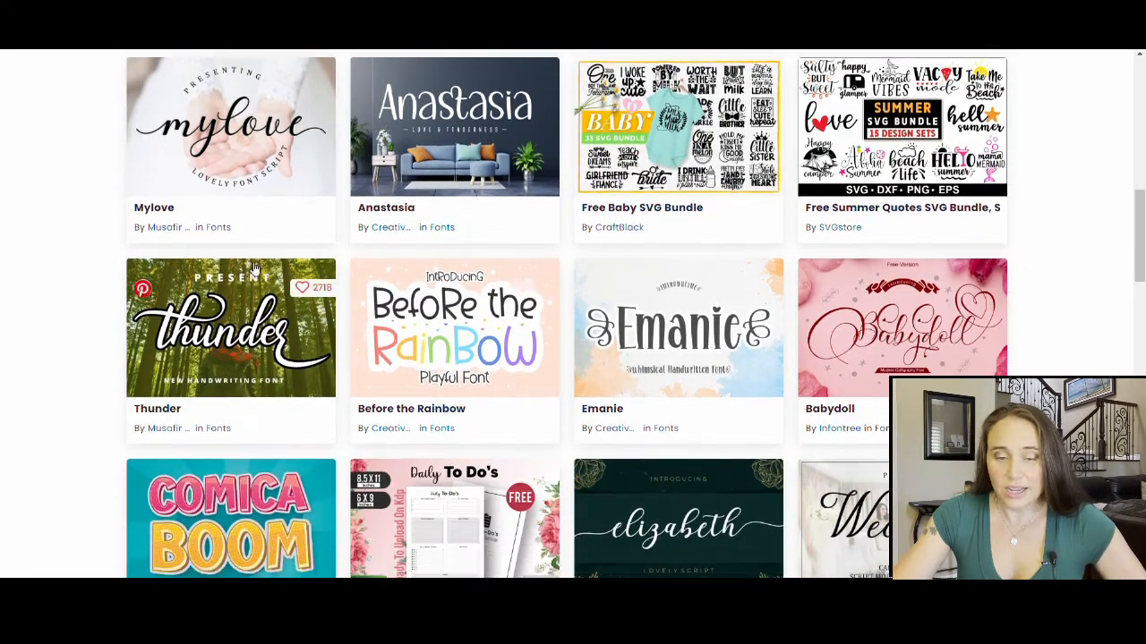
scroll("down", 3)
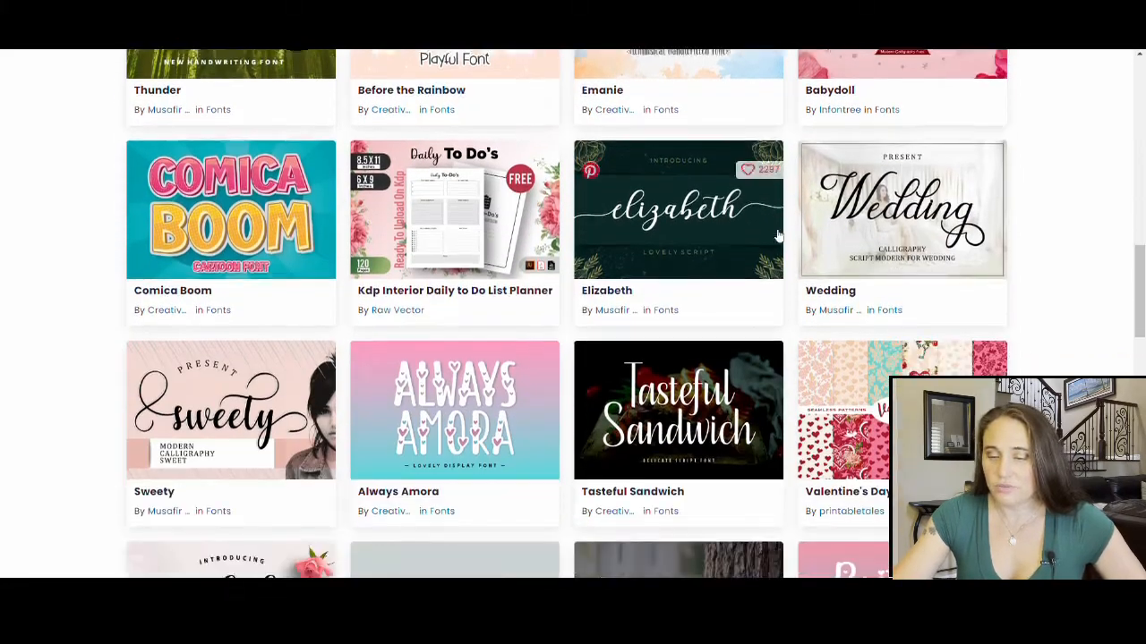
scroll("down", 3)
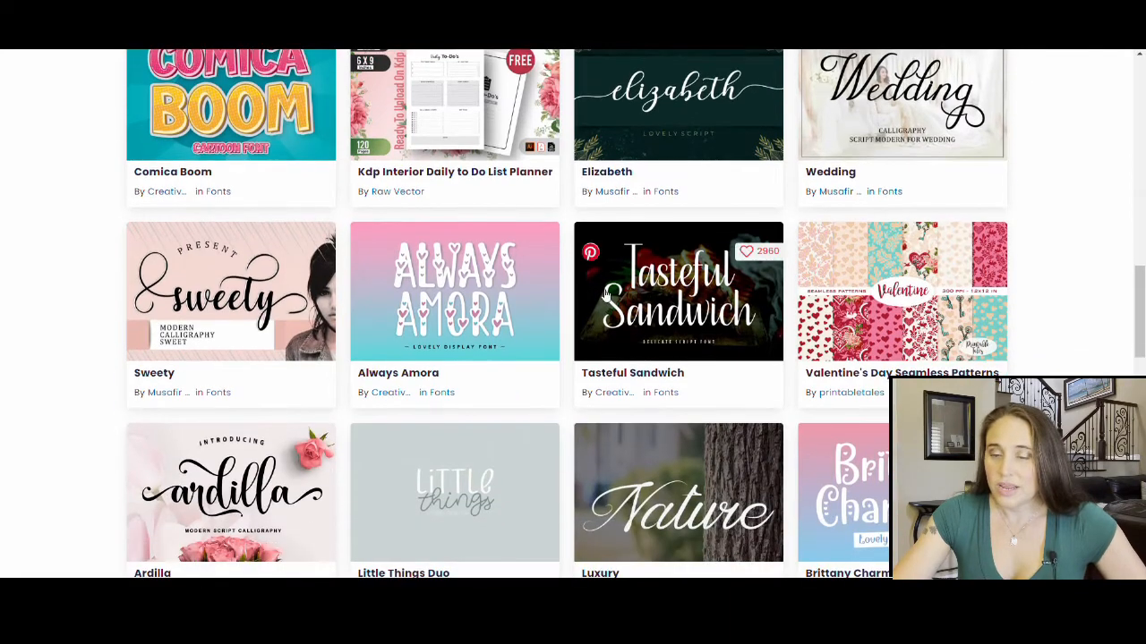
scroll("down", 3)
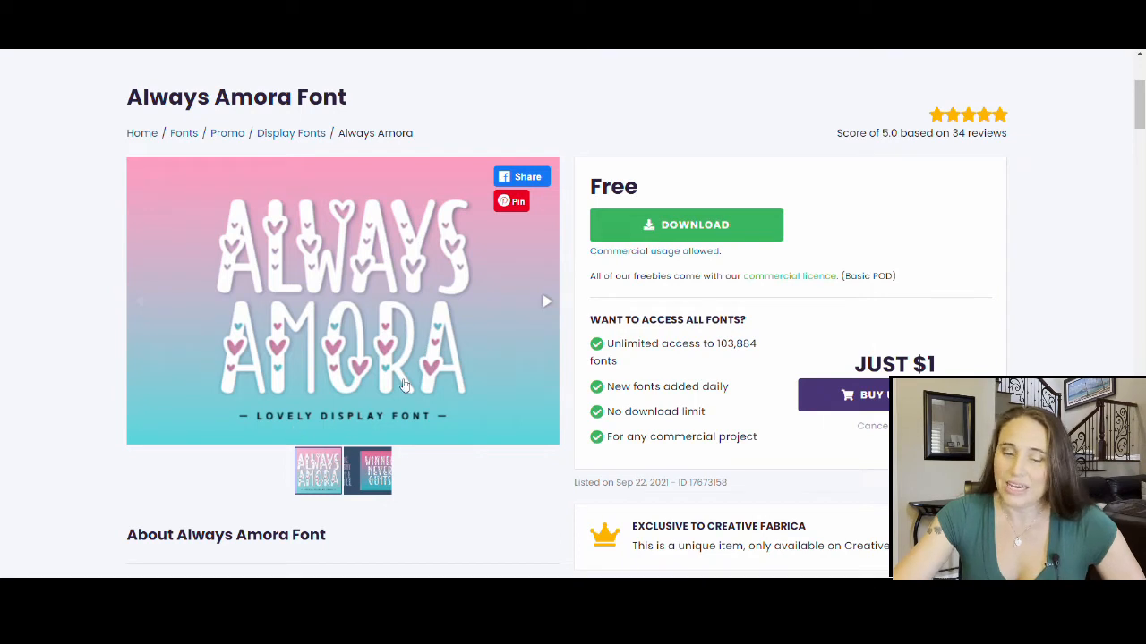
mouse_move(208, 236)
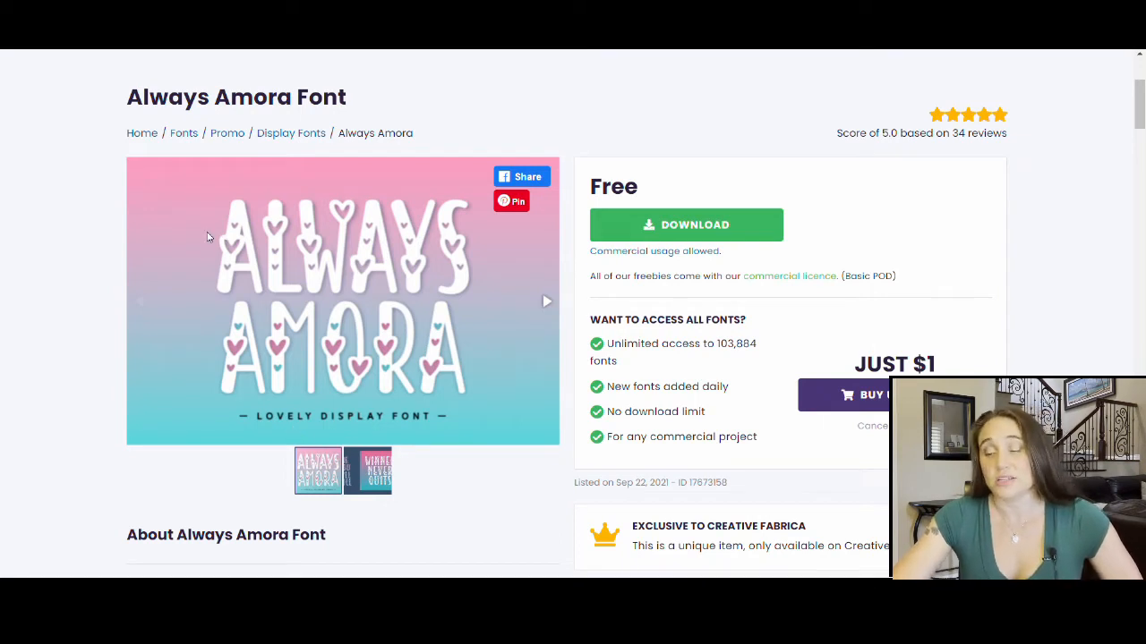
mouse_move(122, 249)
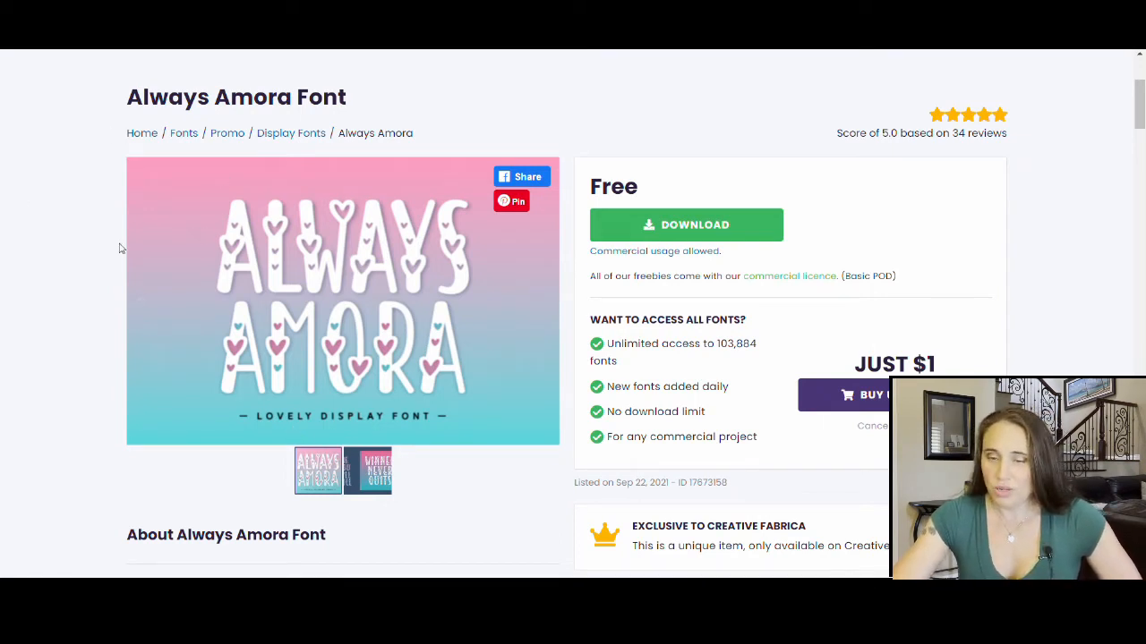
mouse_move(336, 122)
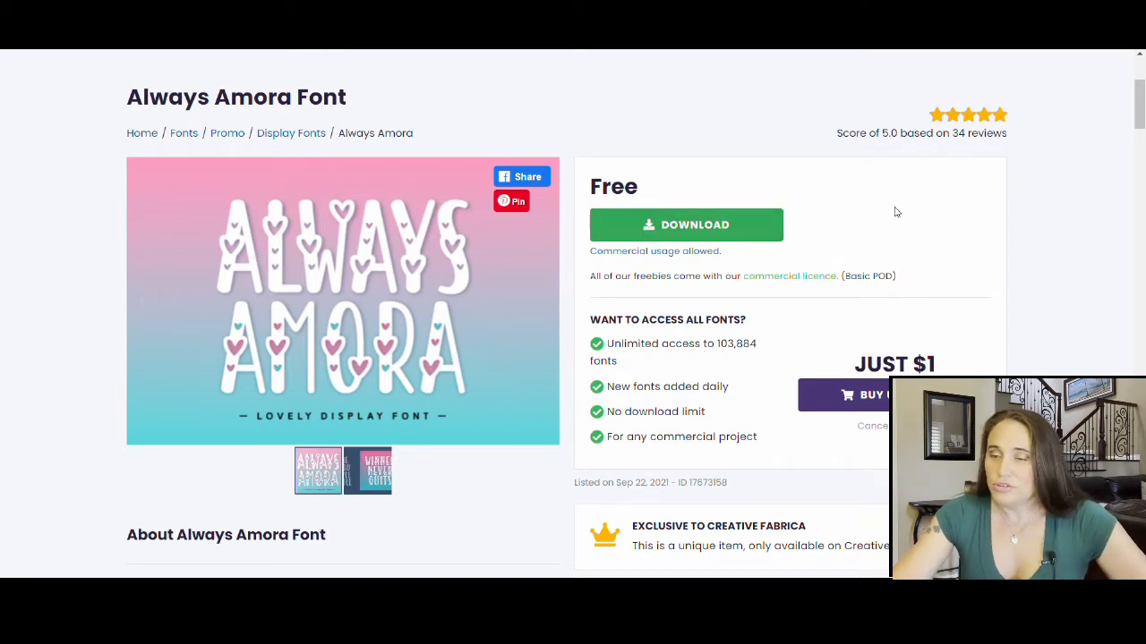
mouse_move(791, 118)
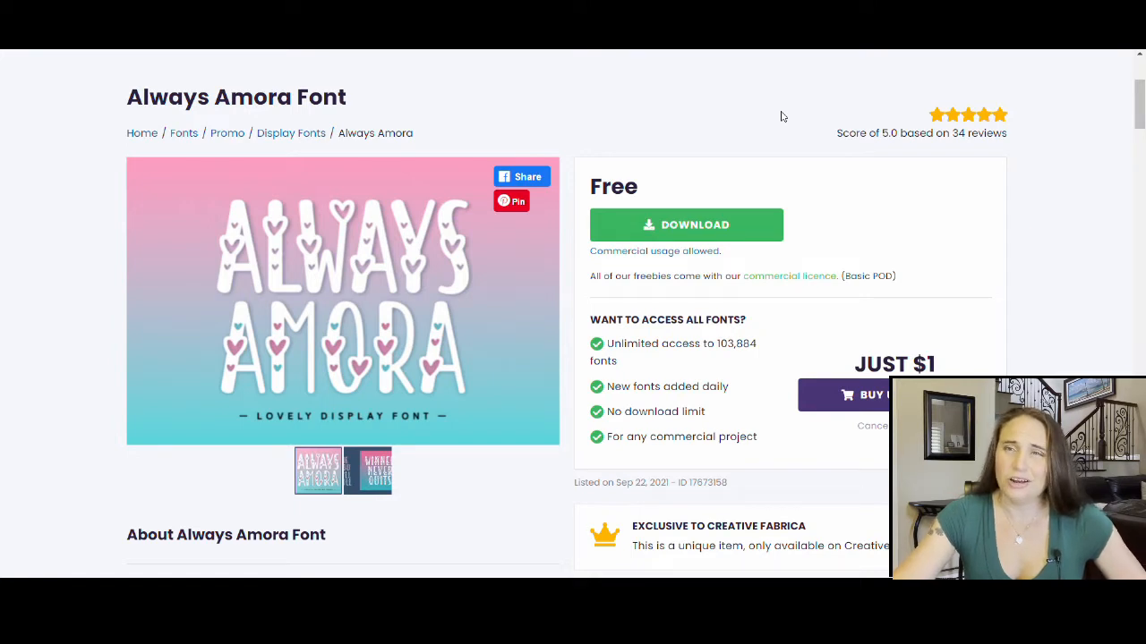
mouse_move(788, 116)
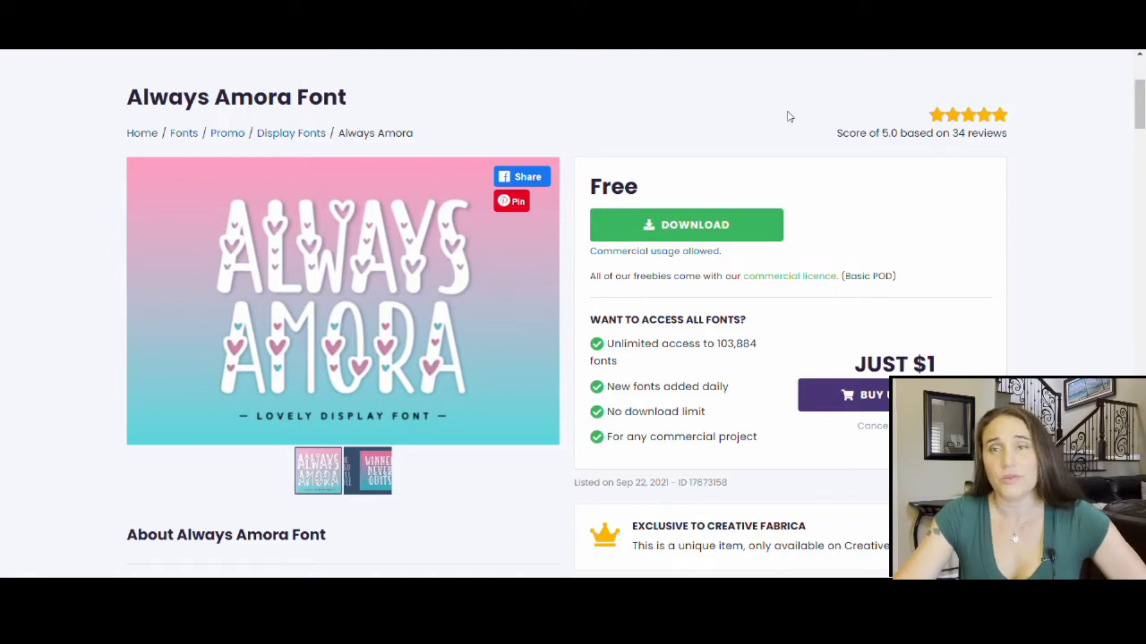
mouse_move(800, 122)
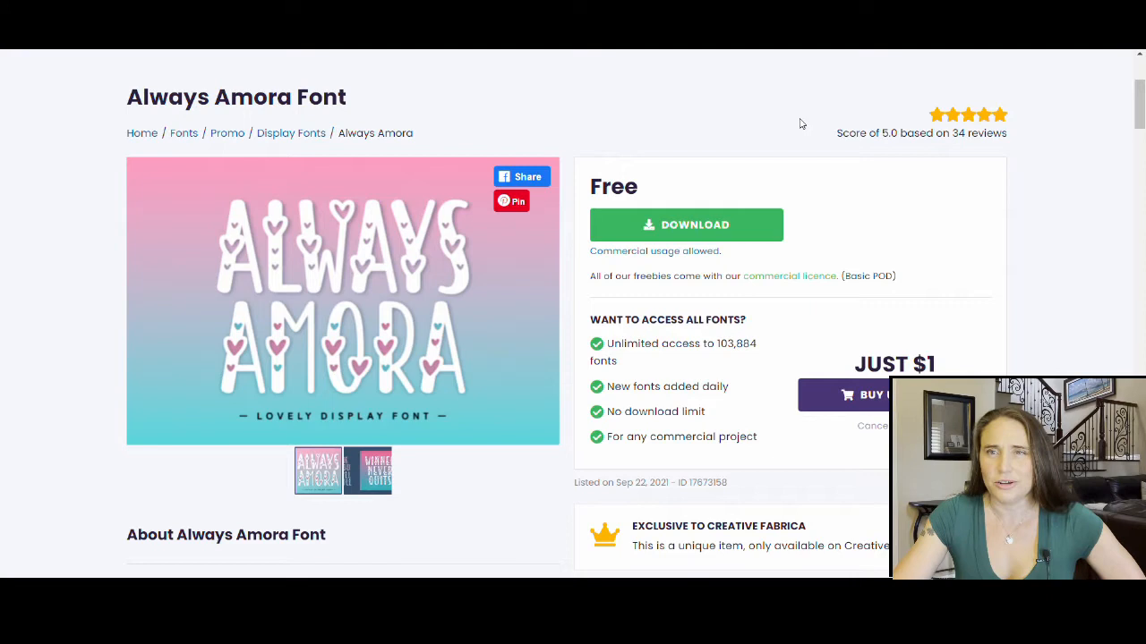
mouse_move(745, 125)
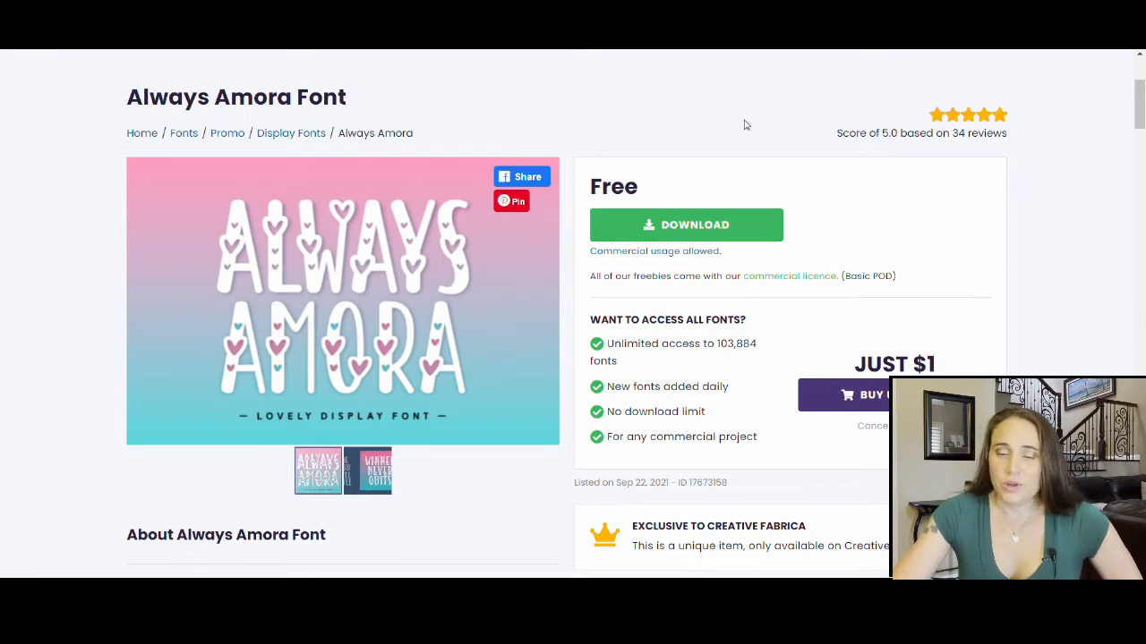
mouse_move(750, 118)
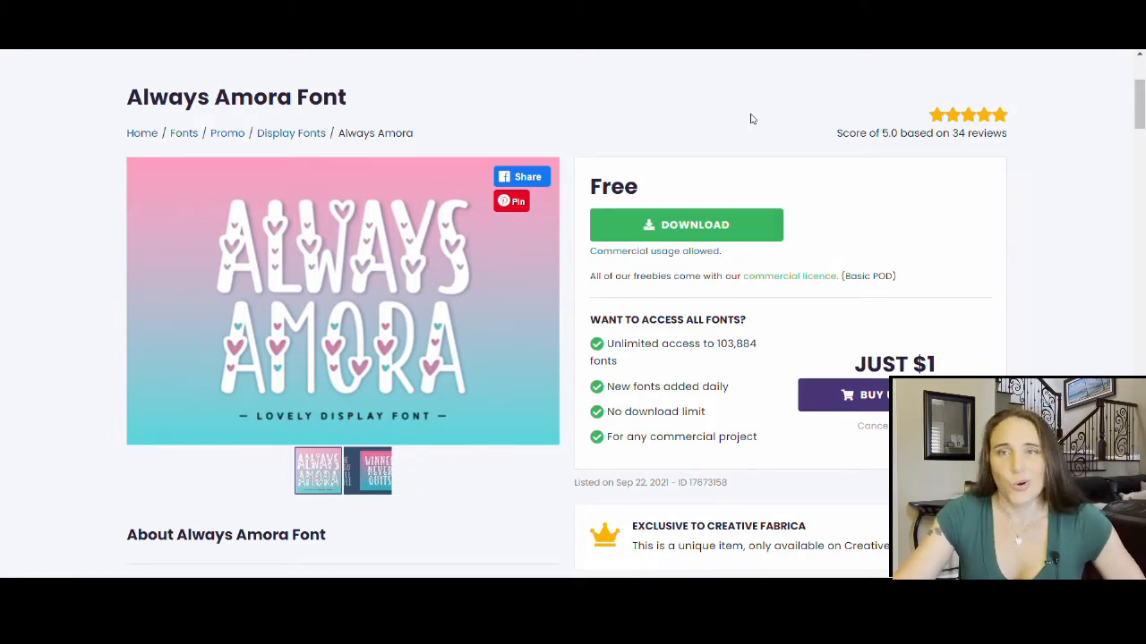
mouse_move(301, 272)
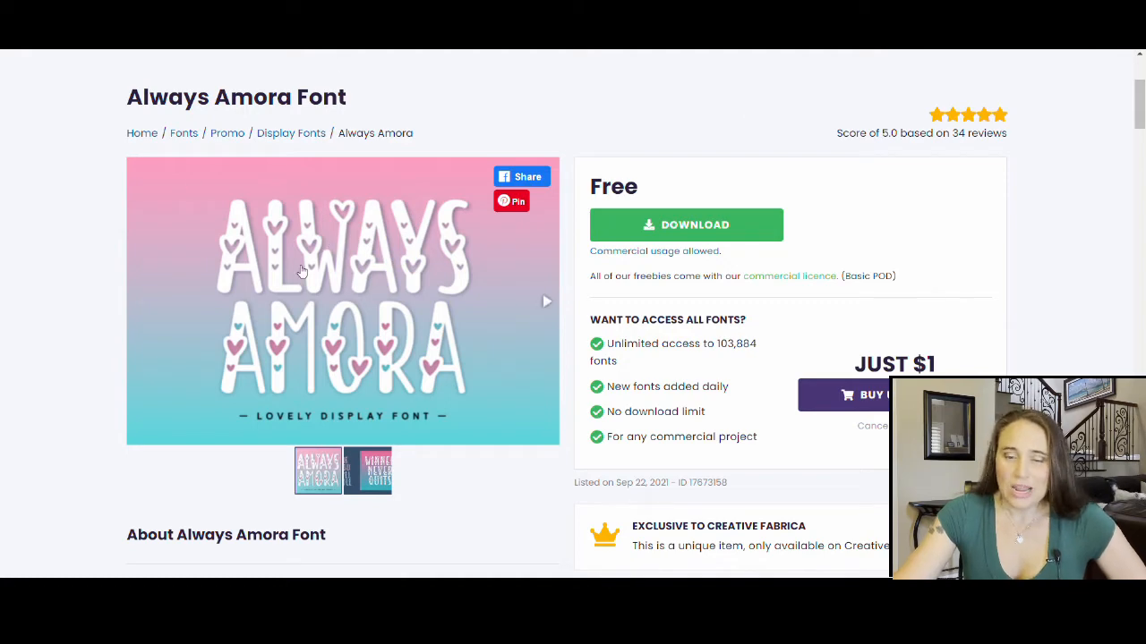
Step: Download the free Always Amora font as a zip file
scroll("down", 3)
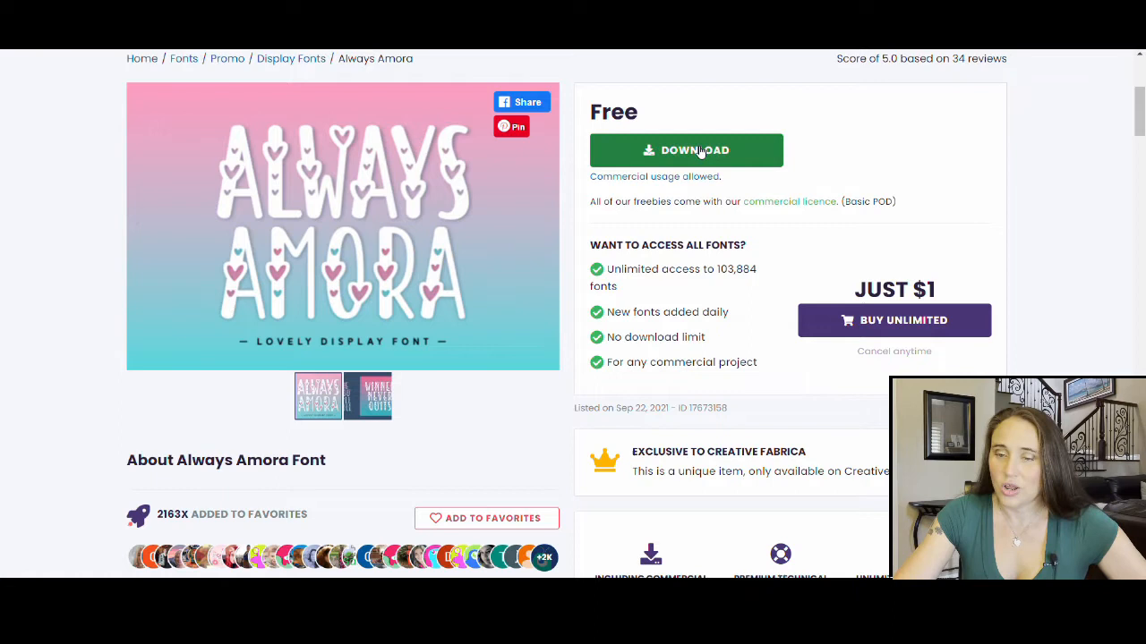
mouse_move(636, 190)
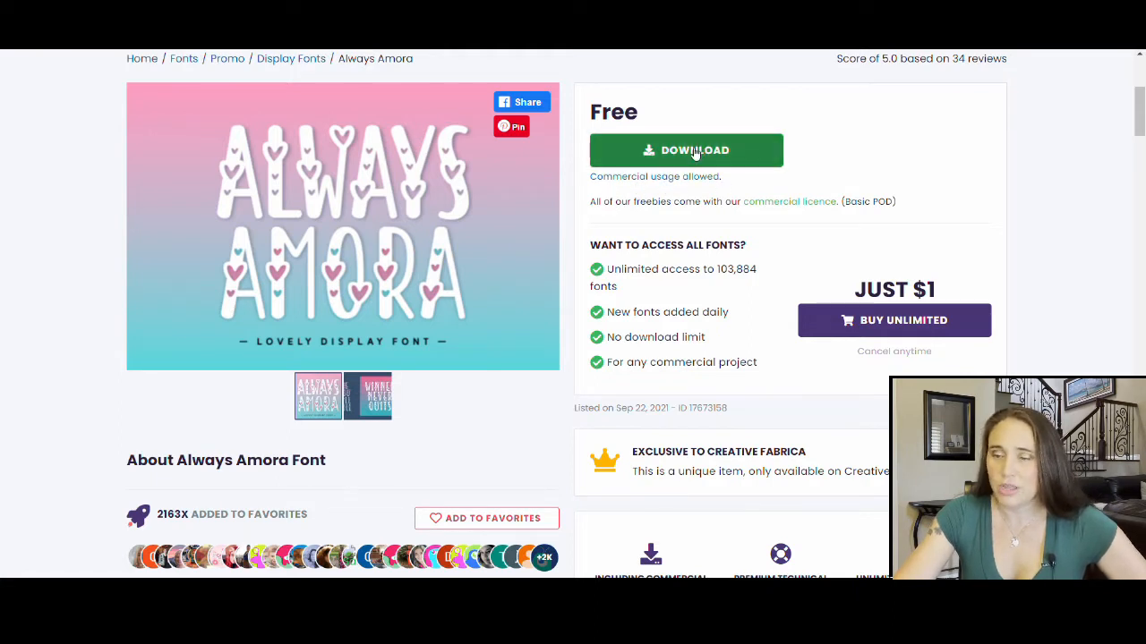
left_click(685, 150)
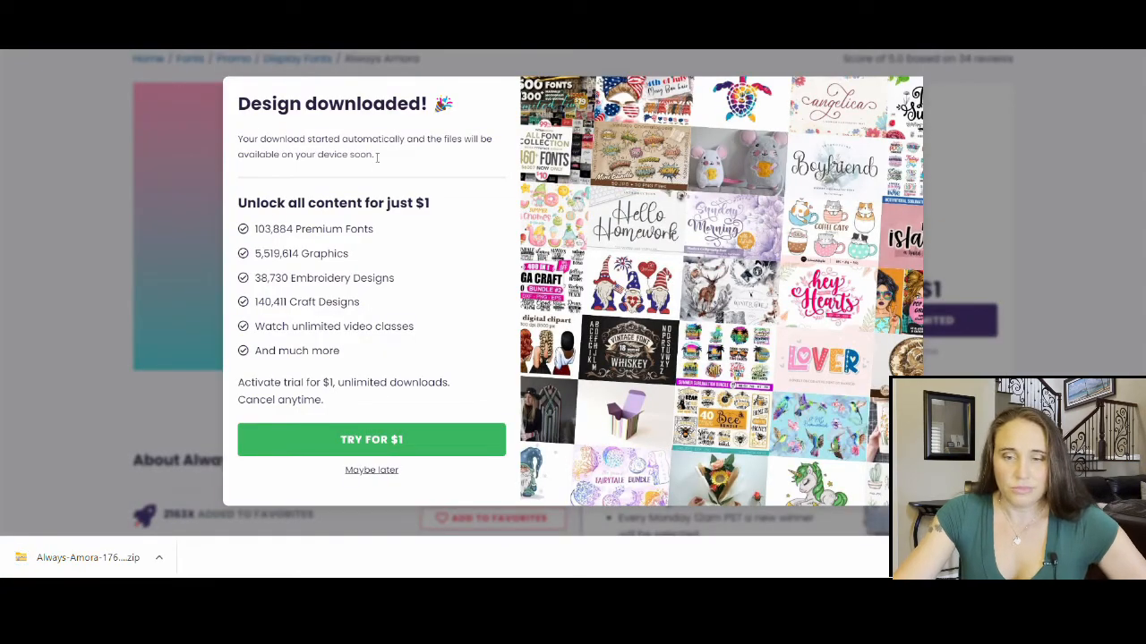
mouse_move(444, 220)
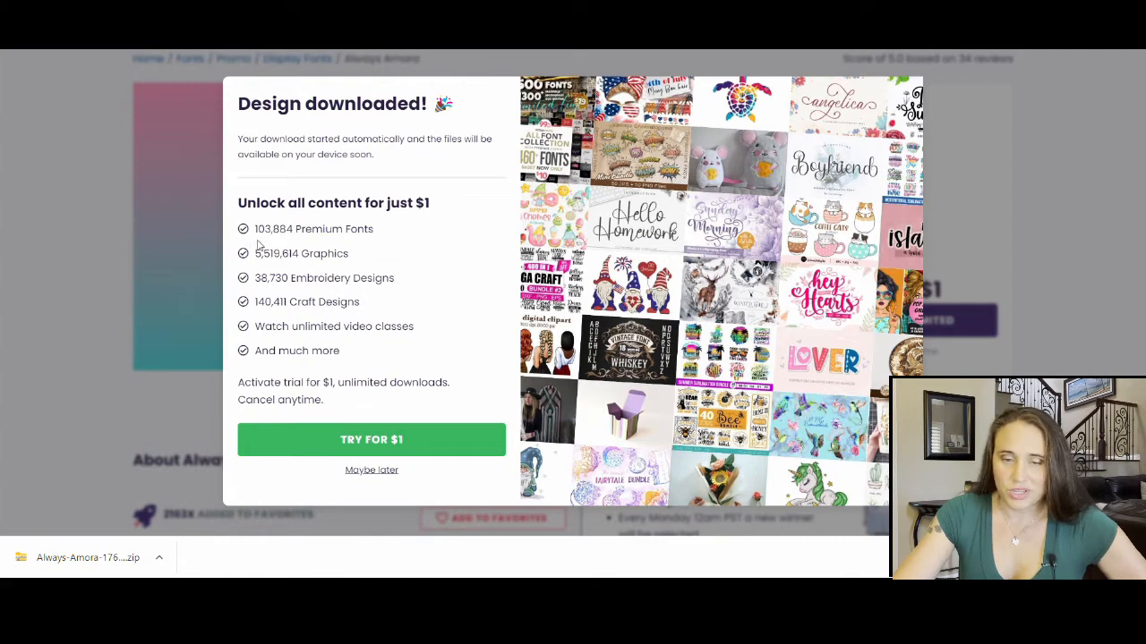
mouse_move(269, 245)
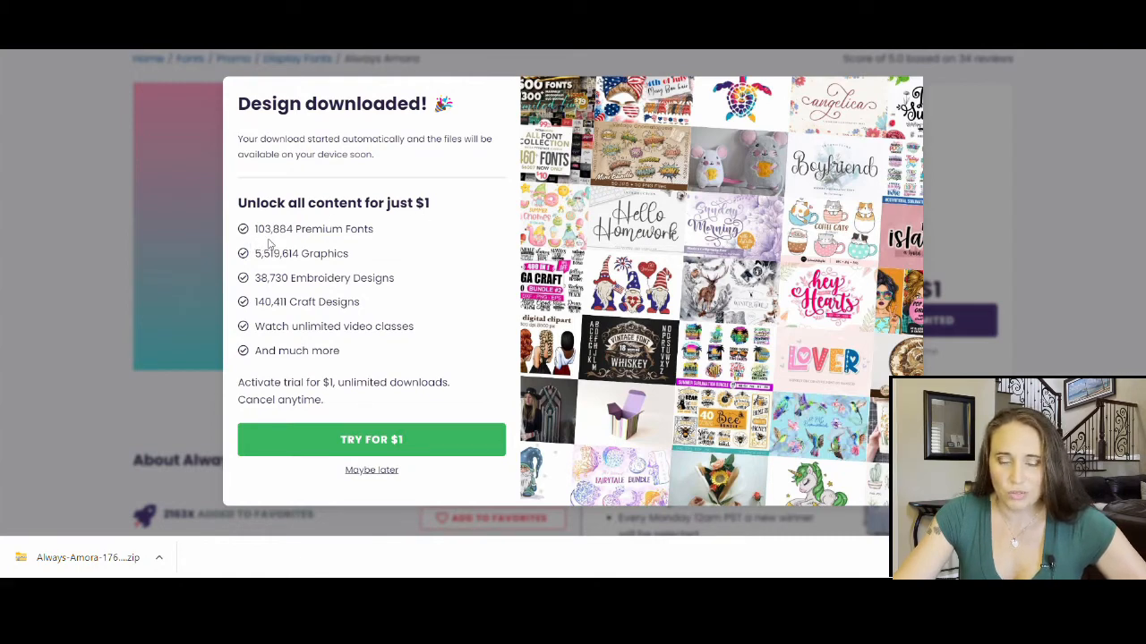
mouse_move(410, 220)
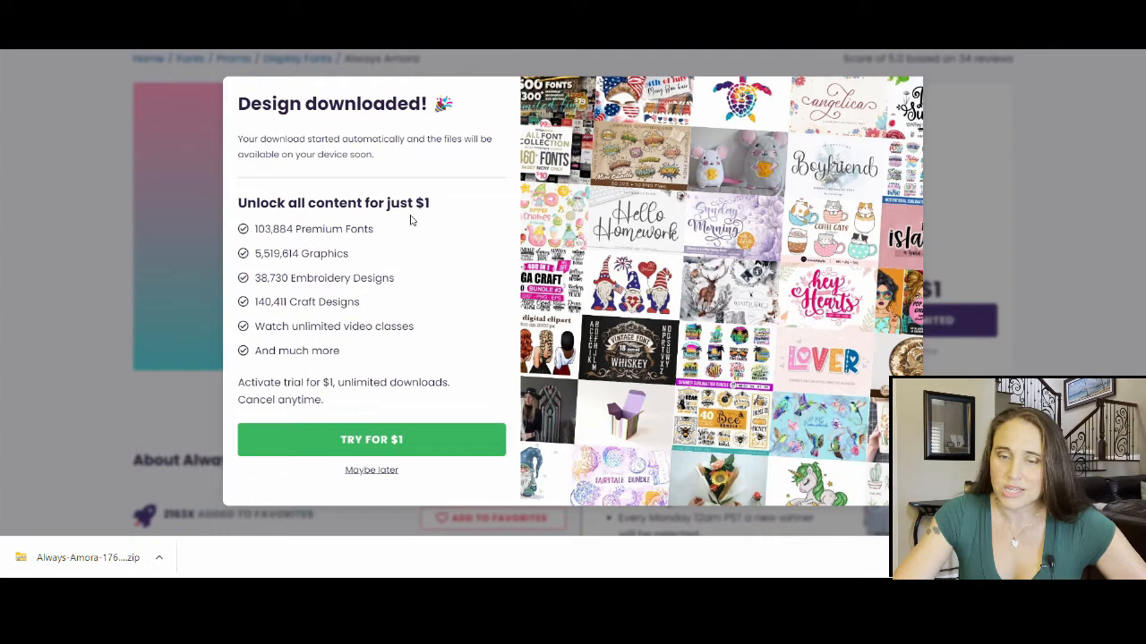
mouse_move(375, 132)
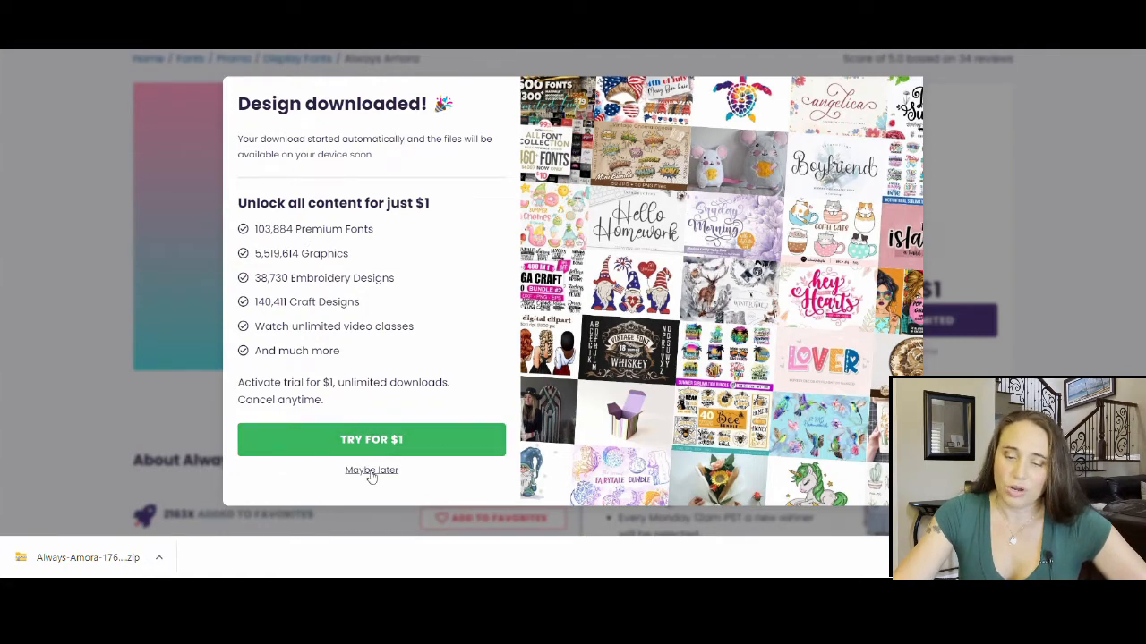
Step: Dismiss the download popup with 'Maybe later' and browse on through the free fonts listing to page 2
left_click(370, 469)
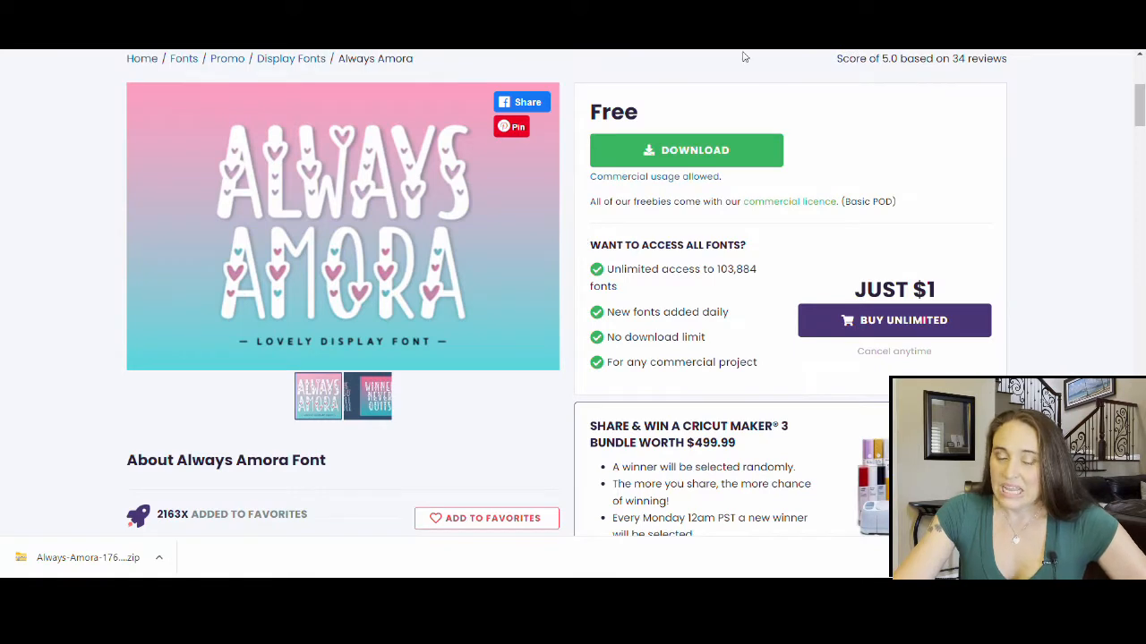
mouse_move(354, 381)
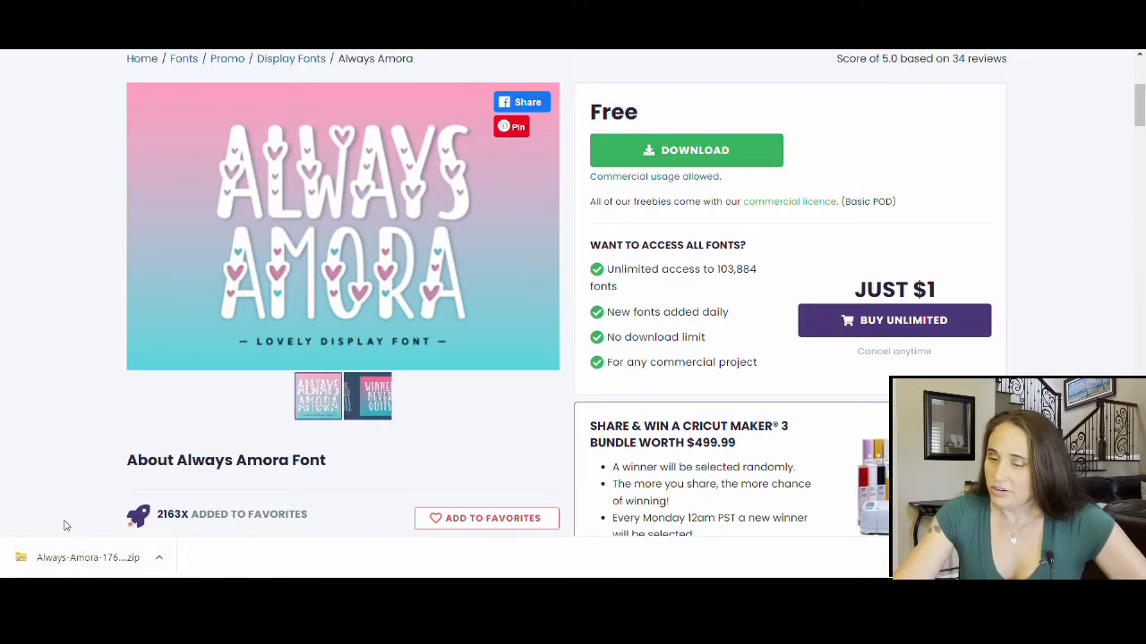
scroll("up", 3)
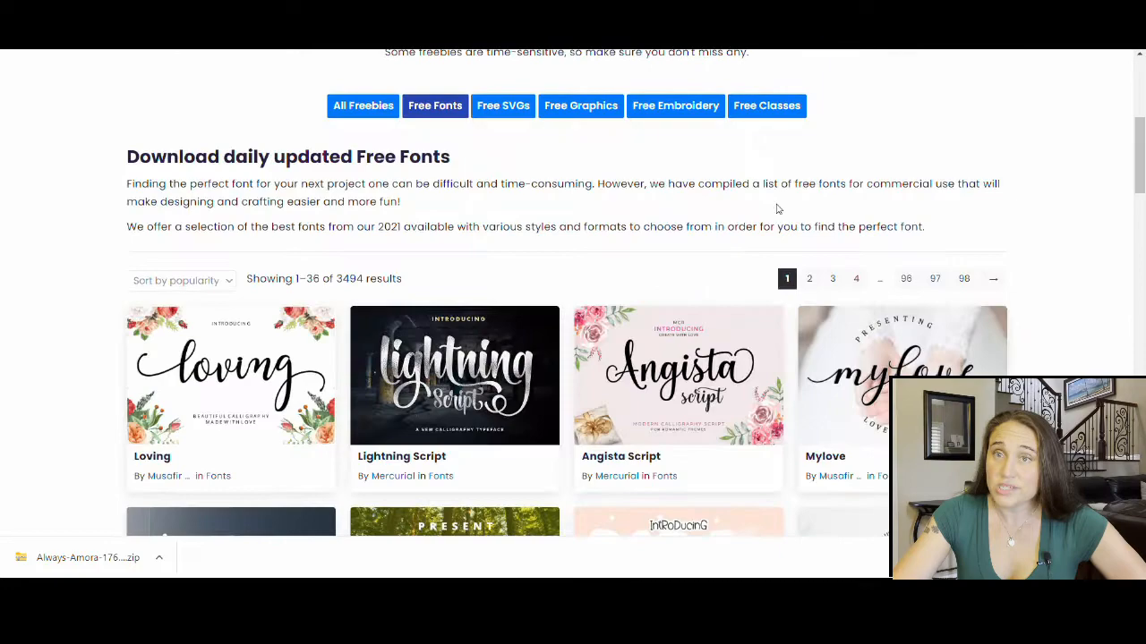
scroll("down", 3)
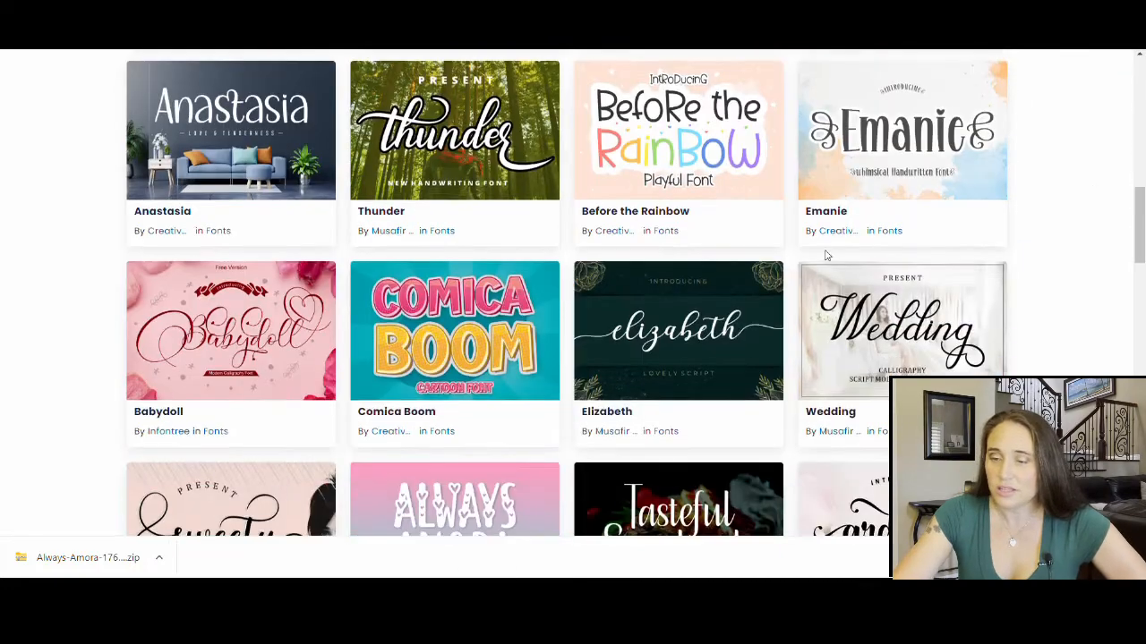
scroll("down", 3)
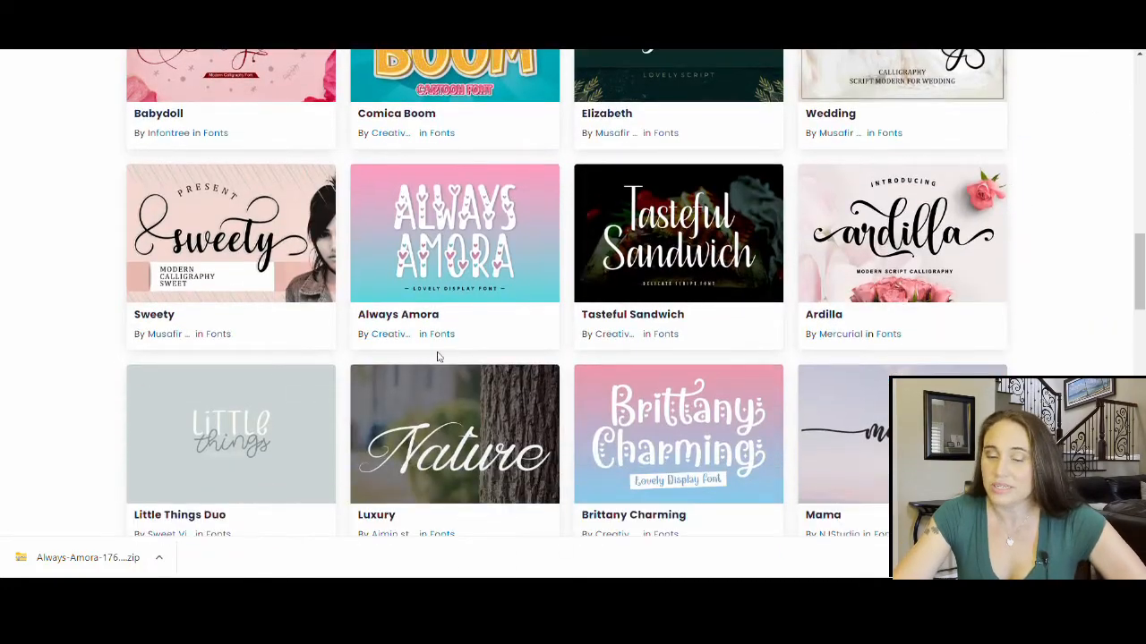
scroll("down", 3)
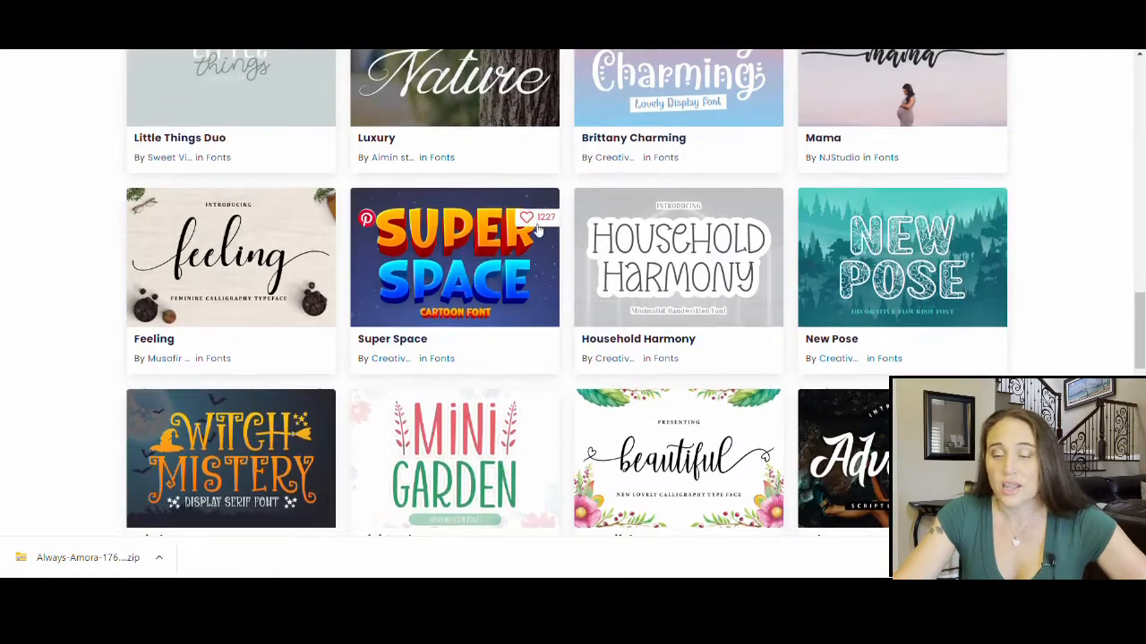
scroll("down", 3)
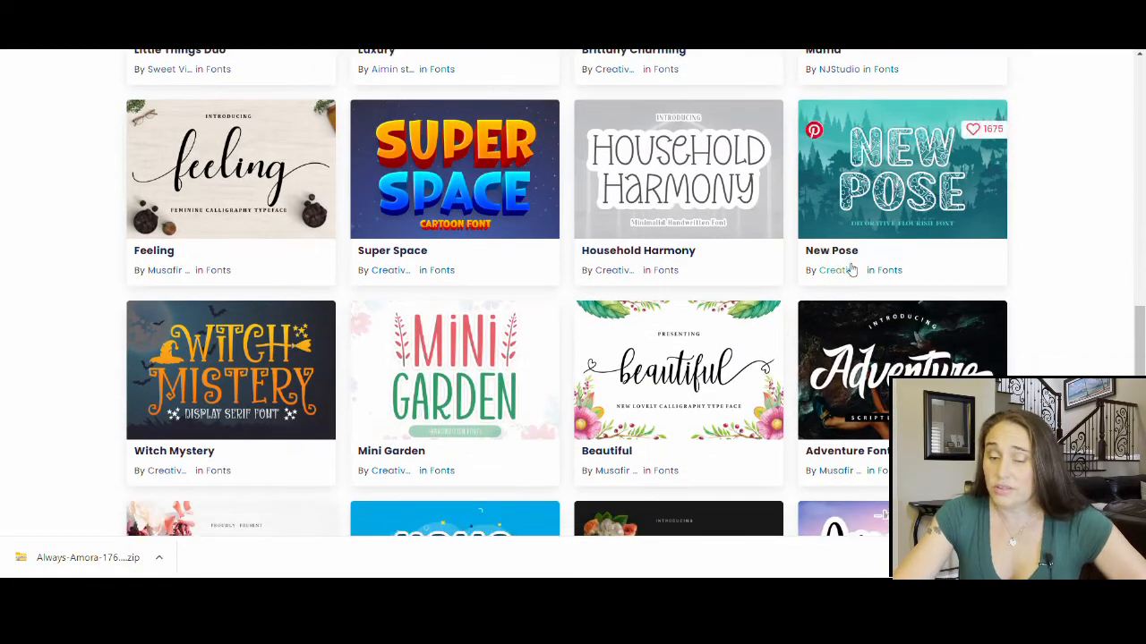
scroll("down", 3)
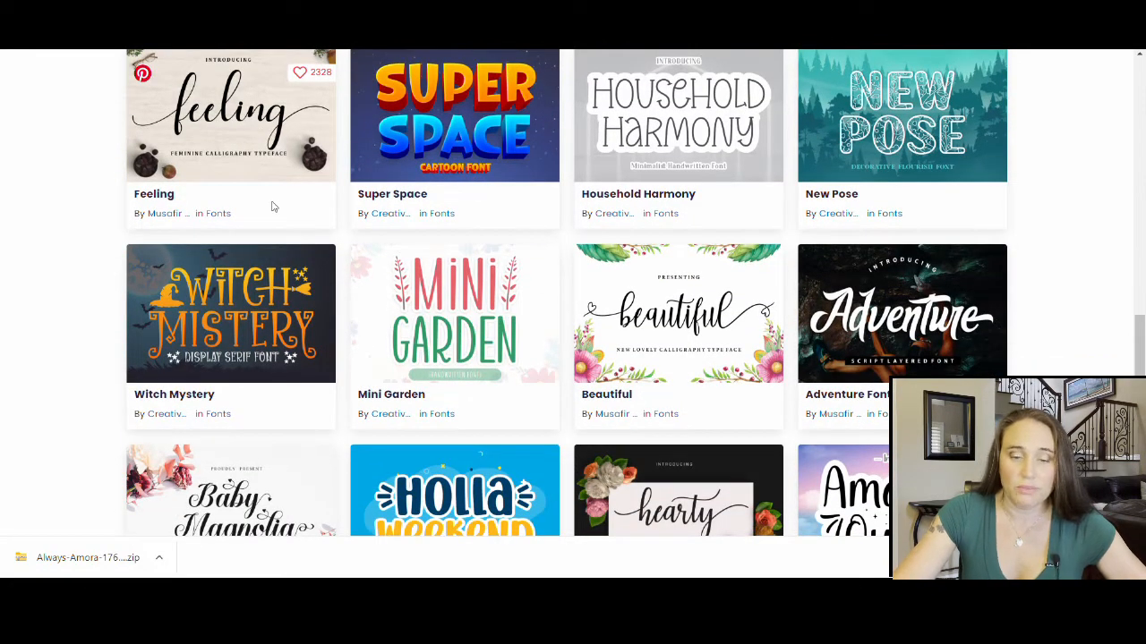
scroll("down", 3)
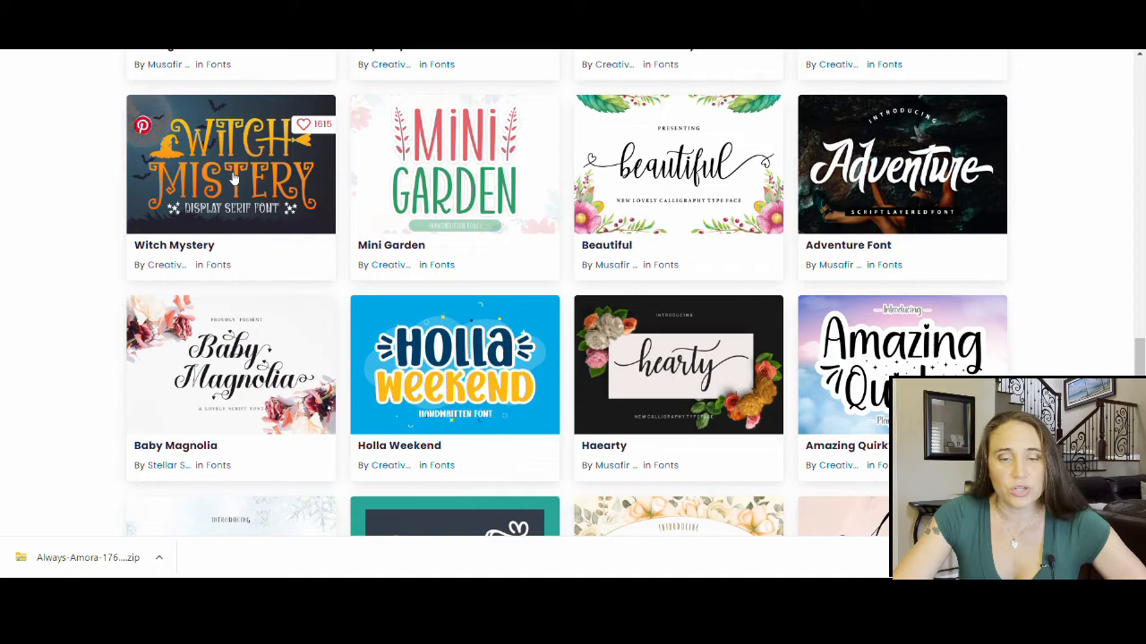
scroll("down", 3)
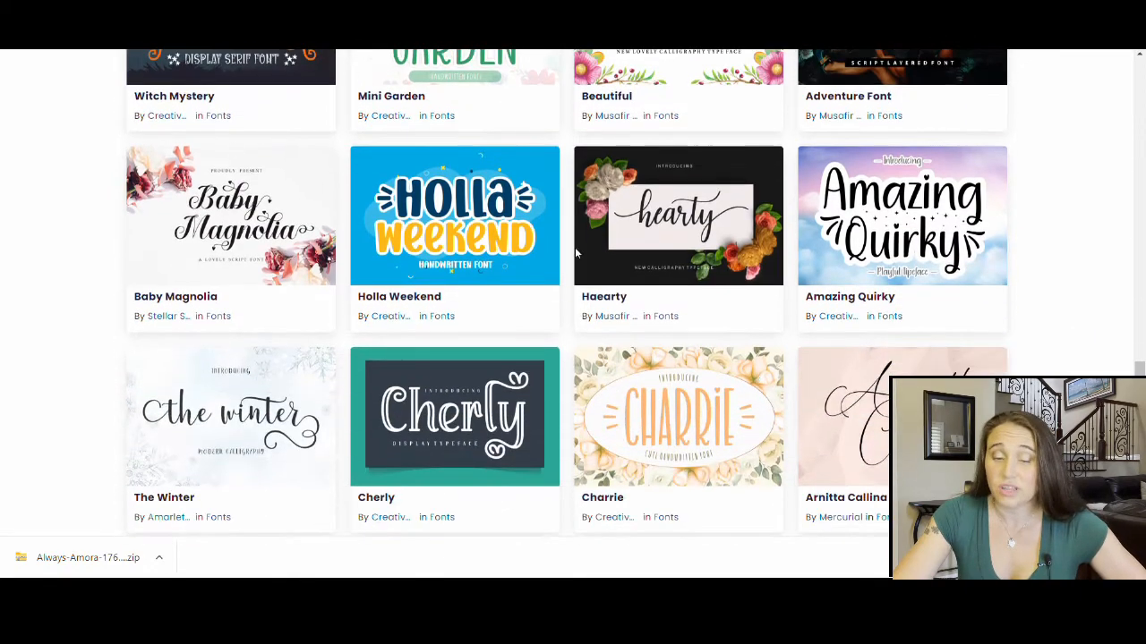
scroll("down", 3)
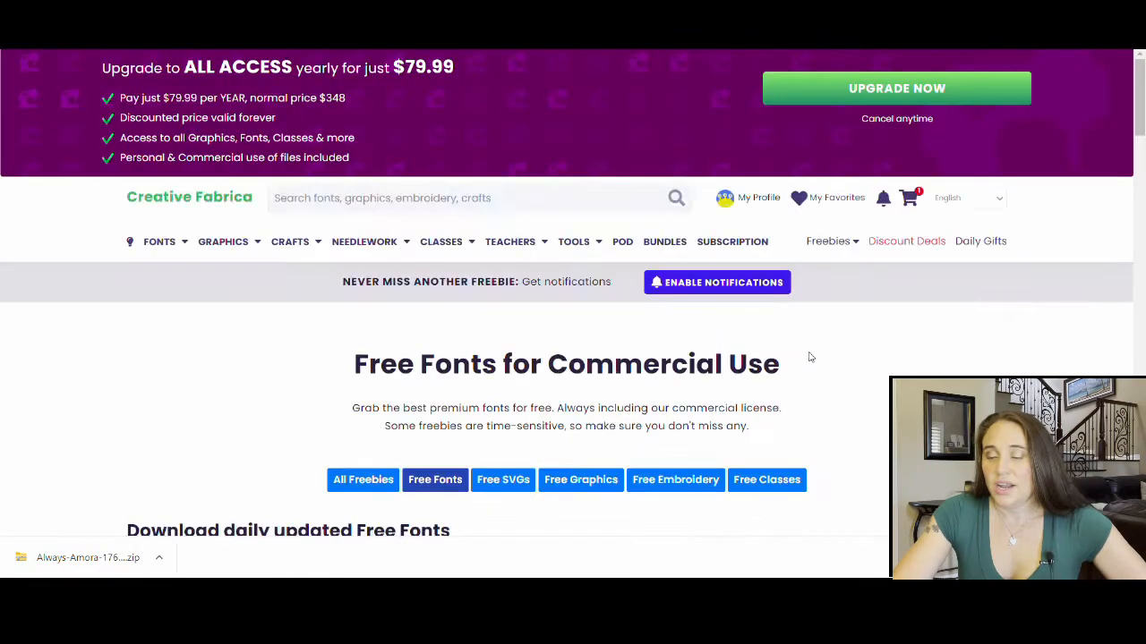
scroll("down", 3)
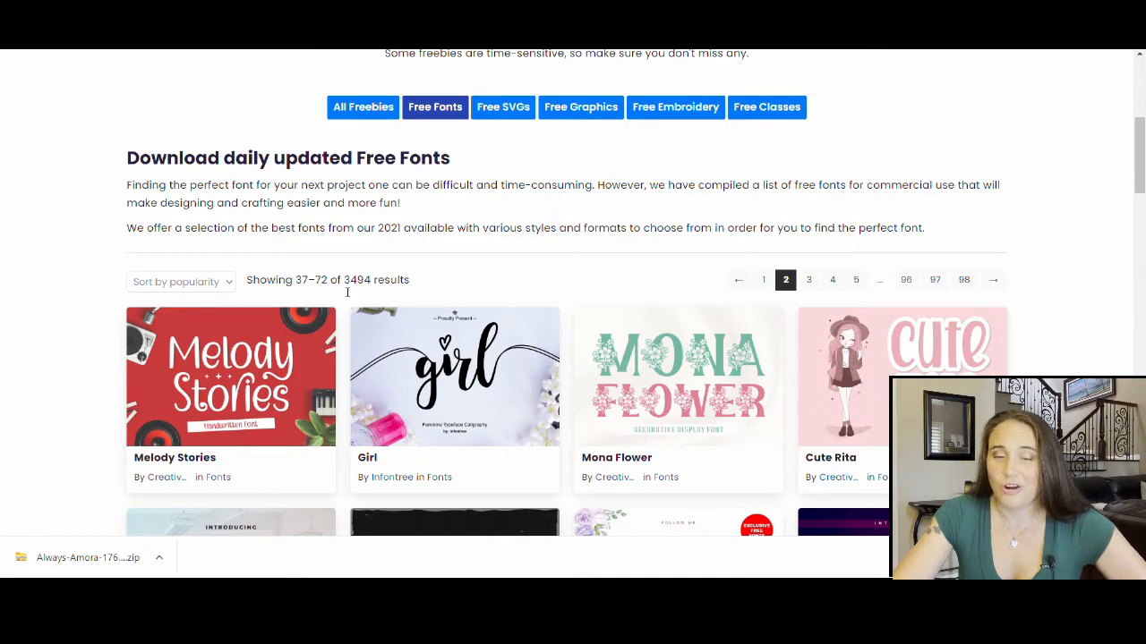
mouse_move(358, 292)
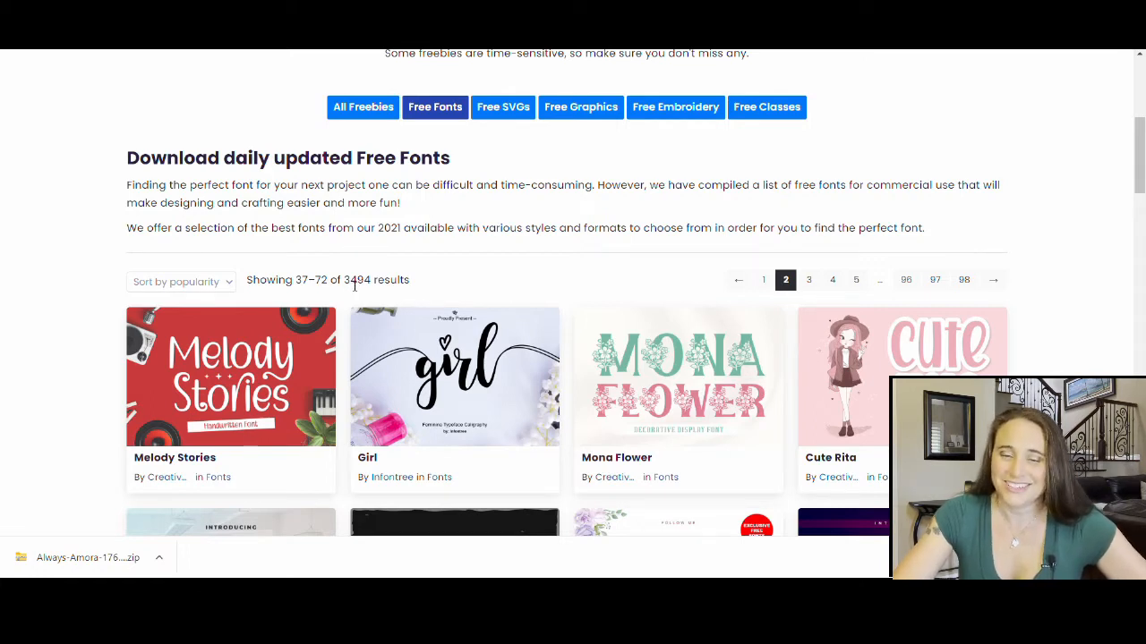
scroll("down", 3)
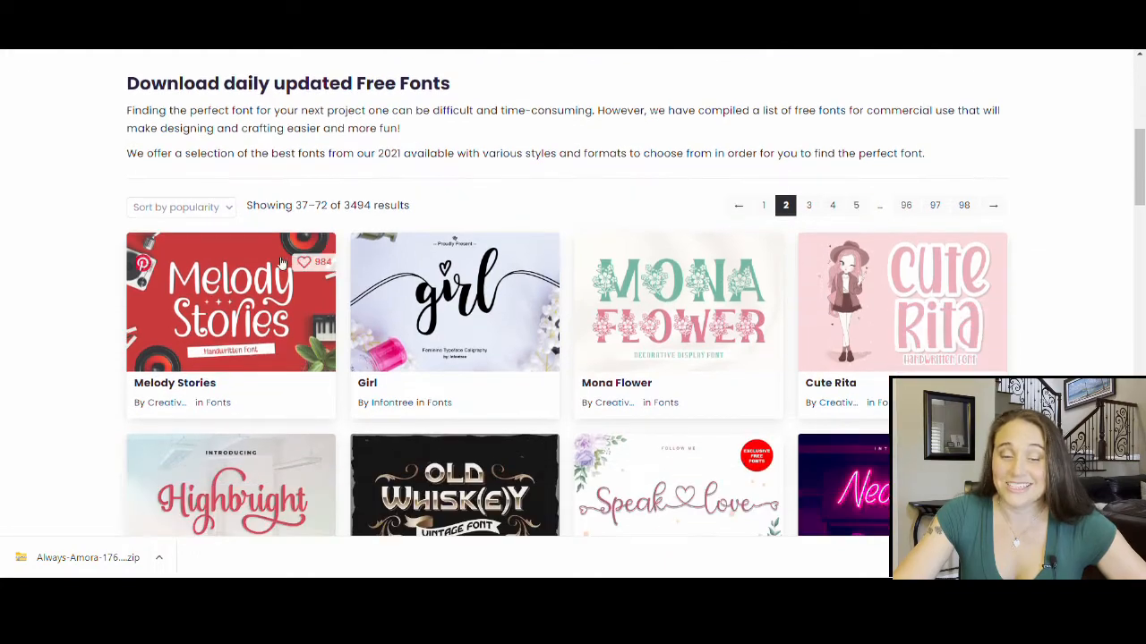
scroll("down", 3)
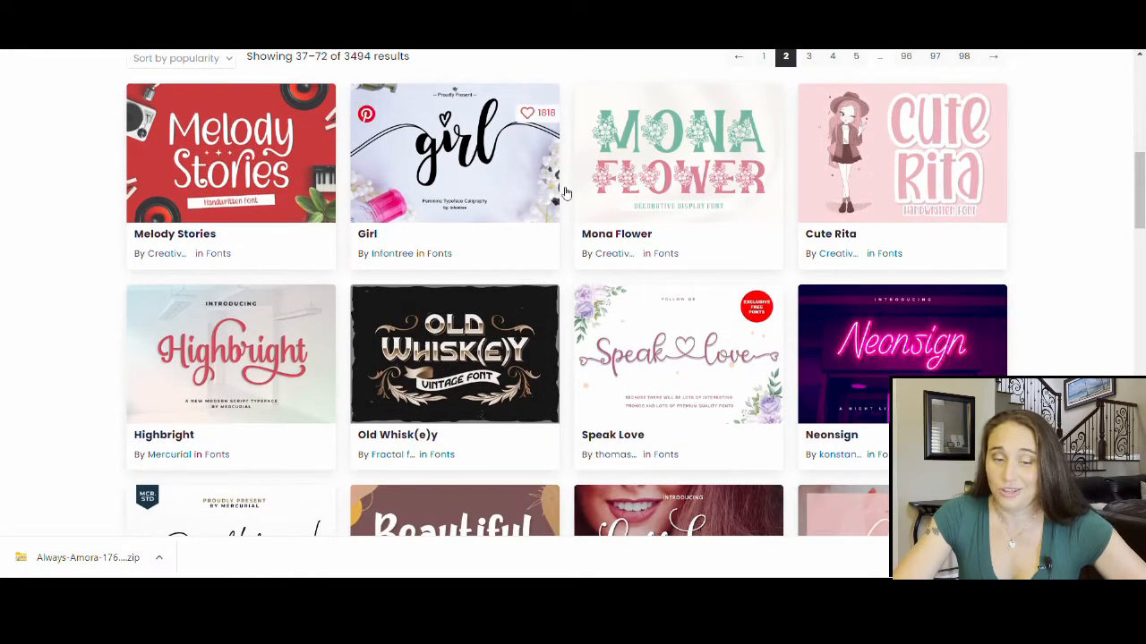
scroll("down", 3)
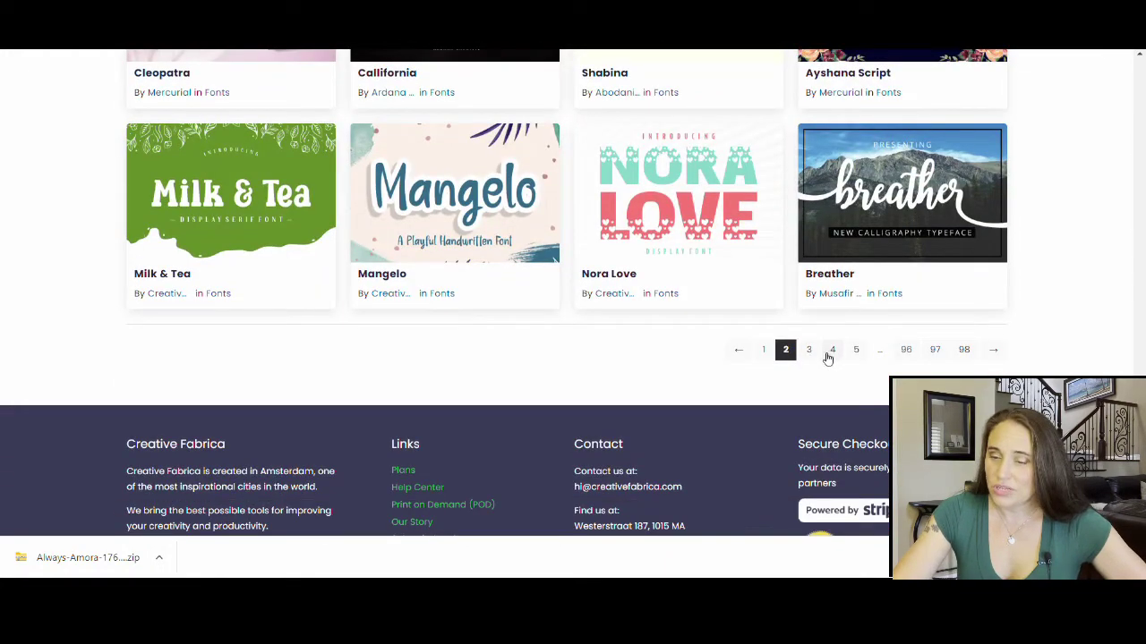
Step: Move to the next page of free fonts and browse down its results
left_click(809, 349)
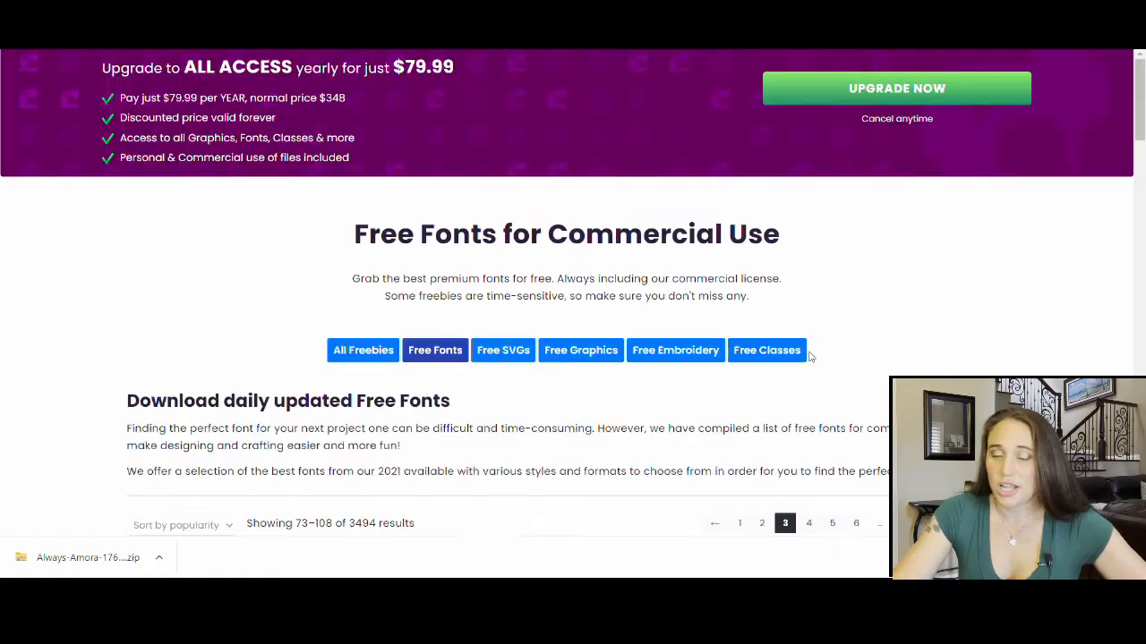
scroll("down", 3)
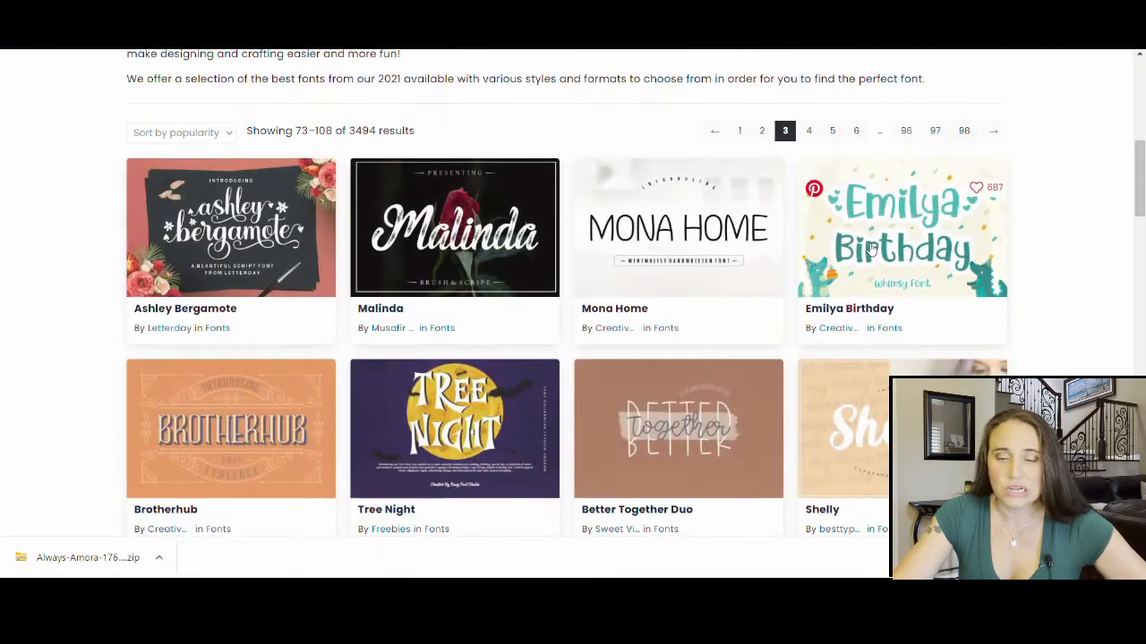
scroll("down", 3)
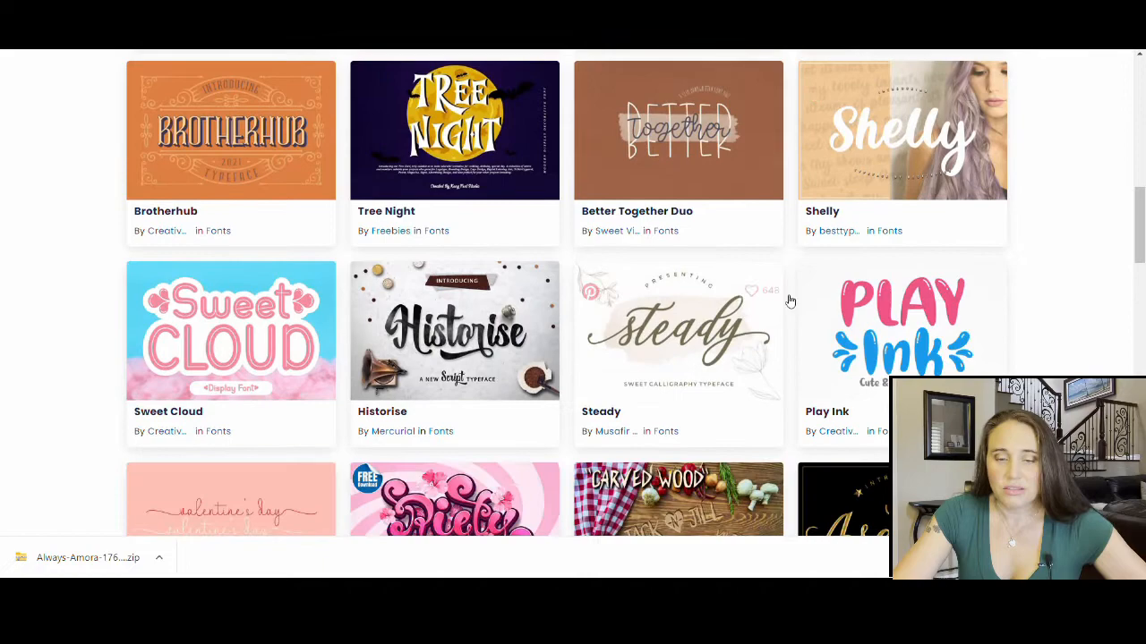
scroll("down", 3)
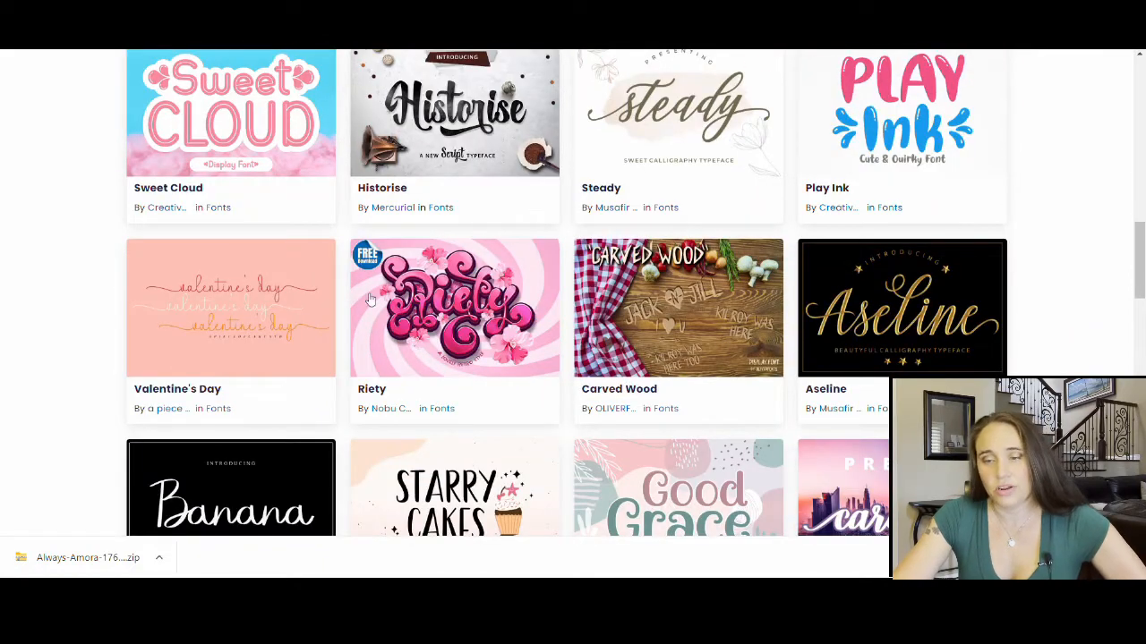
scroll("down", 3)
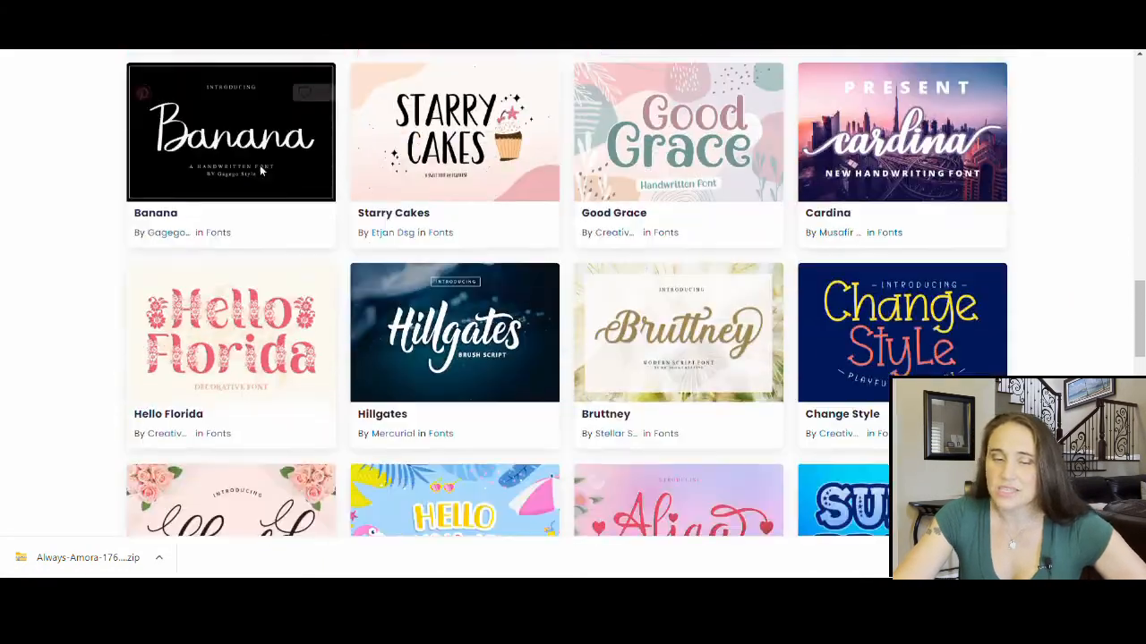
scroll("down", 3)
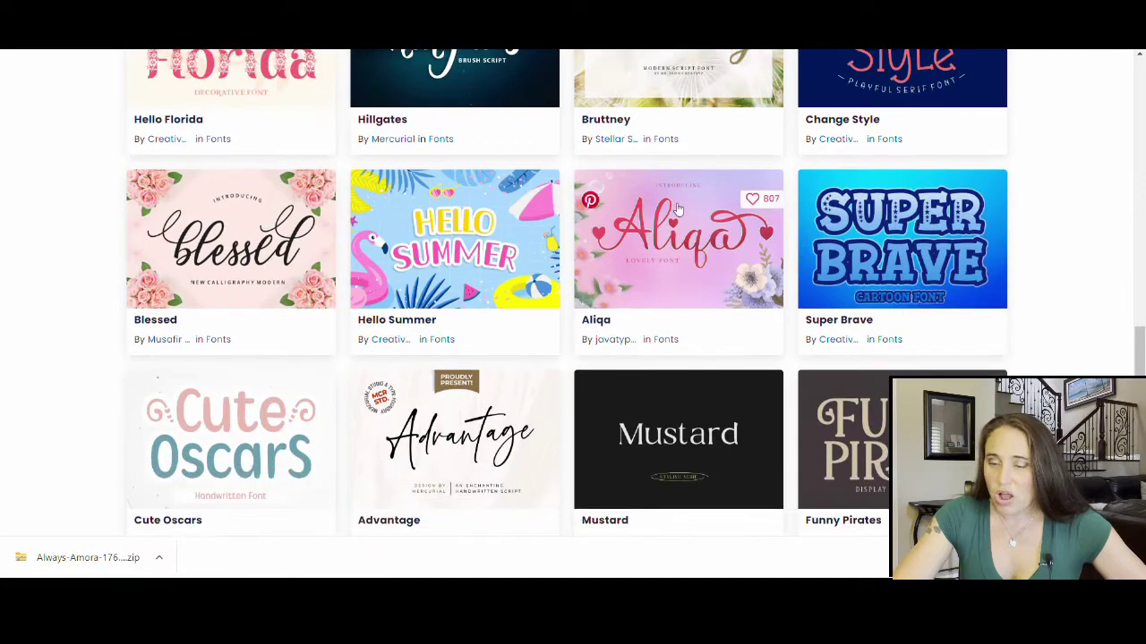
scroll("down", 3)
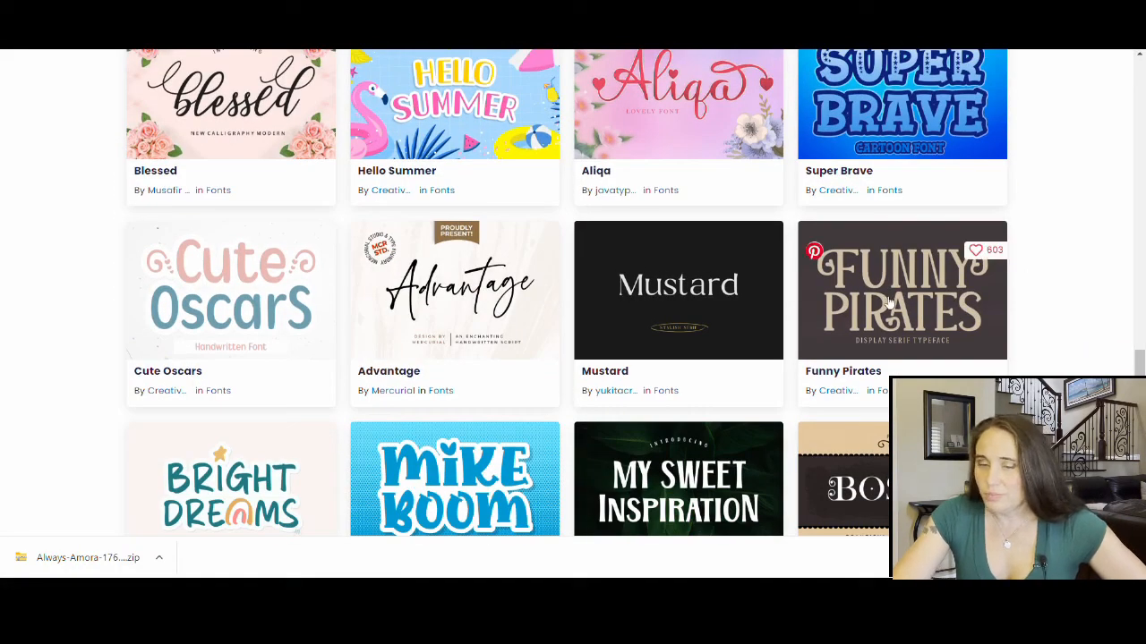
scroll("down", 3)
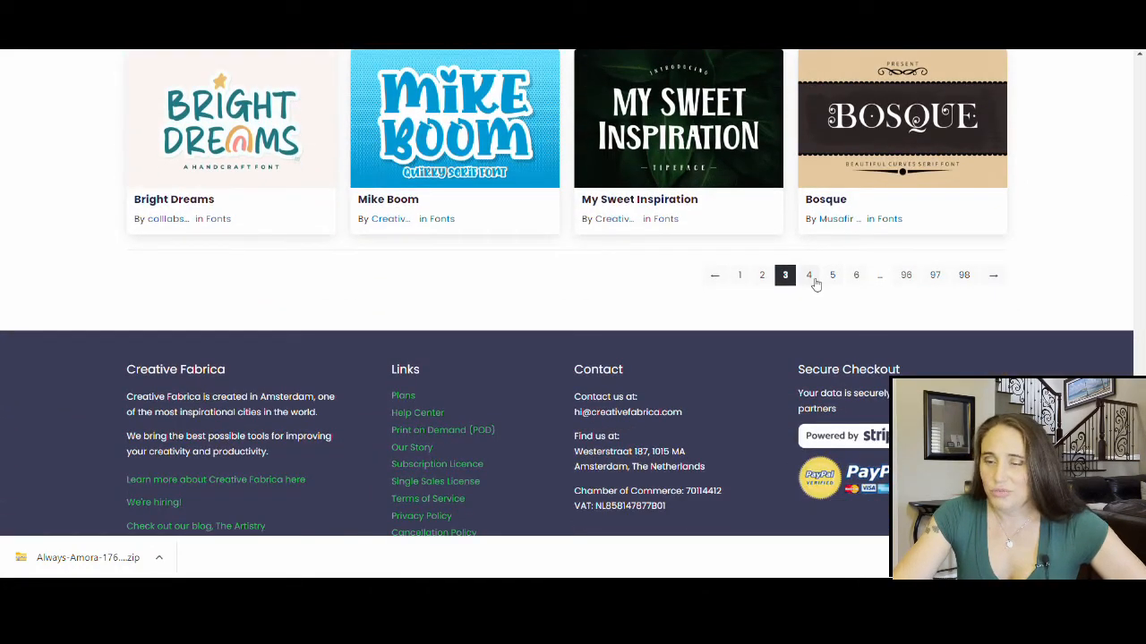
Step: Move on to the following page, reaching results 145–180 of 3494, and browse to the bottom
left_click(809, 276)
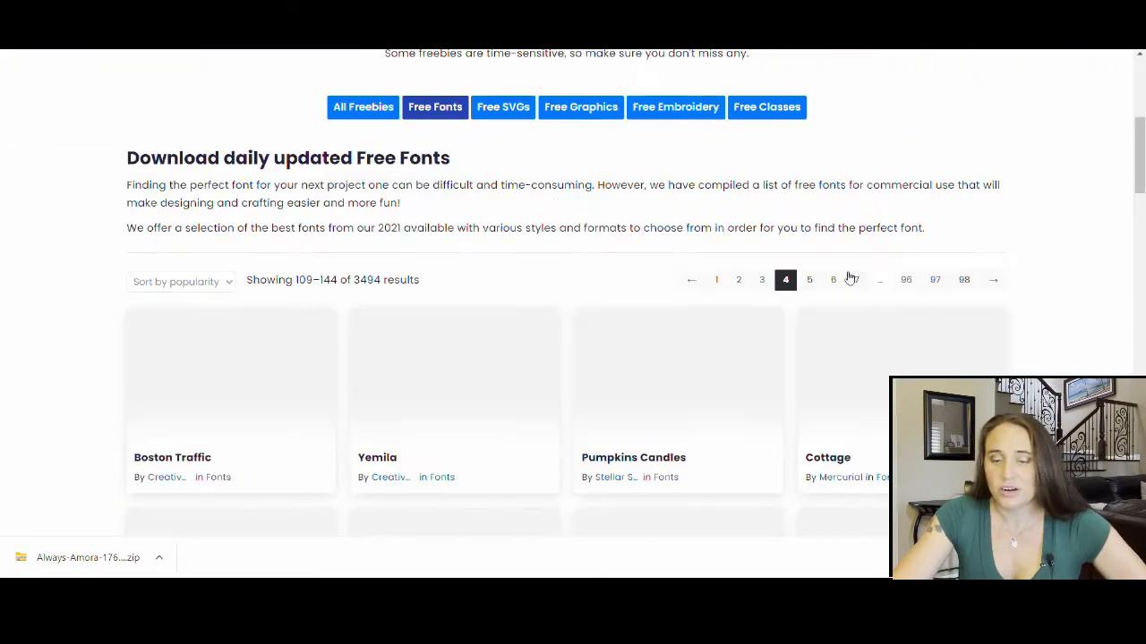
scroll("down", 3)
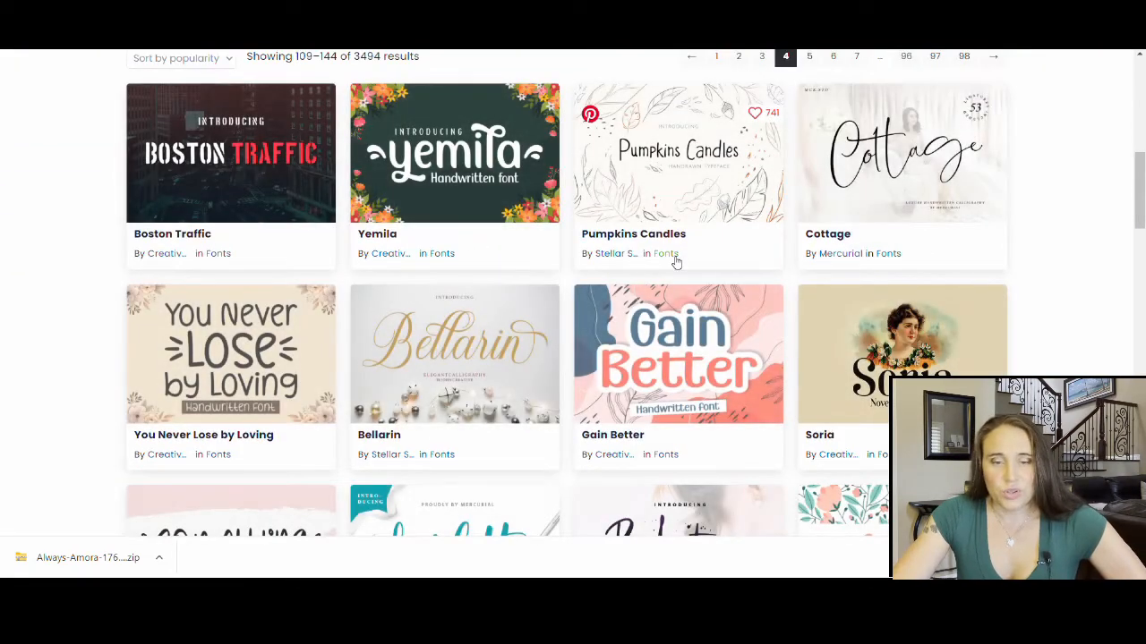
scroll("down", 3)
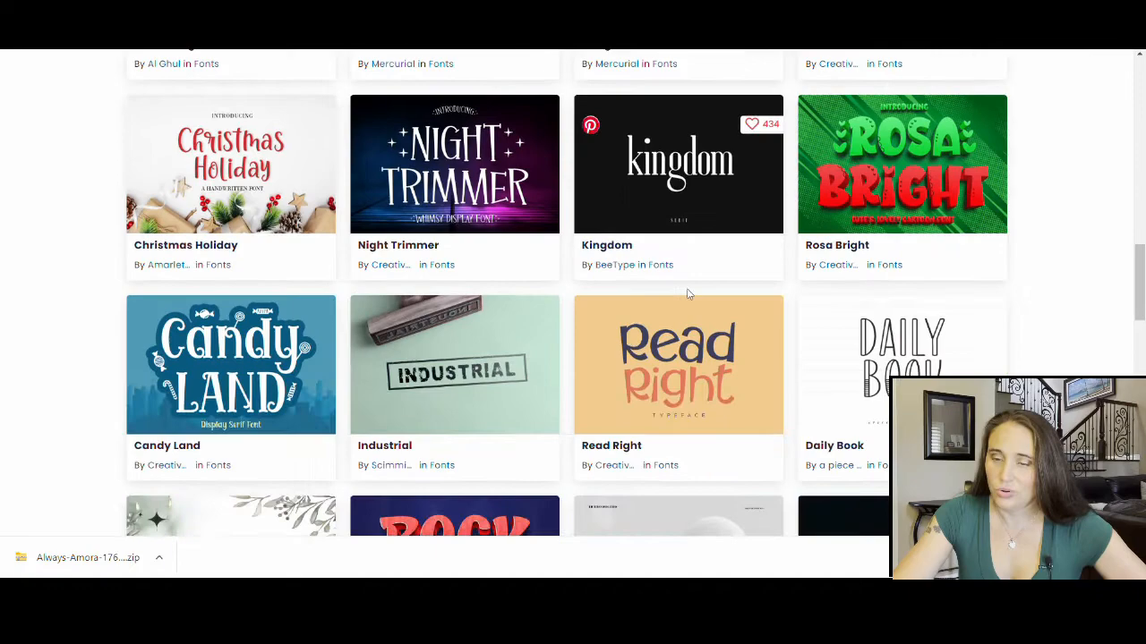
scroll("down", 3)
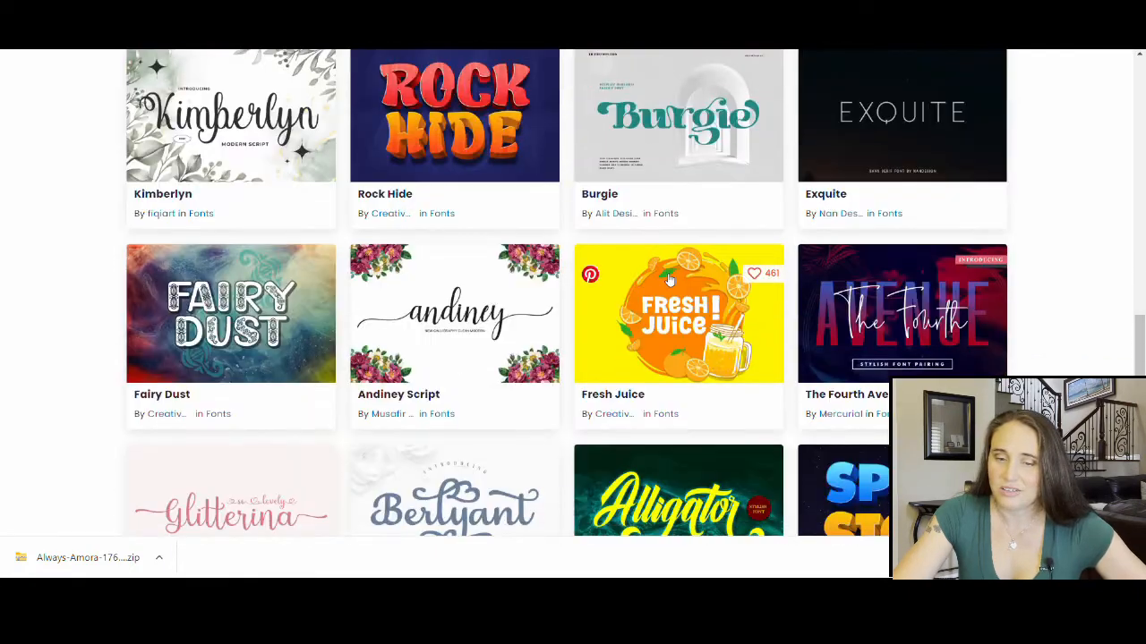
scroll("down", 3)
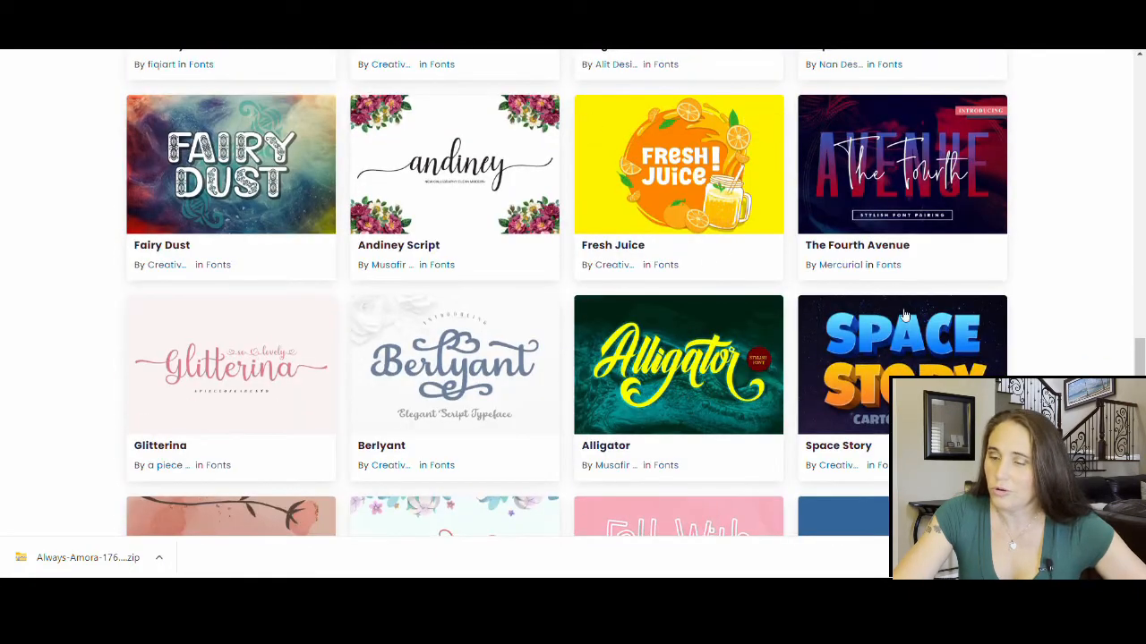
scroll("down", 3)
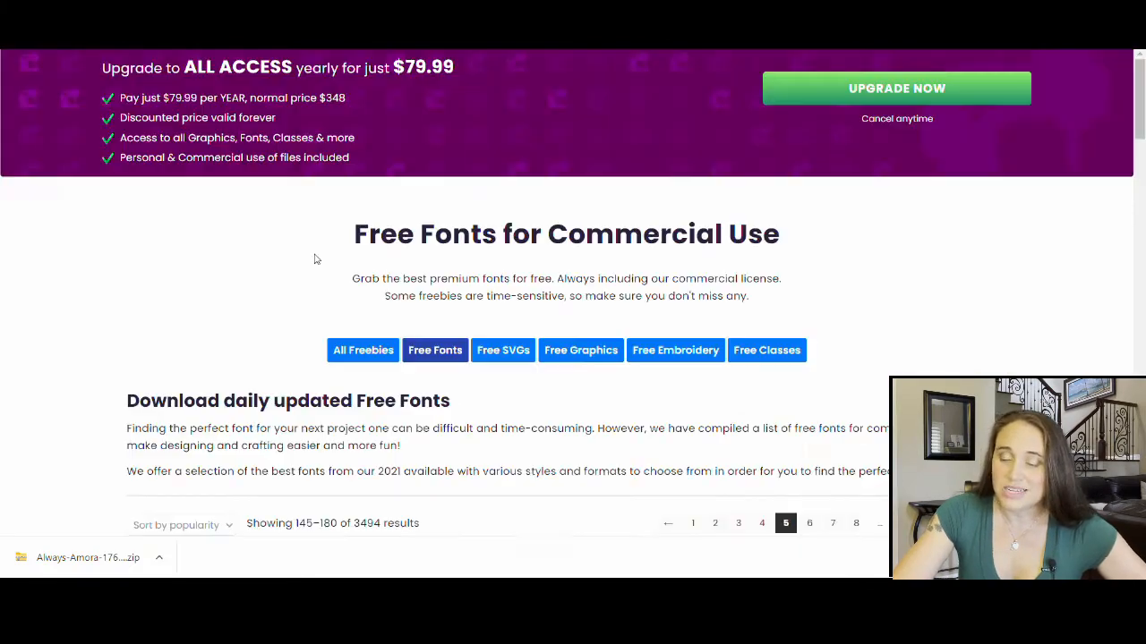
scroll("down", 3)
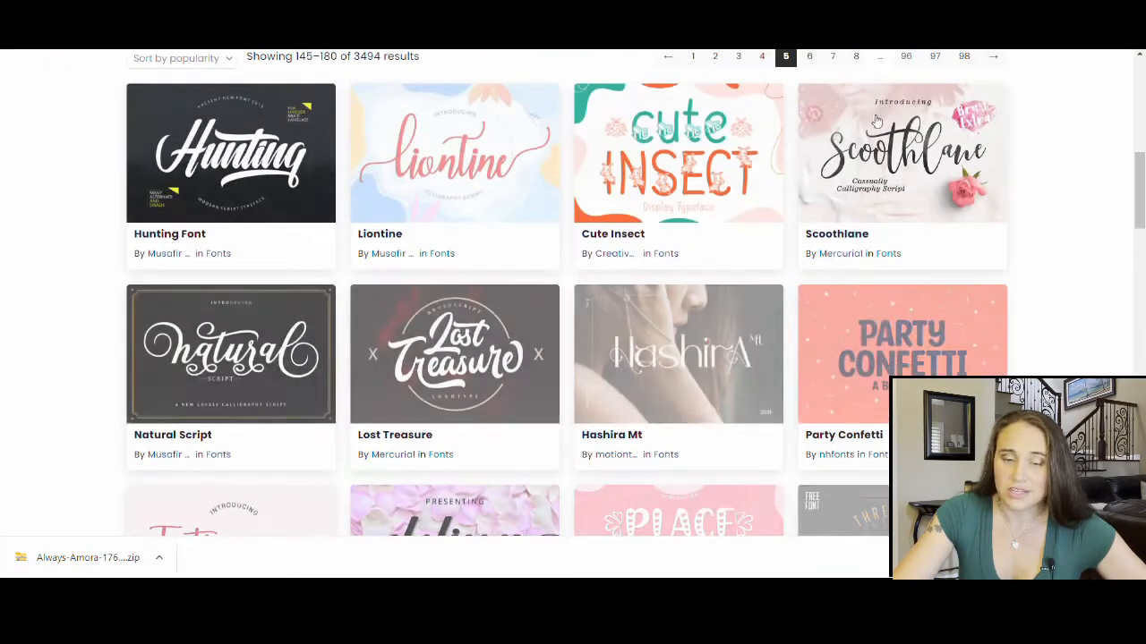
scroll("down", 3)
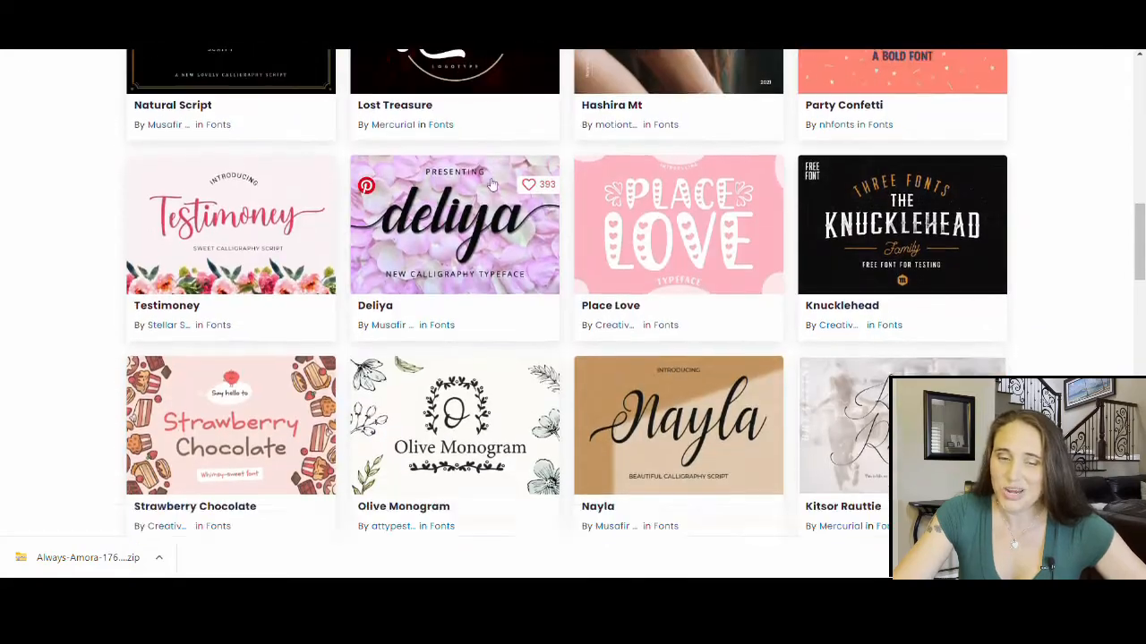
scroll("down", 3)
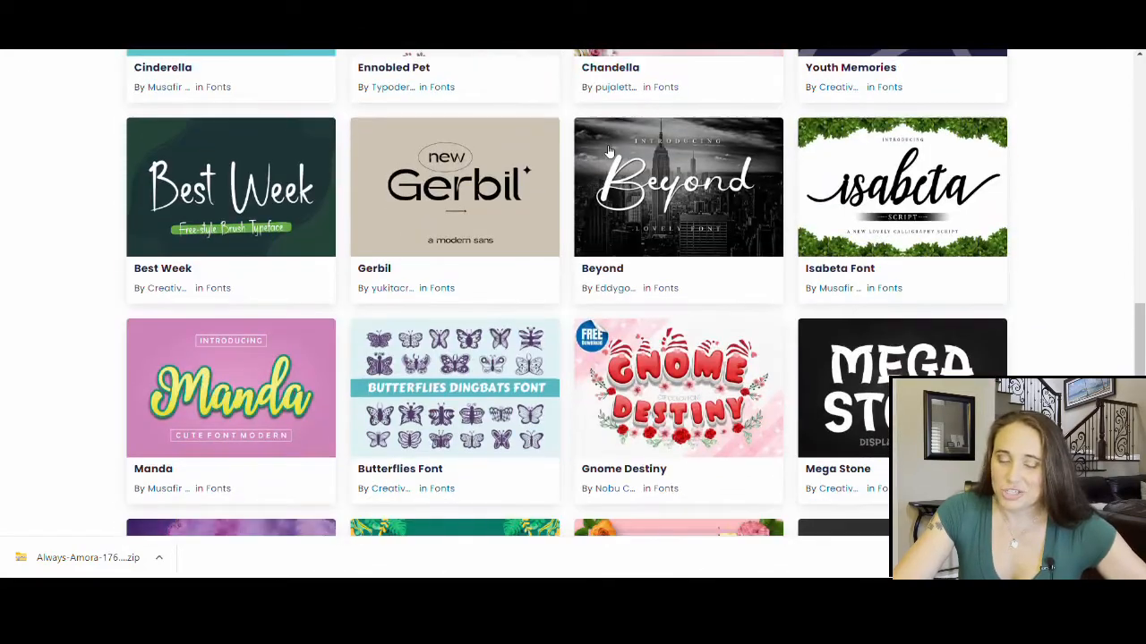
scroll("down", 3)
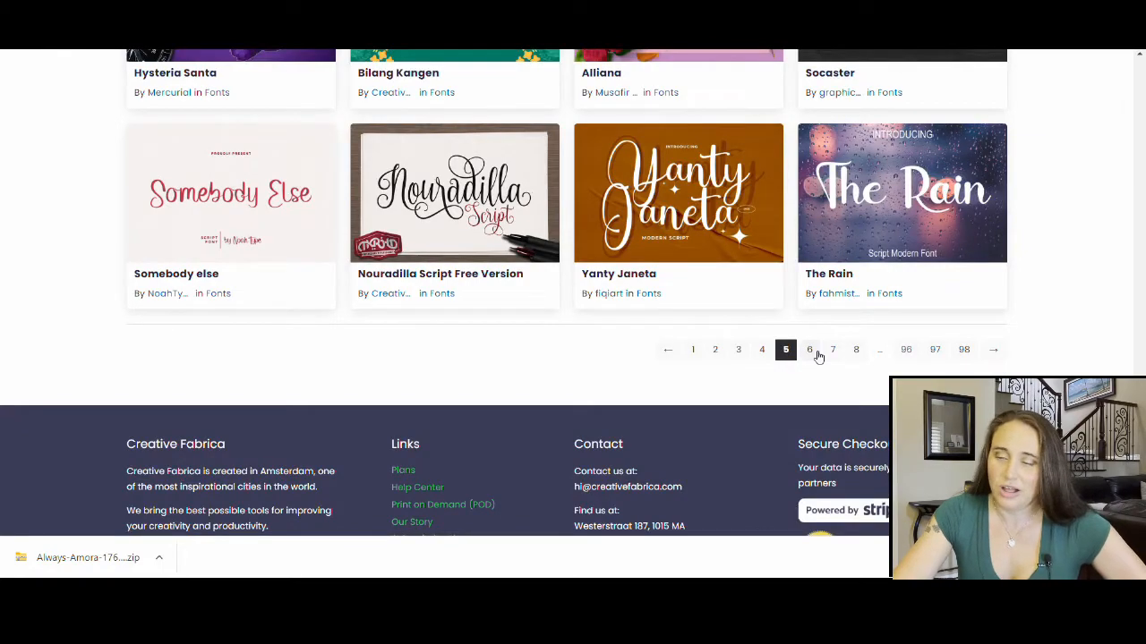
Step: Go to page 6 of the free fonts (results 181–216) and browse down through them
left_click(809, 349)
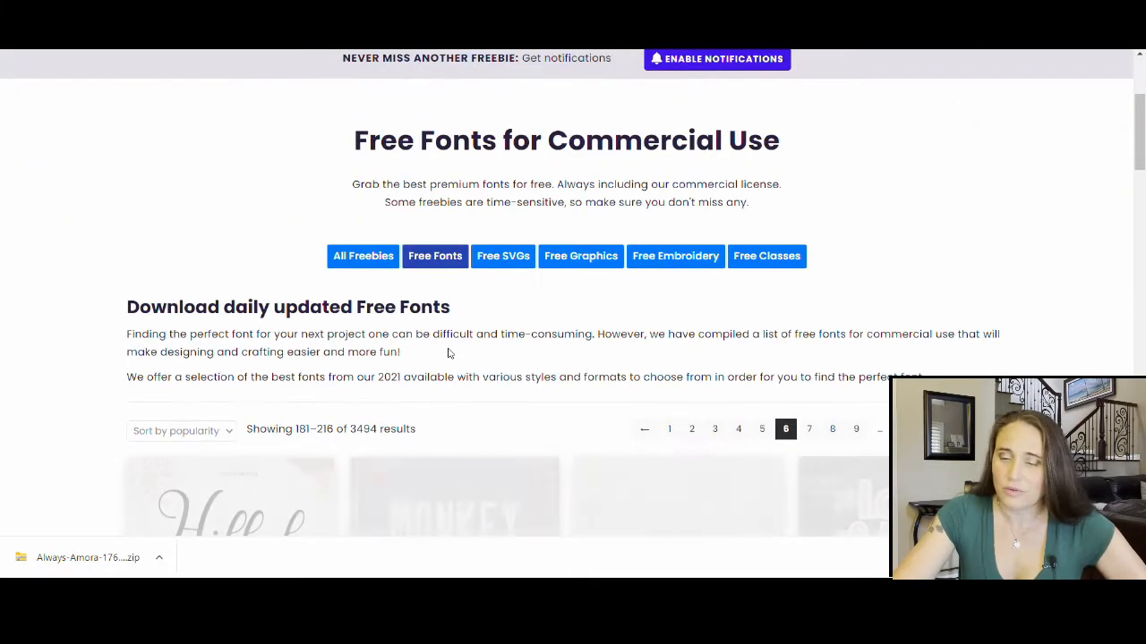
scroll("down", 3)
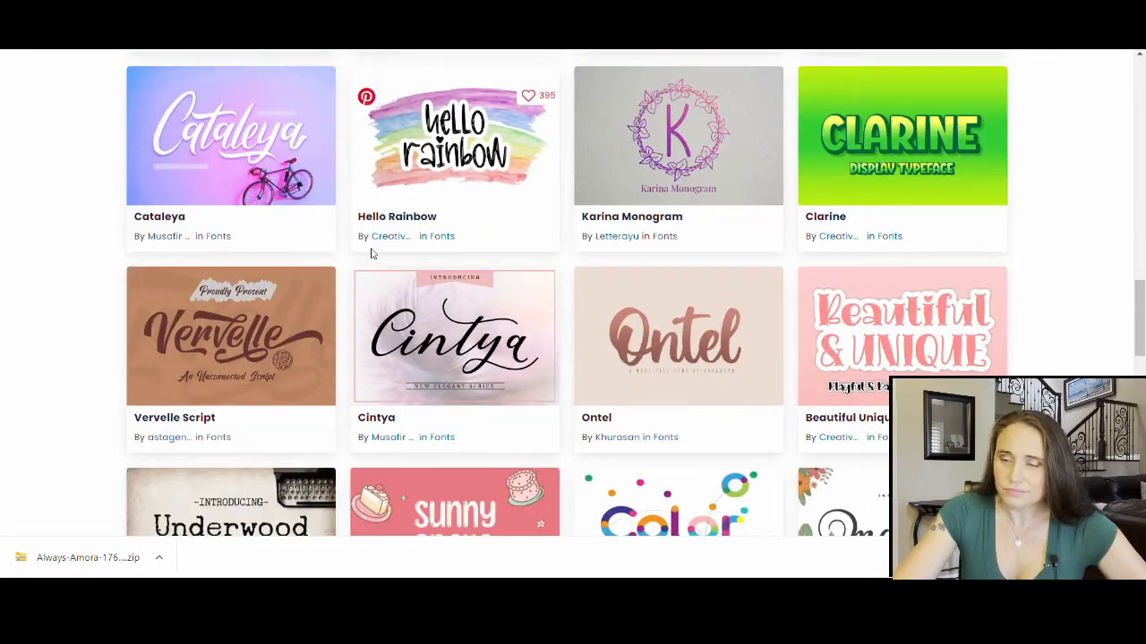
scroll("down", 3)
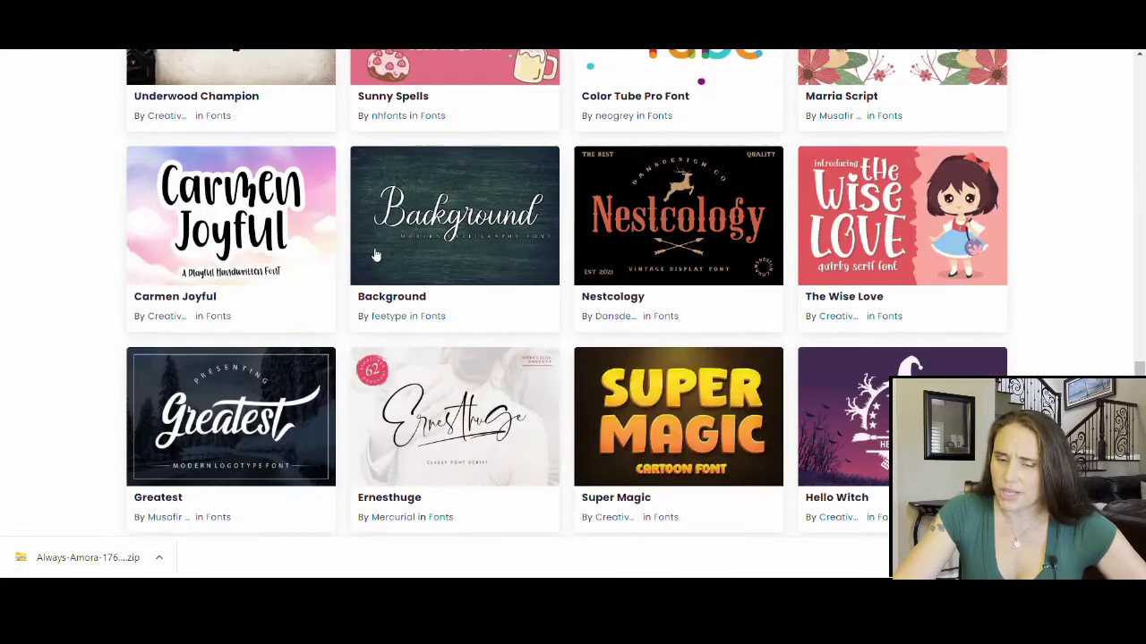
scroll("down", 3)
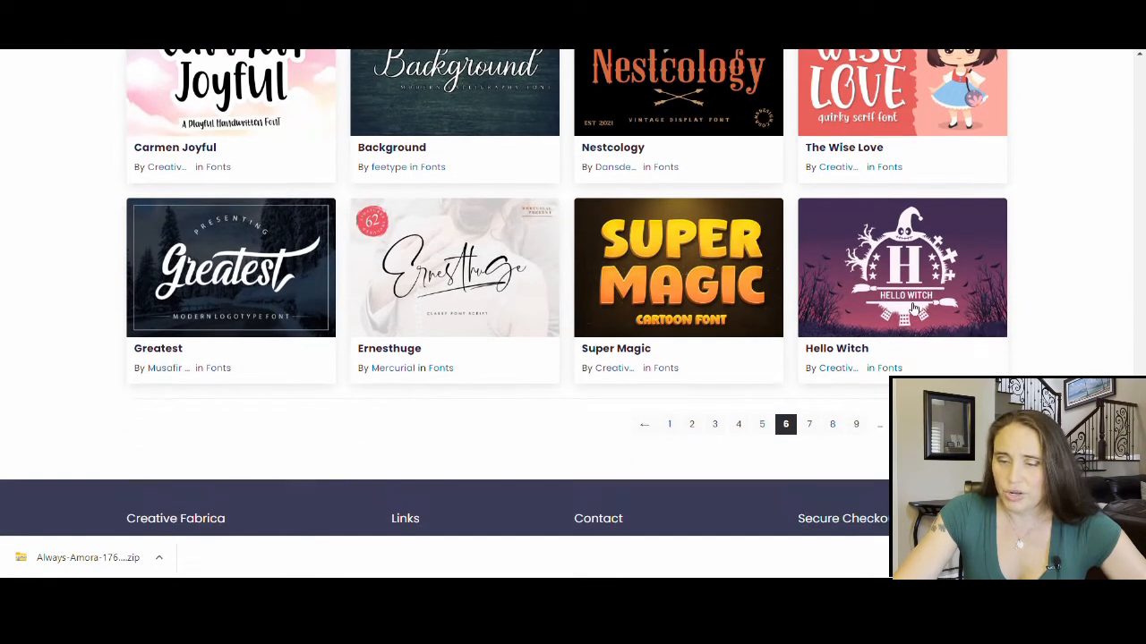
mouse_move(876, 401)
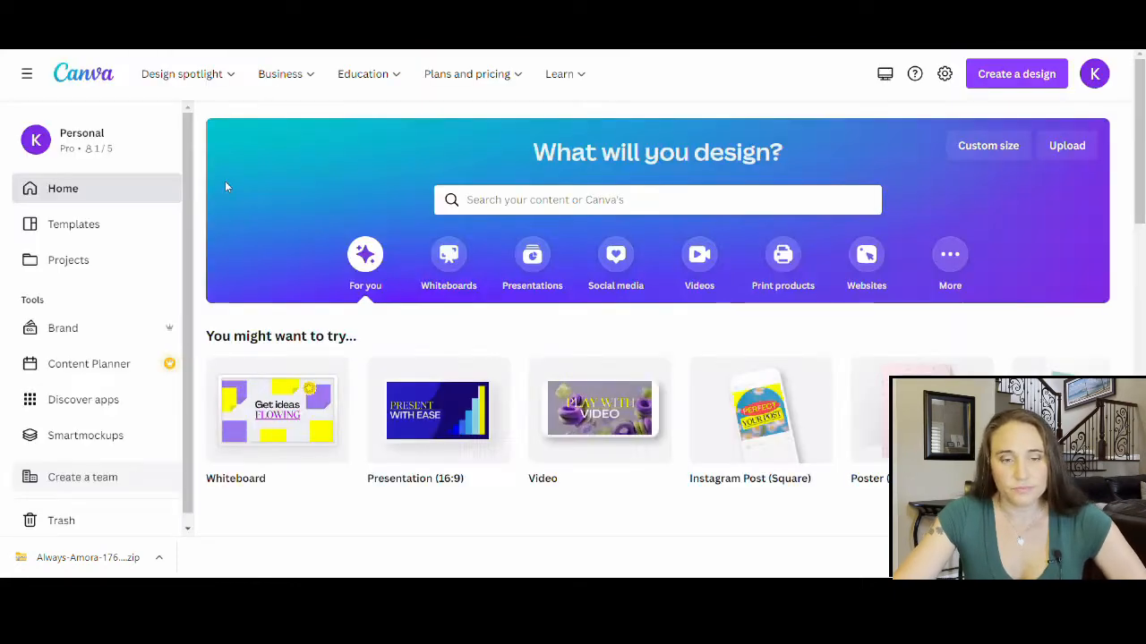
mouse_move(132, 129)
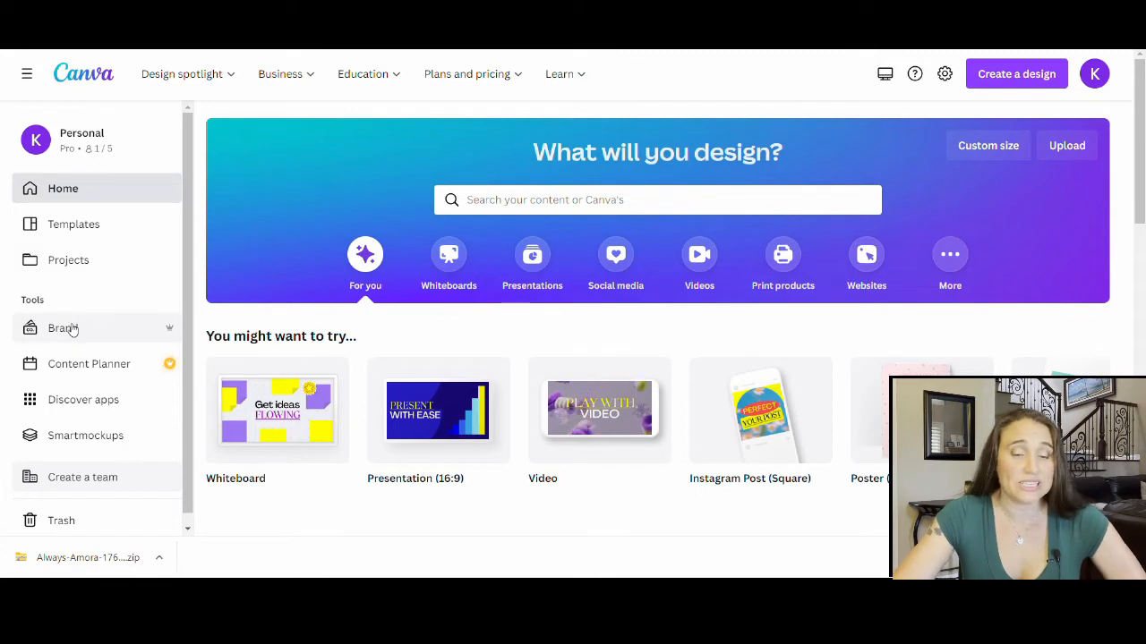
Step: In the Brand Kit, scroll to Brand fonts and start uploading the downloaded Always Amora font file
left_click(62, 328)
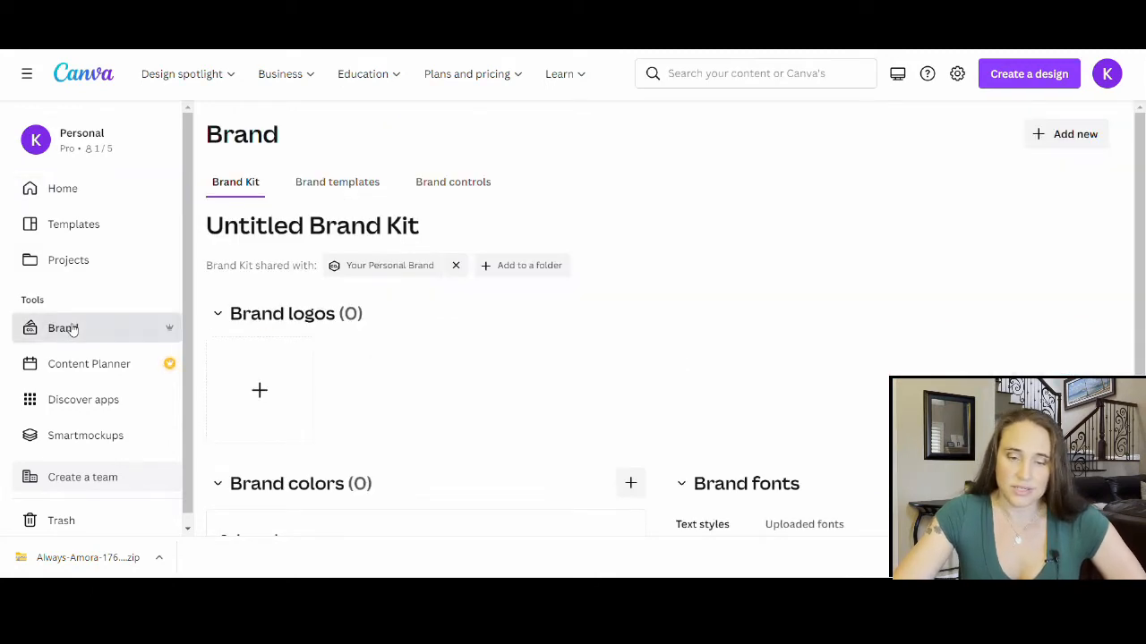
scroll("down", 3)
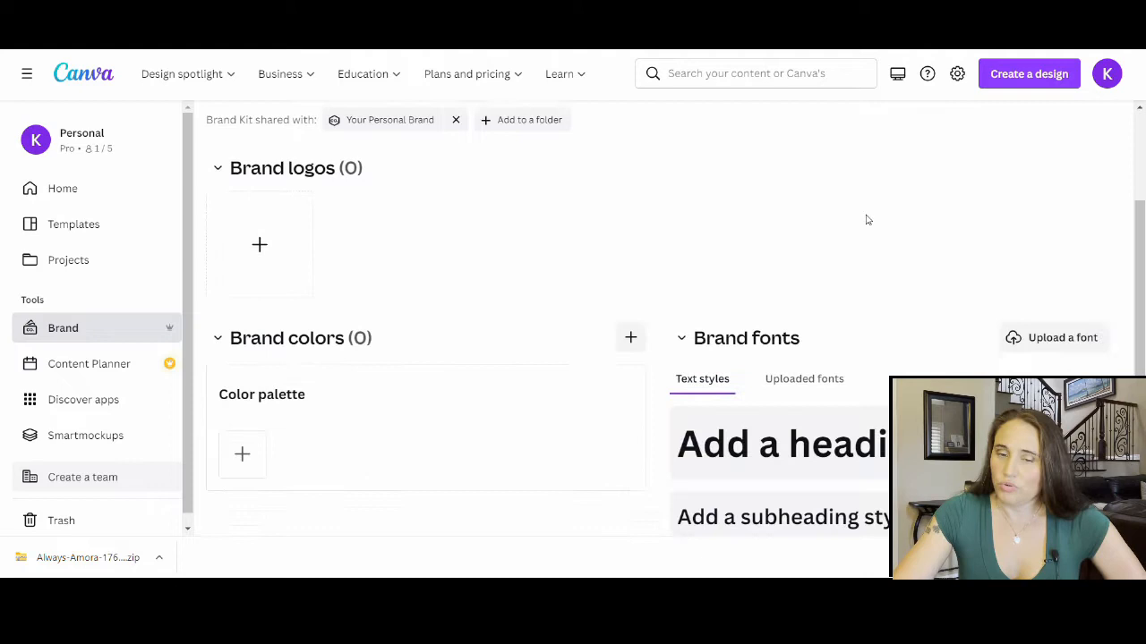
scroll("down", 3)
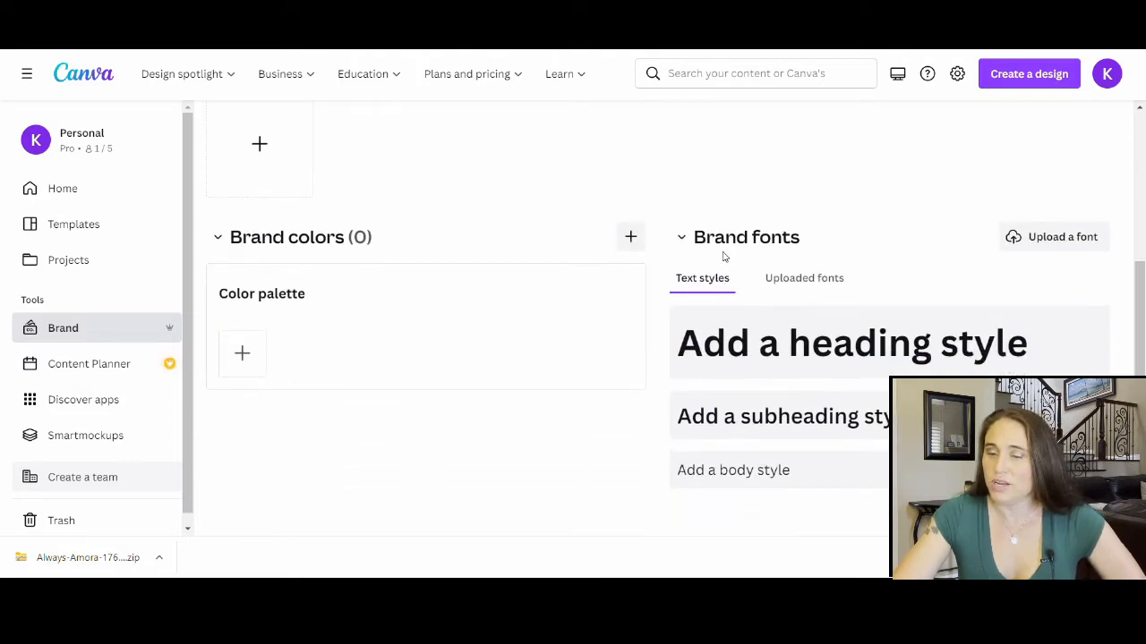
mouse_move(1062, 237)
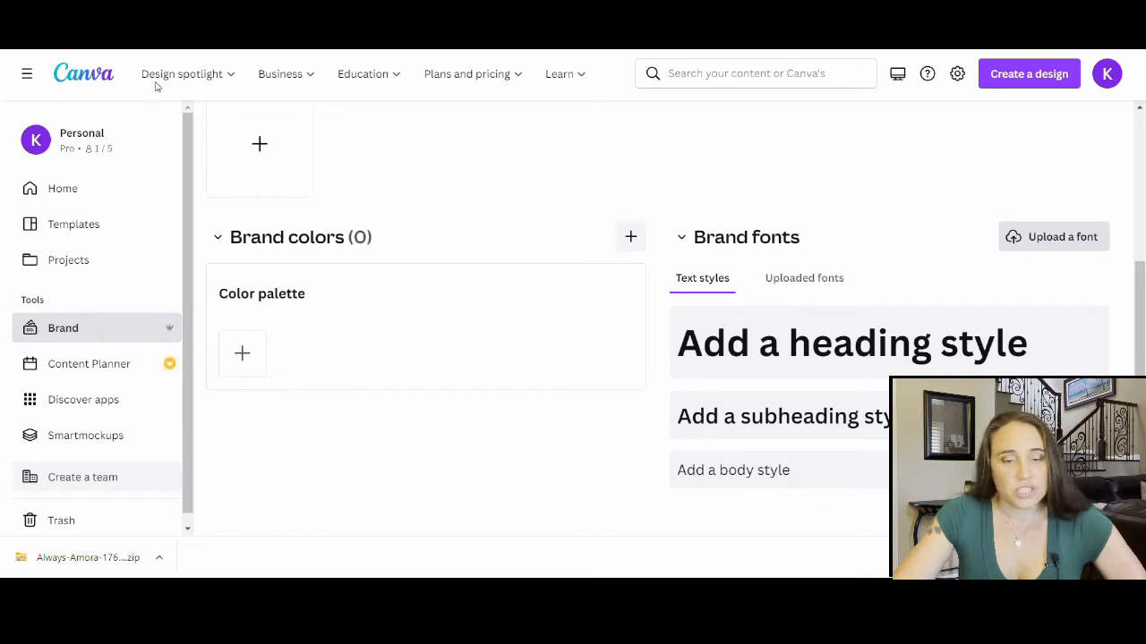
mouse_move(82, 114)
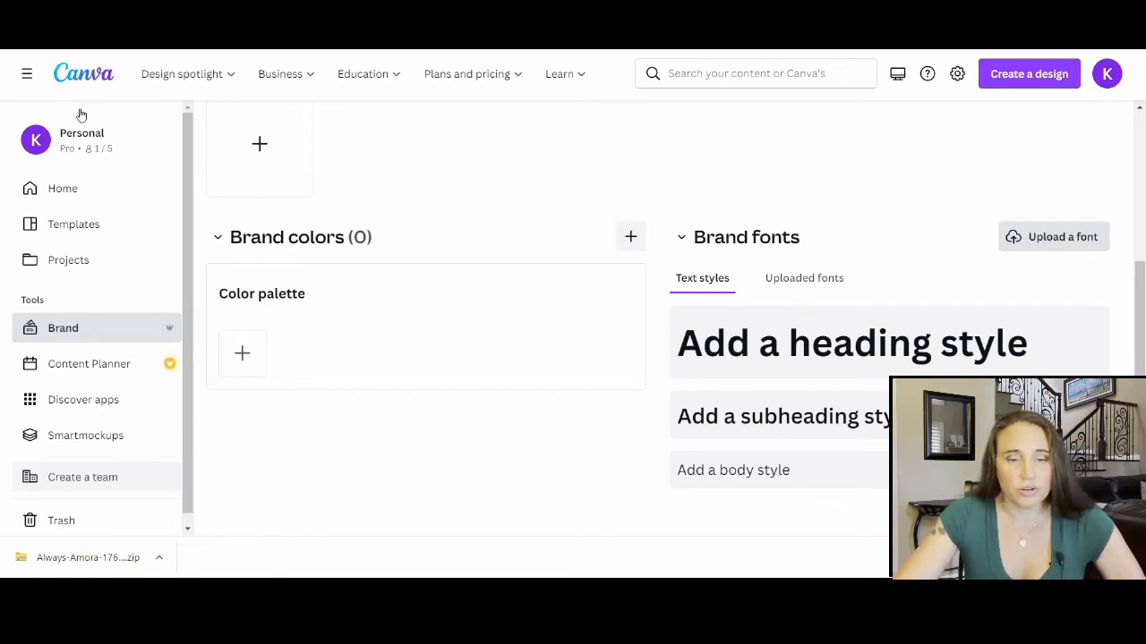
left_click(1061, 236)
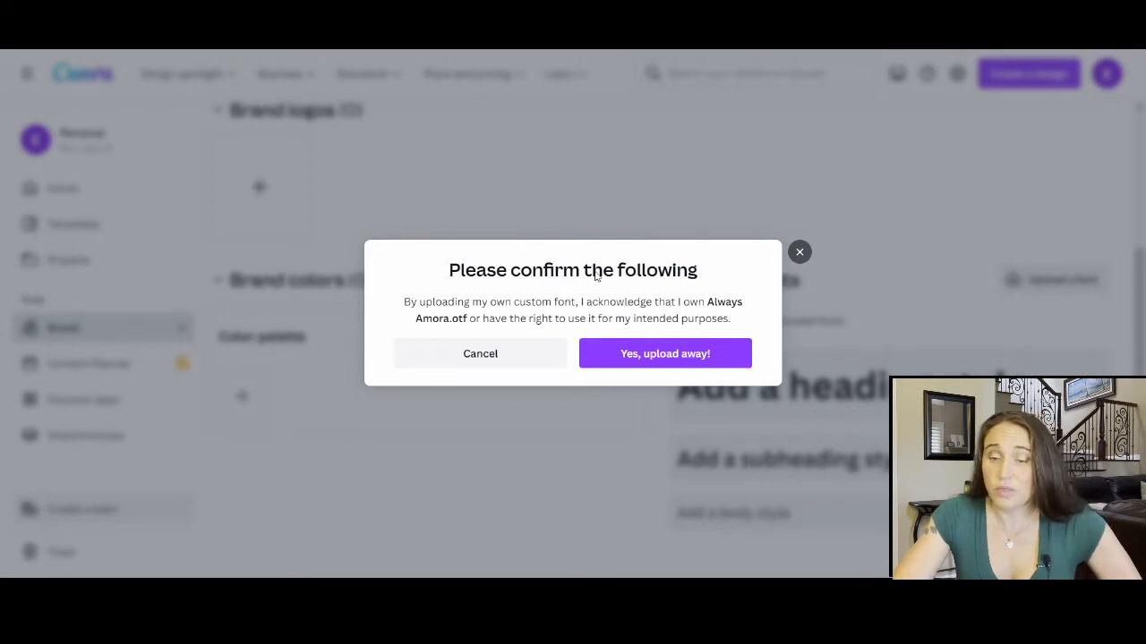
mouse_move(422, 297)
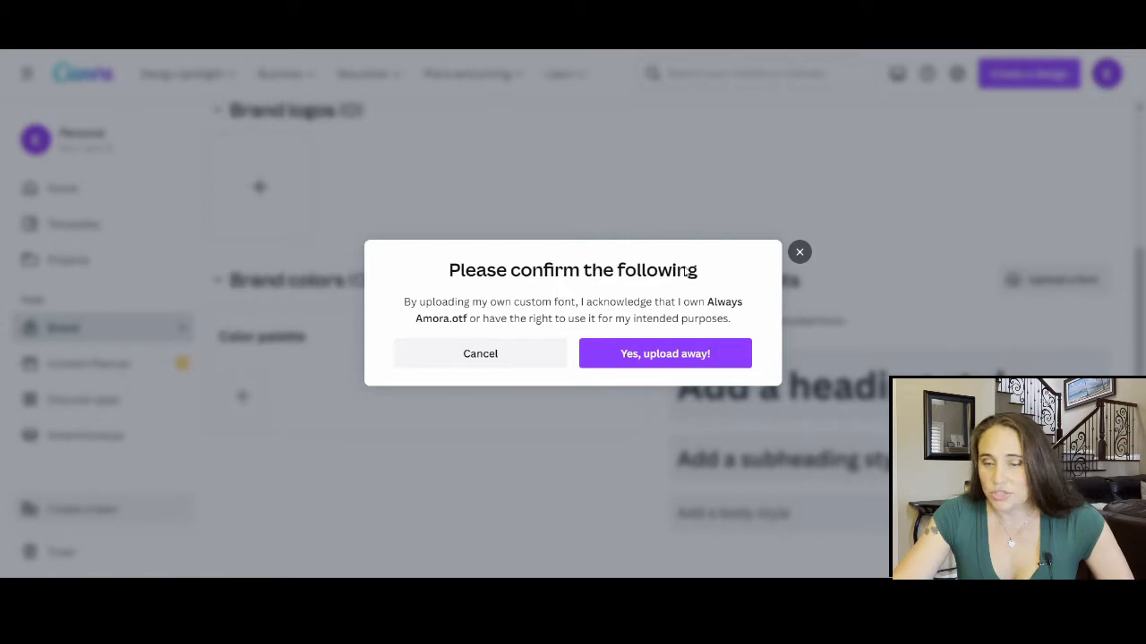
mouse_move(598, 222)
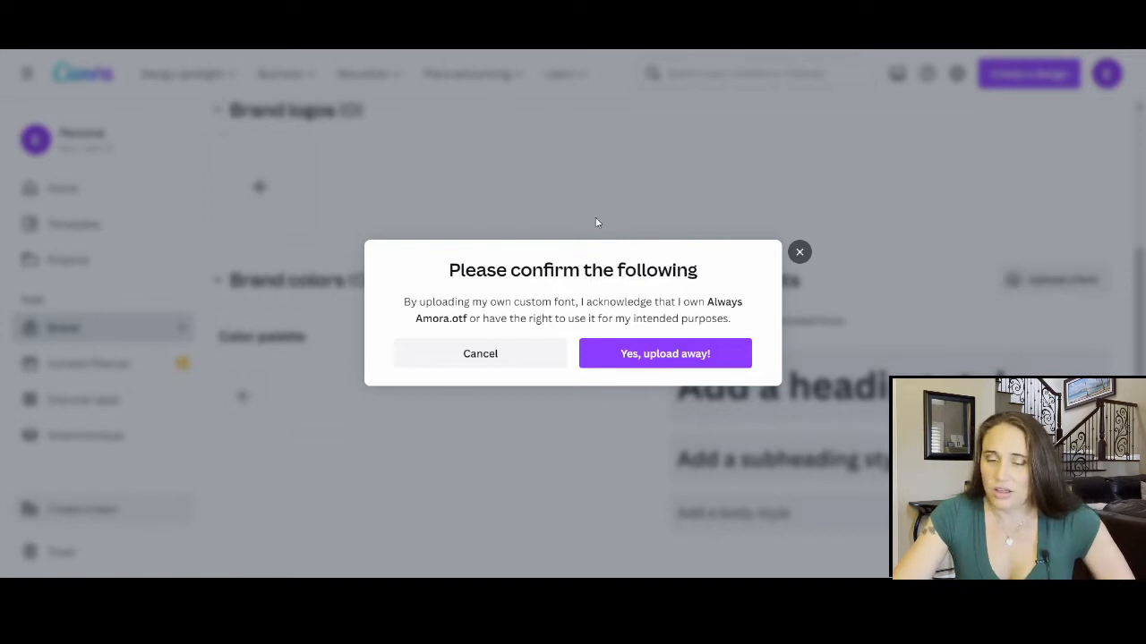
mouse_move(548, 270)
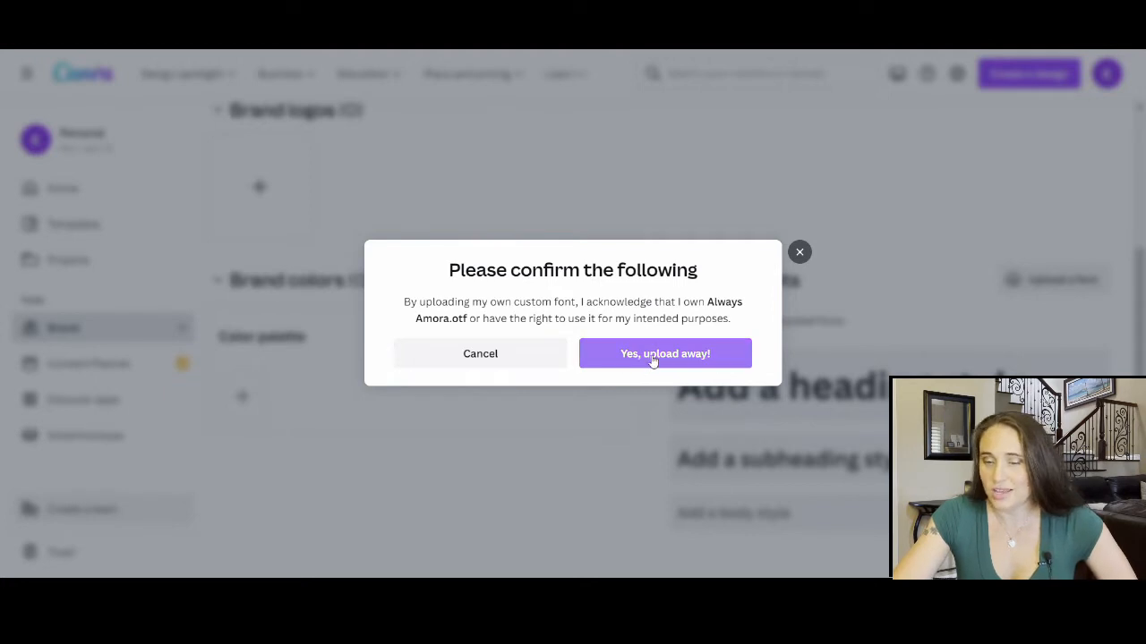
Step: Confirm ownership with 'Yes, upload away!' so Always Amora.otf uploads to the Brand Kit
left_click(664, 354)
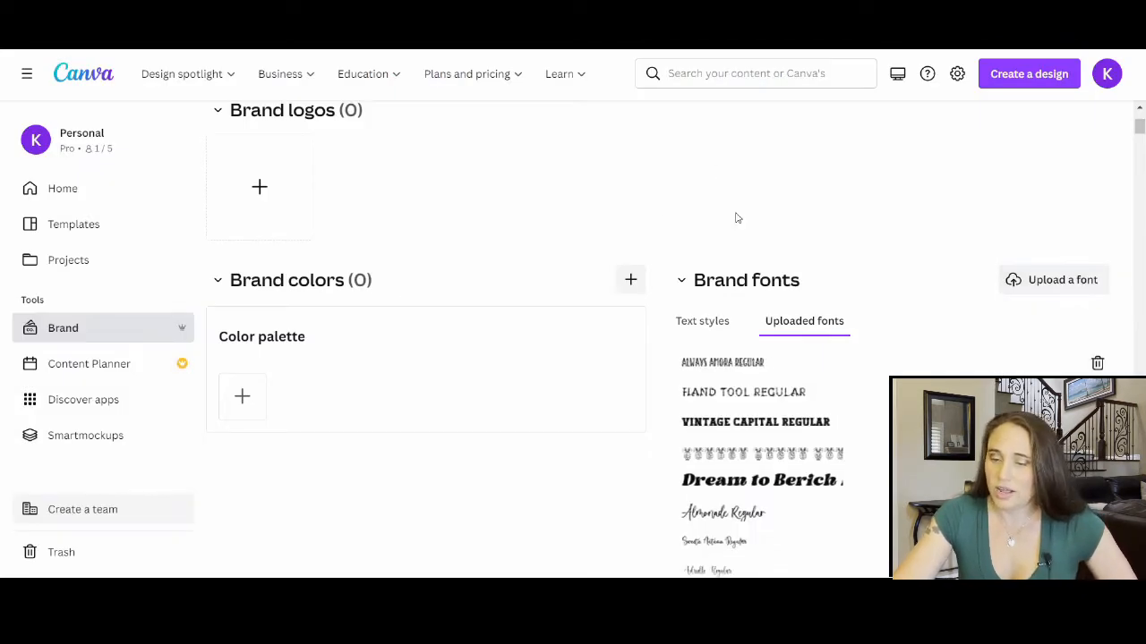
scroll("down", 3)
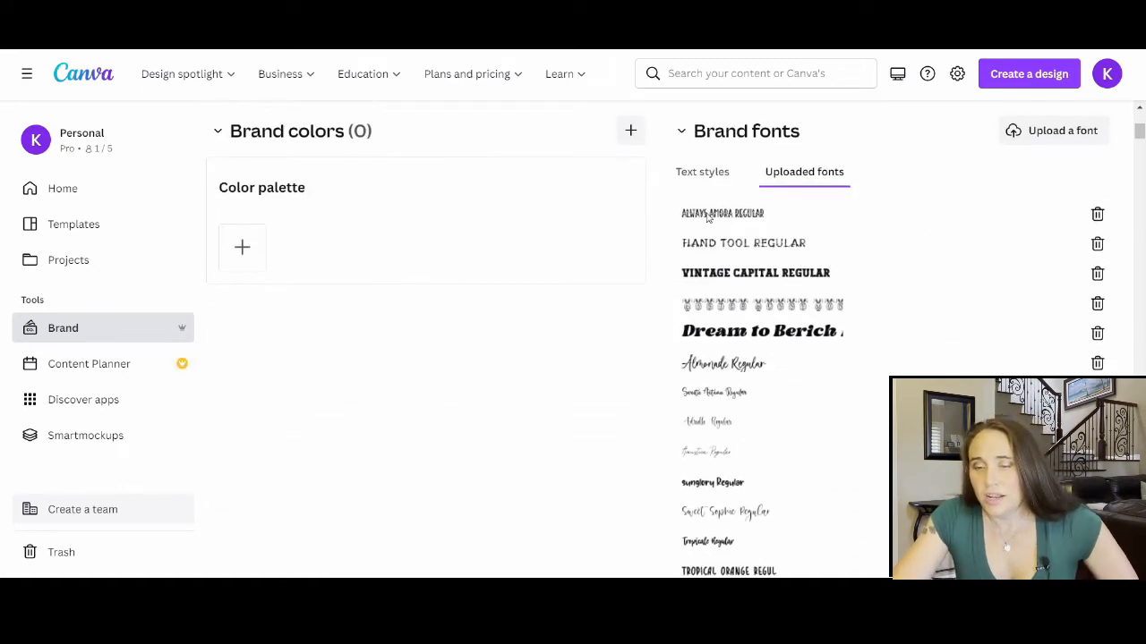
mouse_move(720, 222)
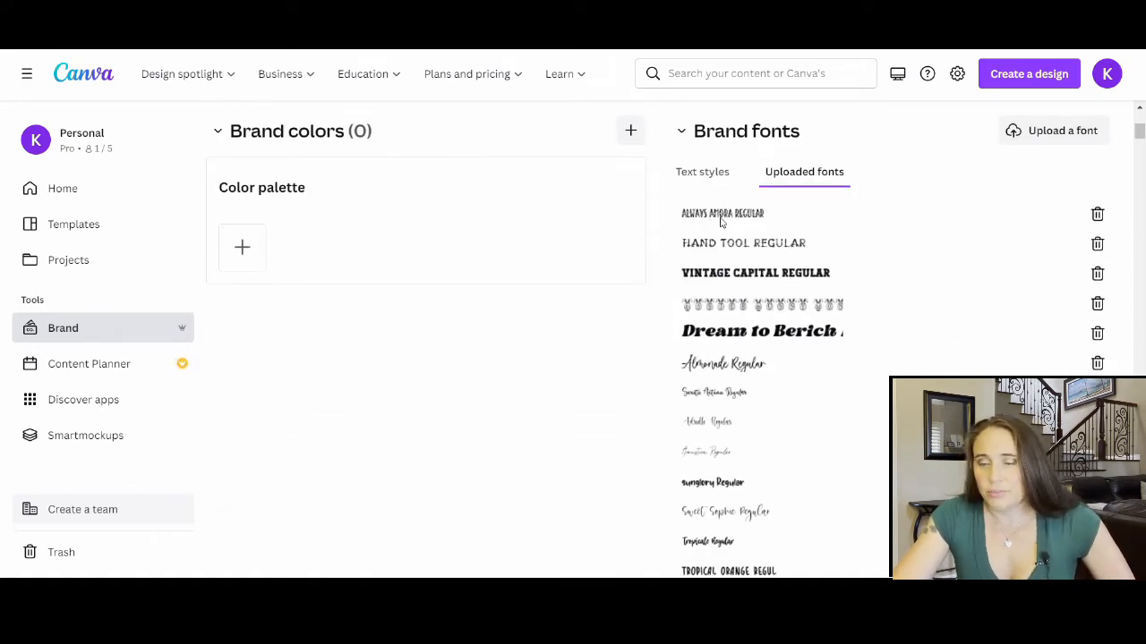
scroll("down", 3)
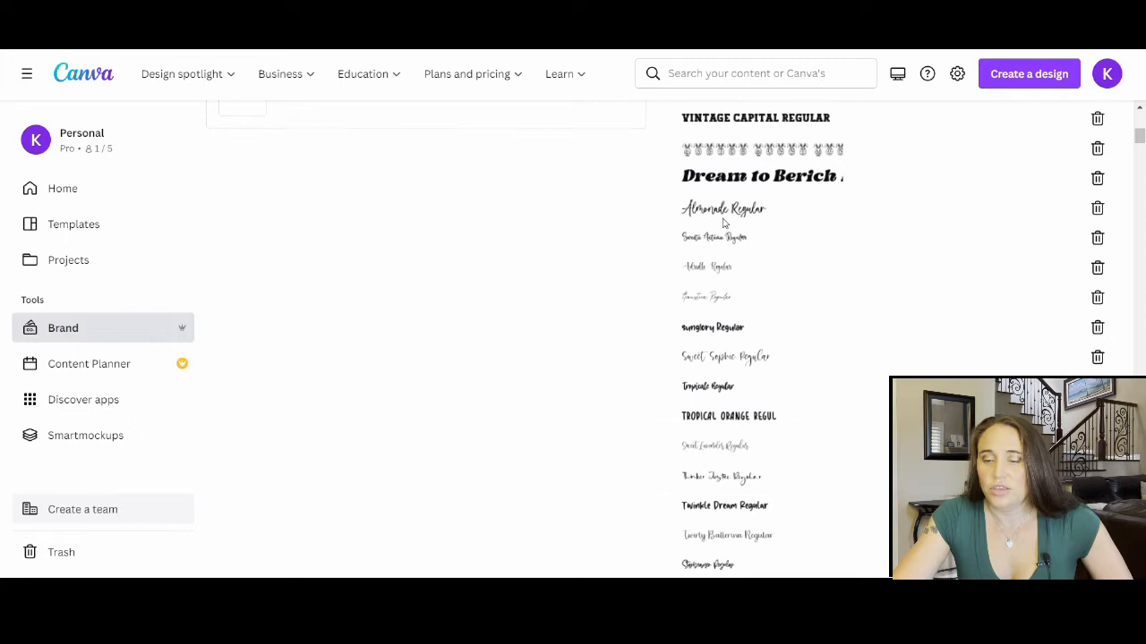
scroll("down", 3)
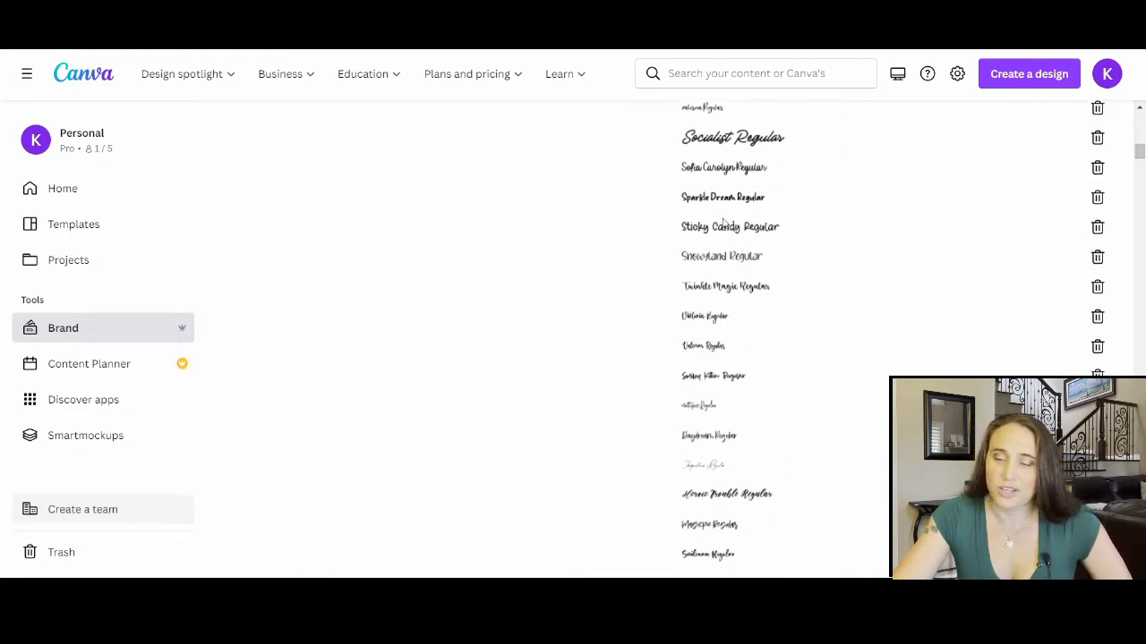
scroll("down", 3)
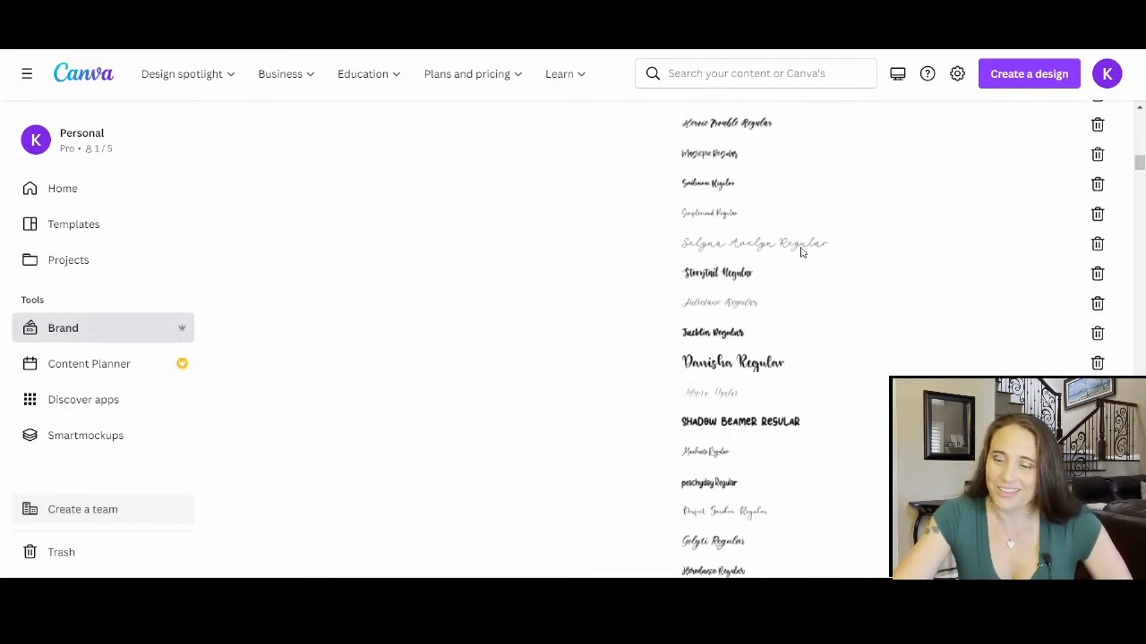
scroll("down", 3)
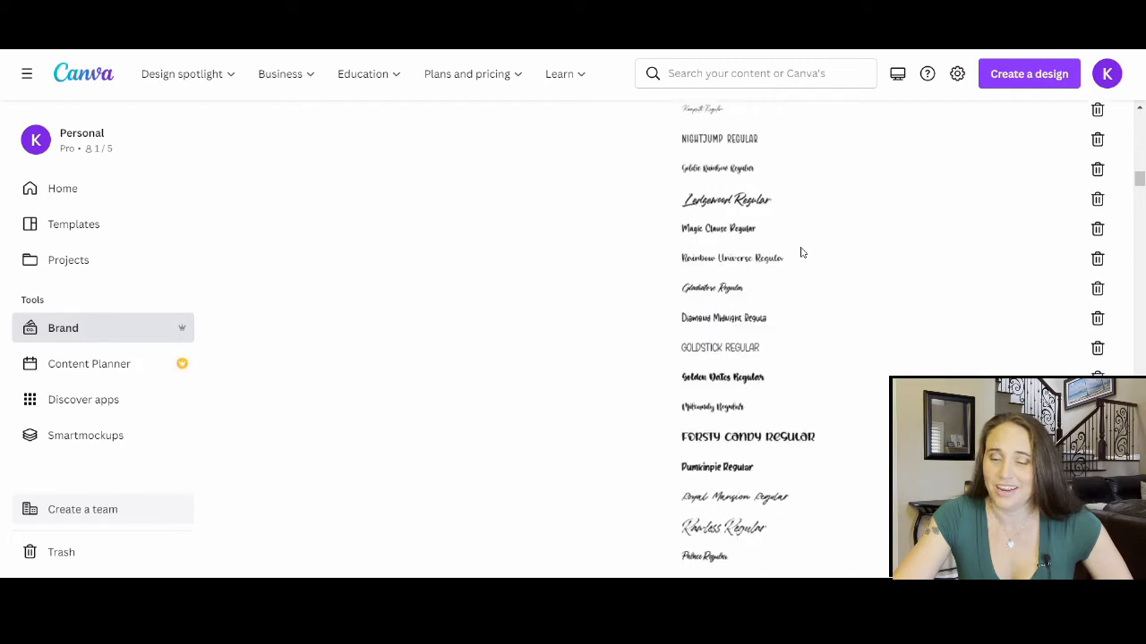
scroll("down", 3)
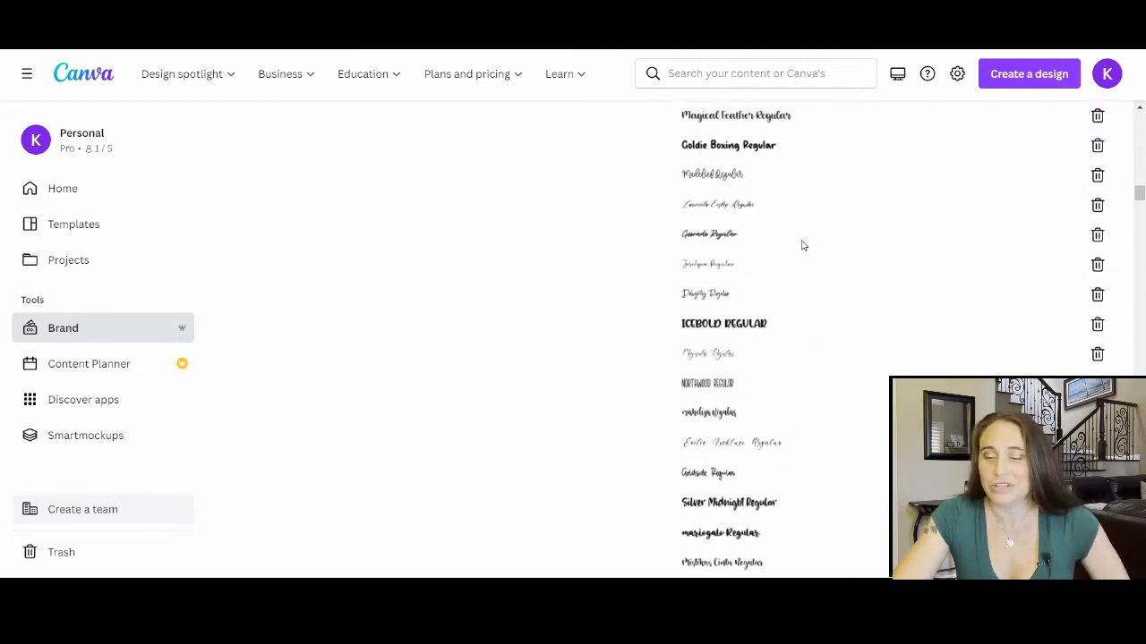
scroll("down", 3)
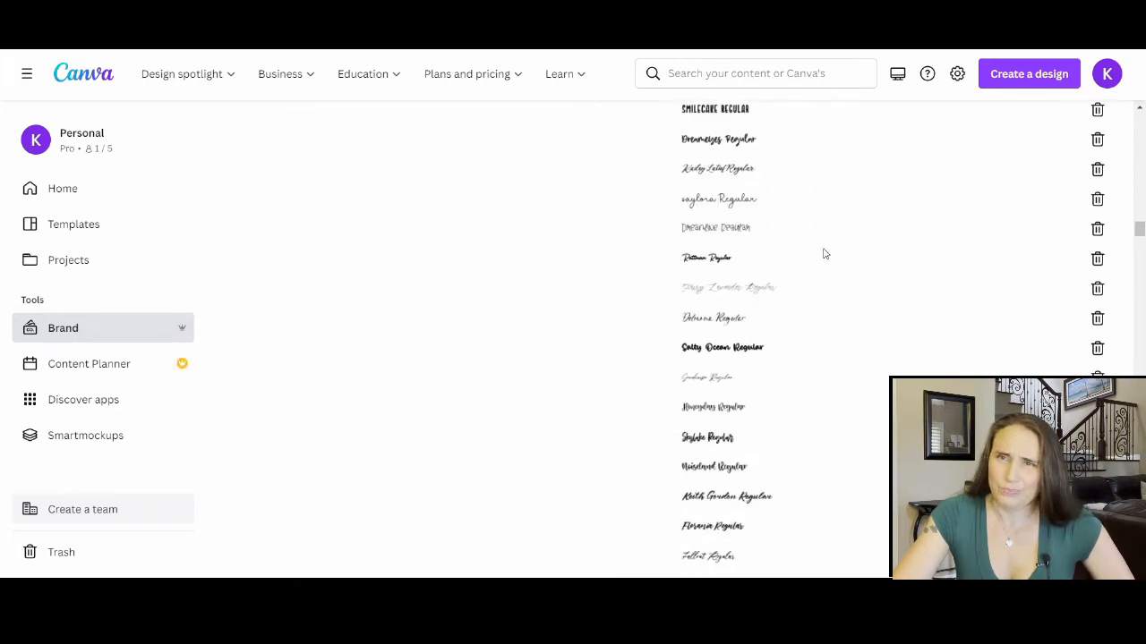
scroll("down", 3)
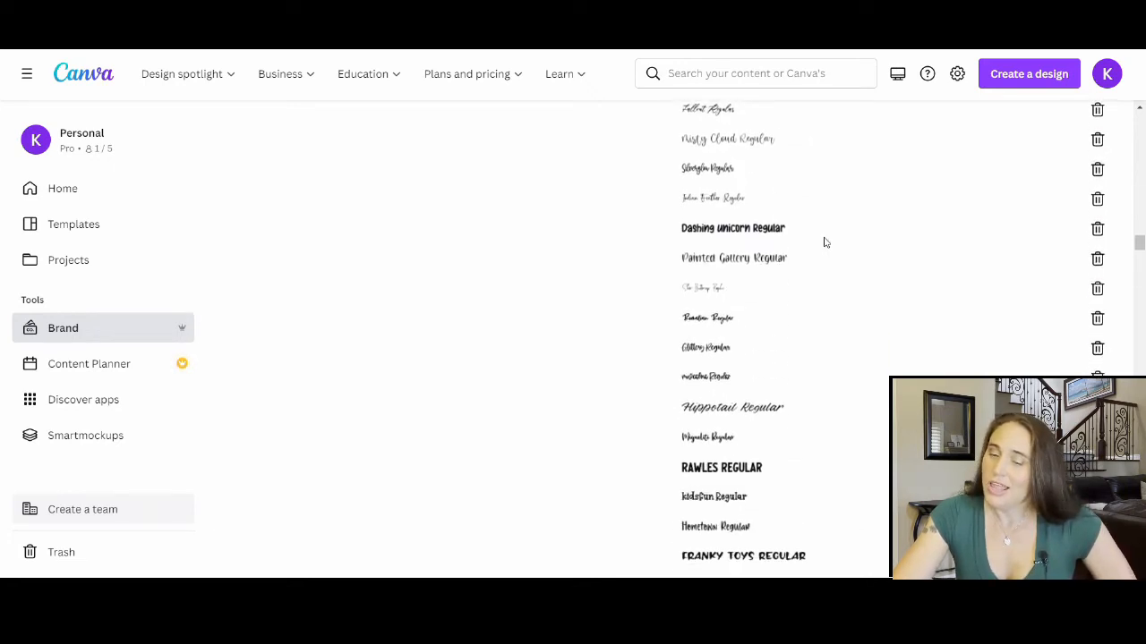
scroll("down", 3)
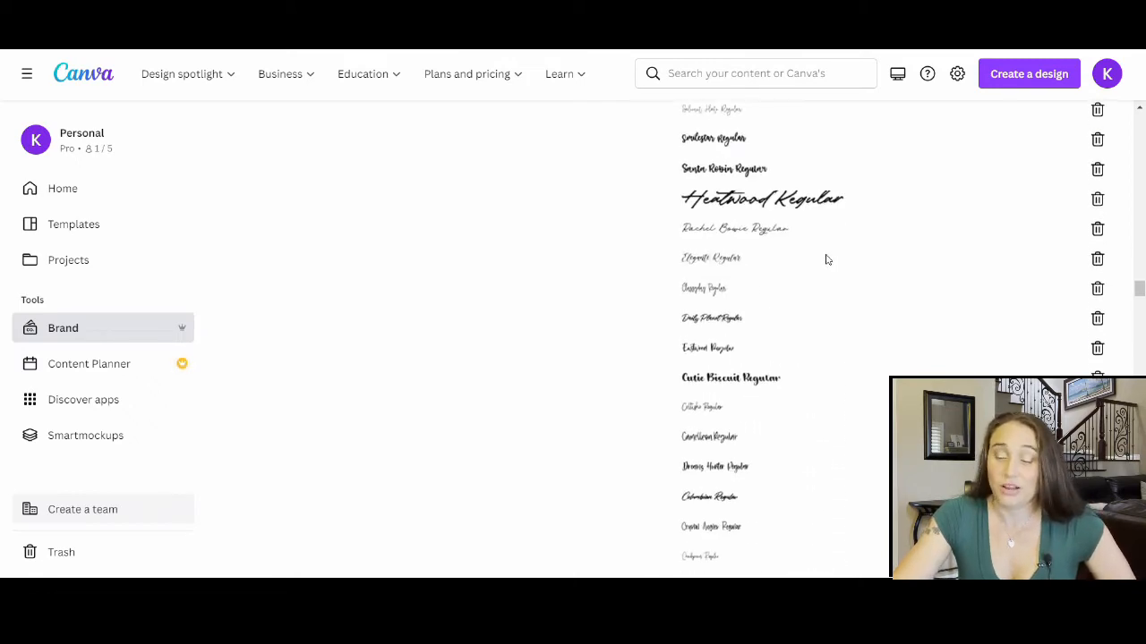
scroll("down", 3)
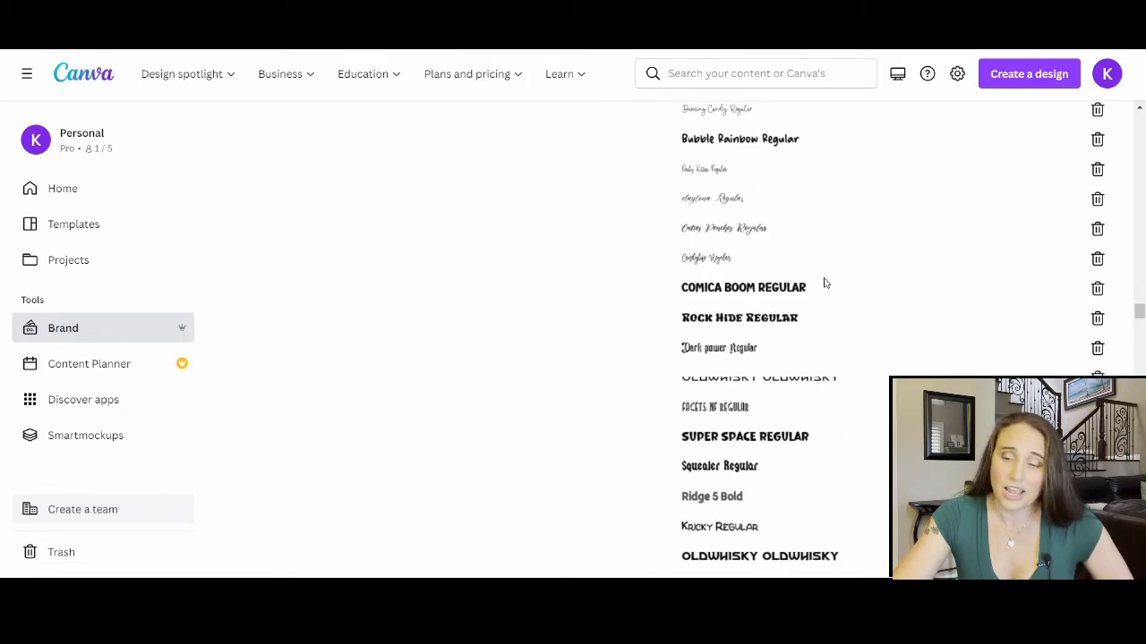
scroll("down", 3)
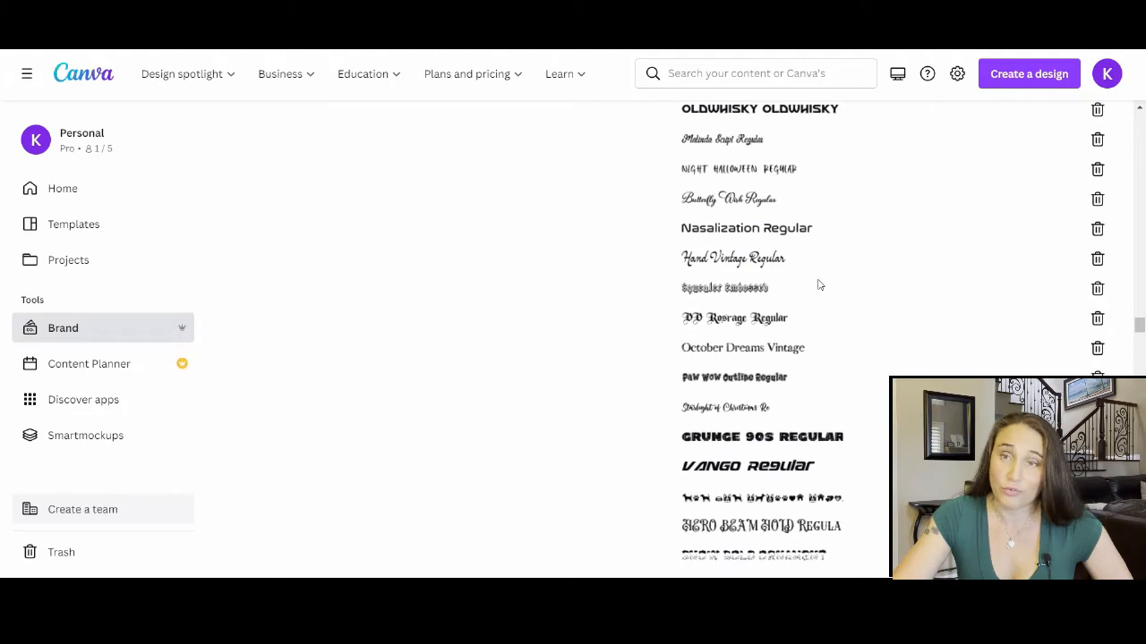
scroll("down", 3)
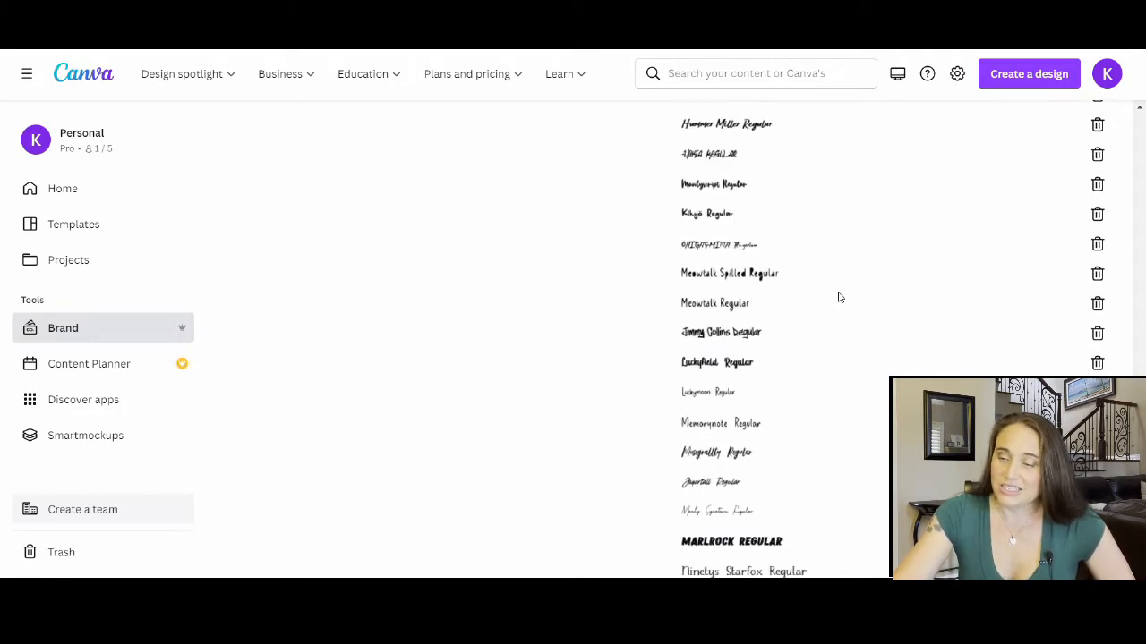
scroll("down", 3)
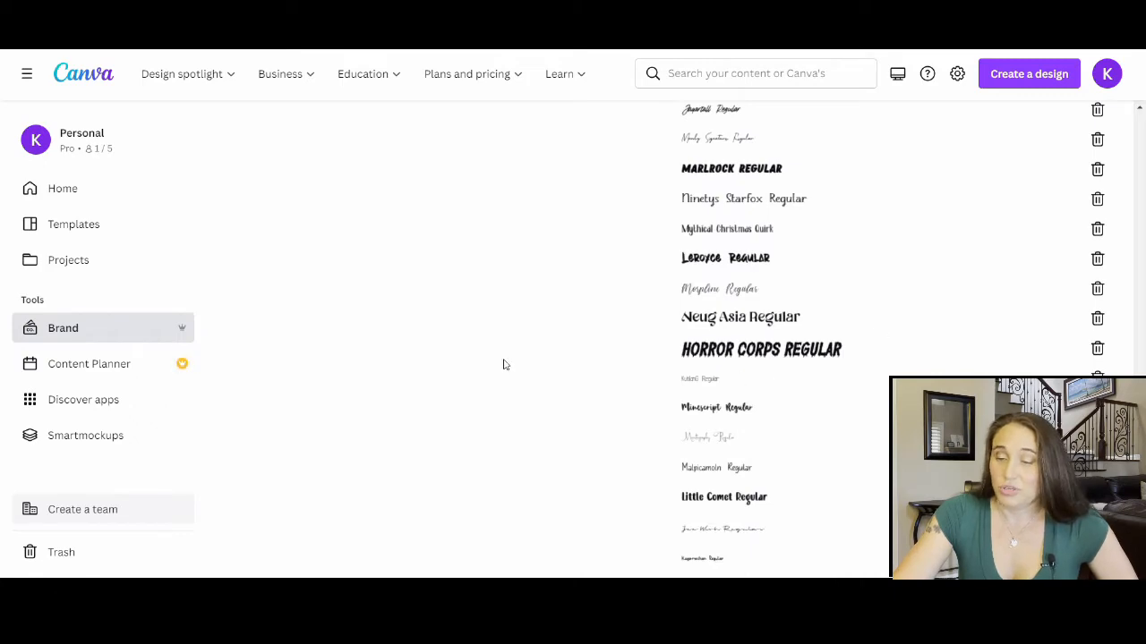
scroll("down", 3)
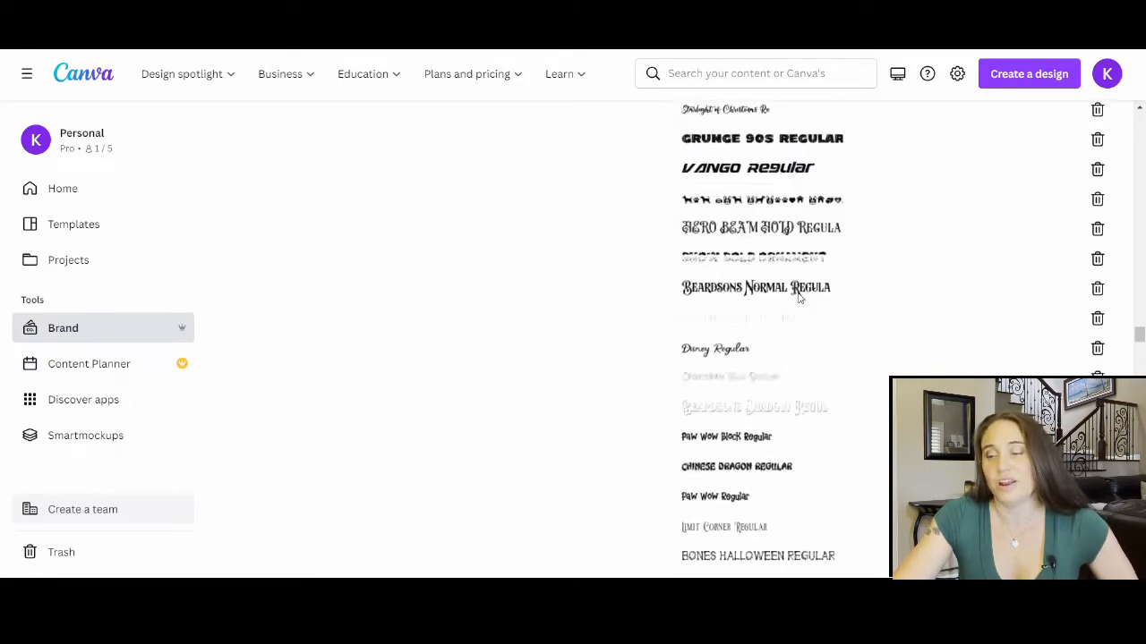
scroll("down", 3)
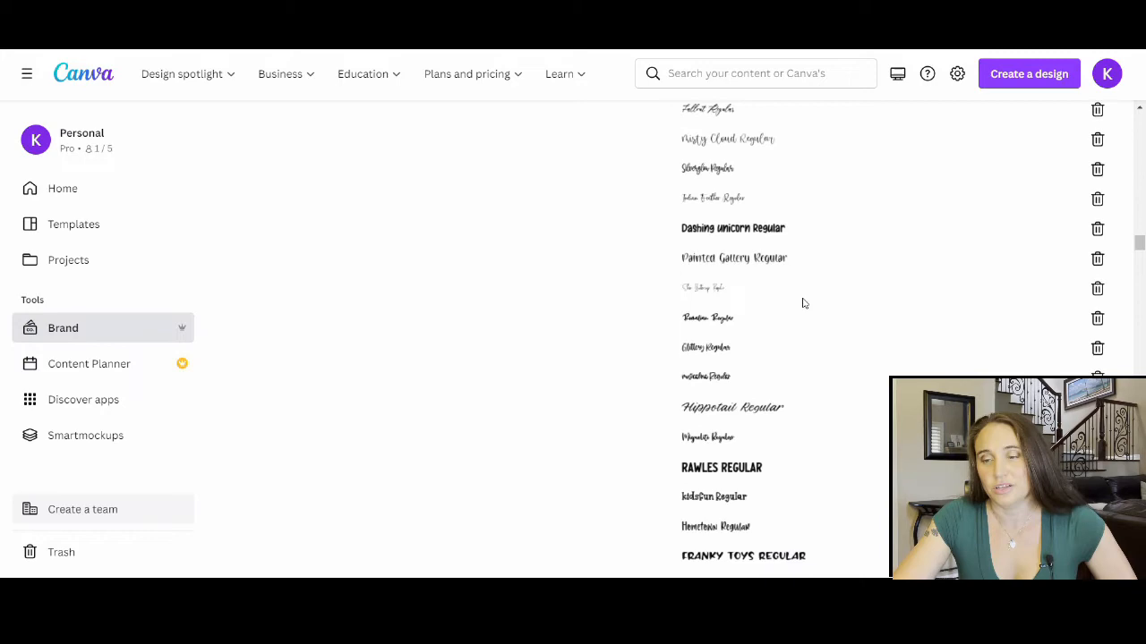
scroll("down", 3)
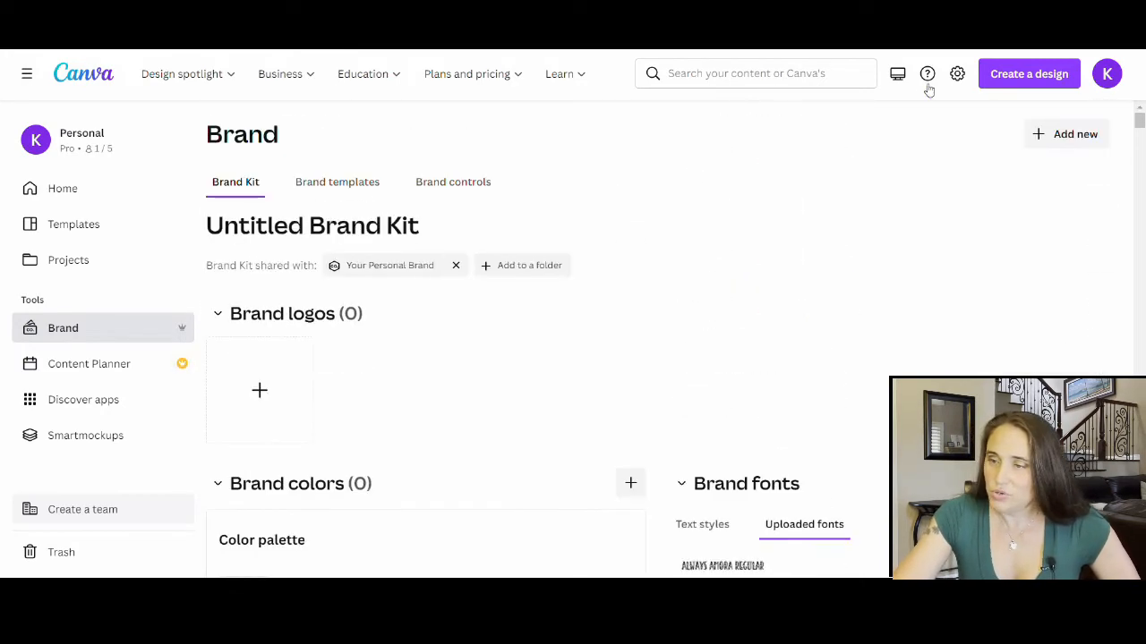
Step: Start a new blank custom-size design and select its 'Your paragraph text' box
left_click(1027, 73)
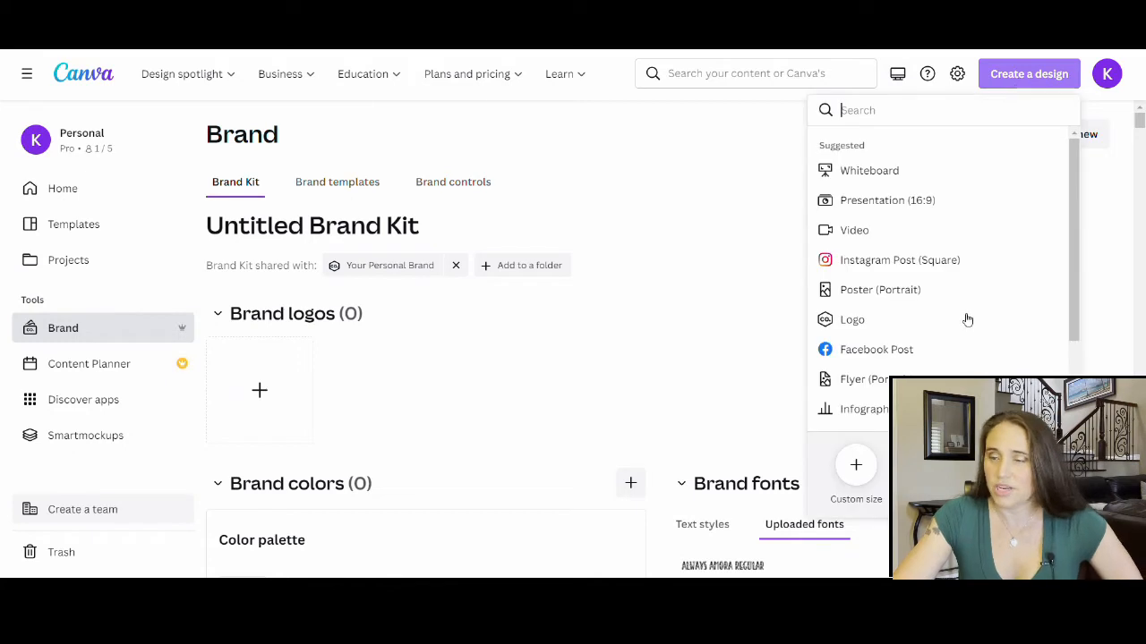
left_click(856, 475)
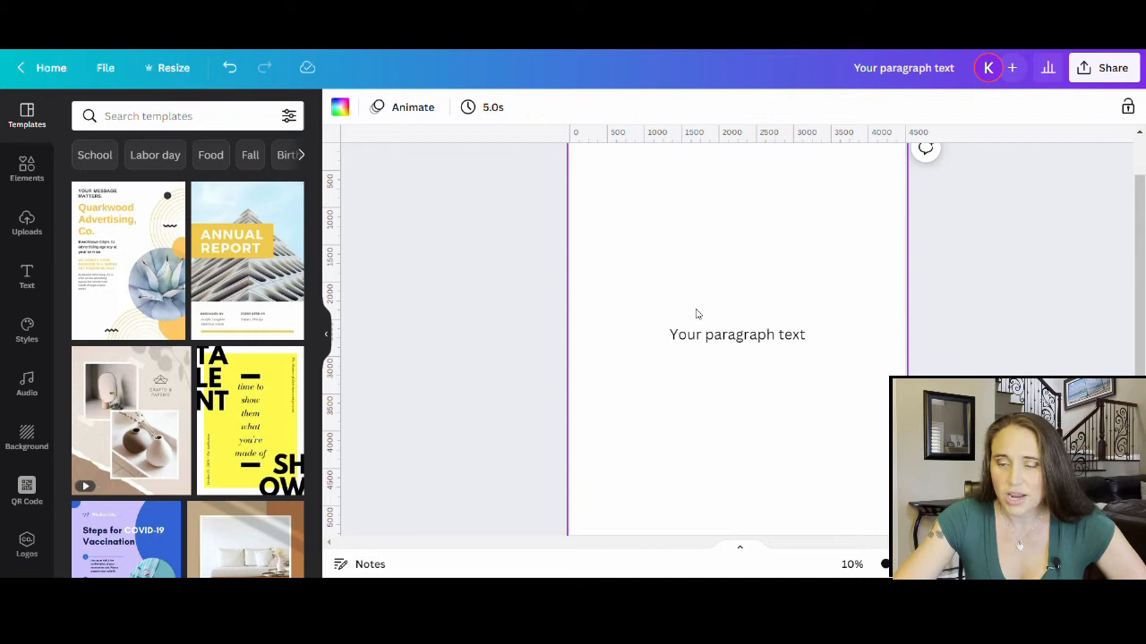
left_click(738, 334)
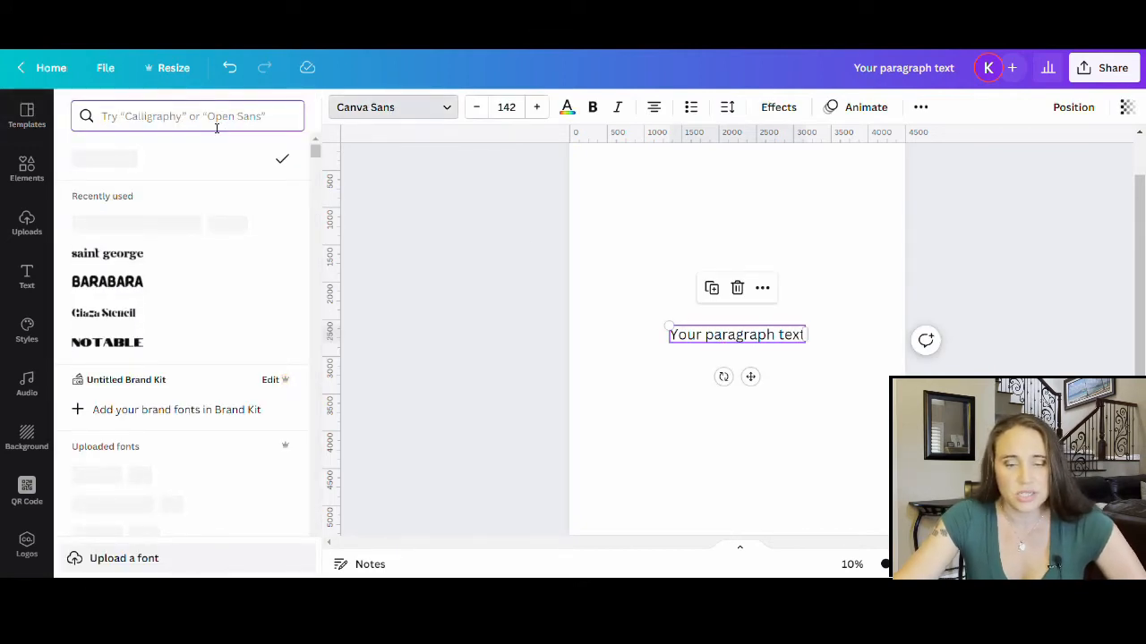
Step: Set the paragraph text in the uploaded Always Amora Regular font, enlarged to size 885 to fill the page
scroll("up", 3)
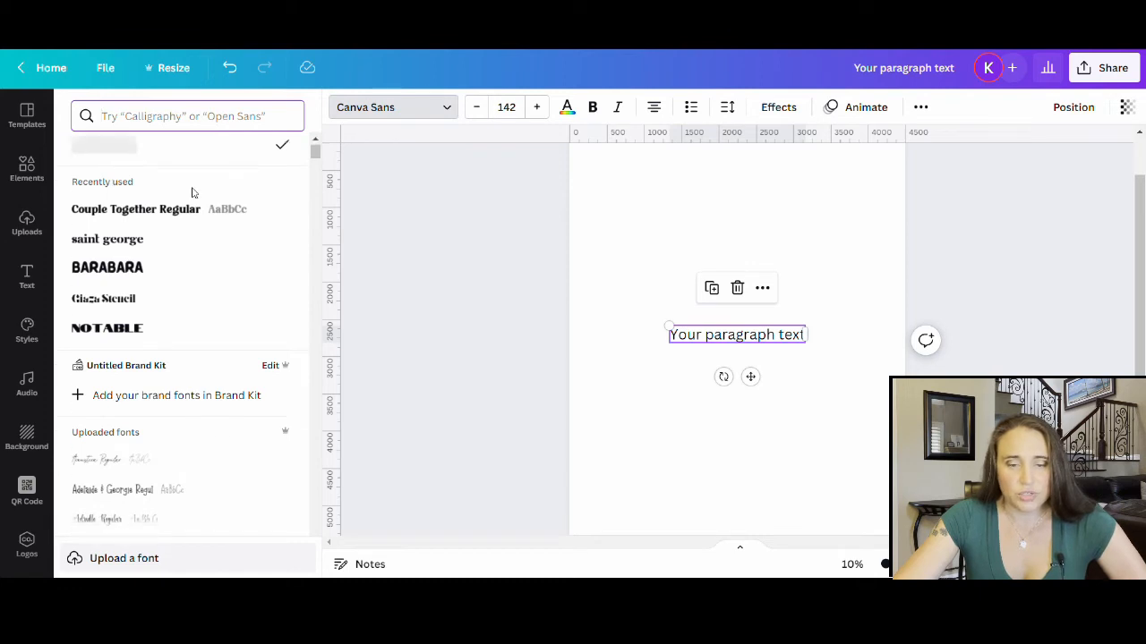
scroll("down", 3)
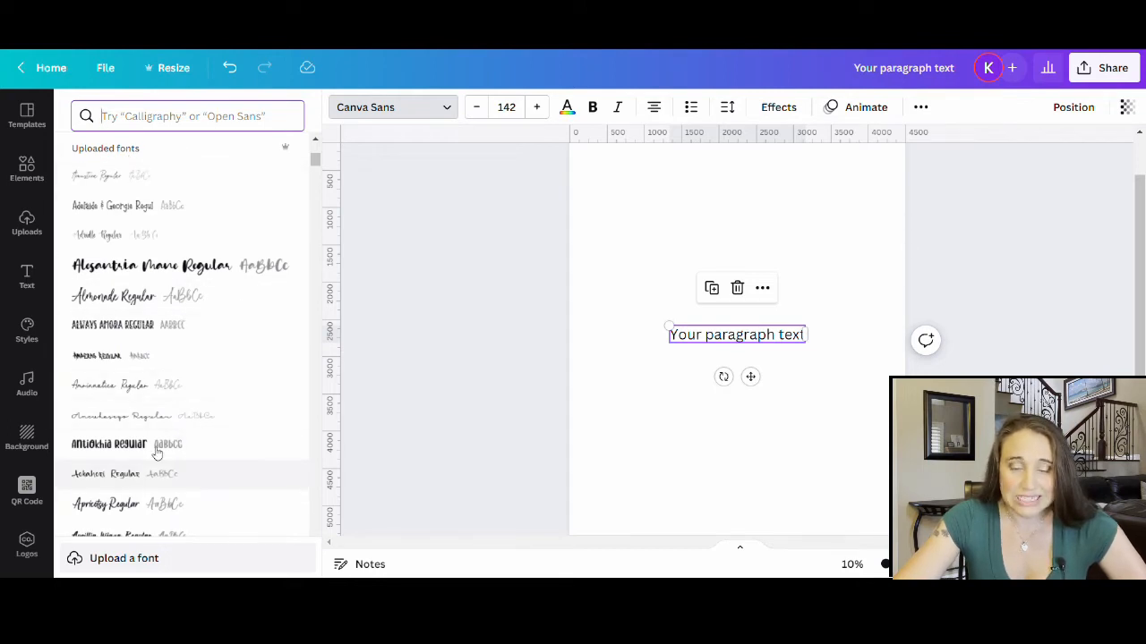
mouse_move(170, 204)
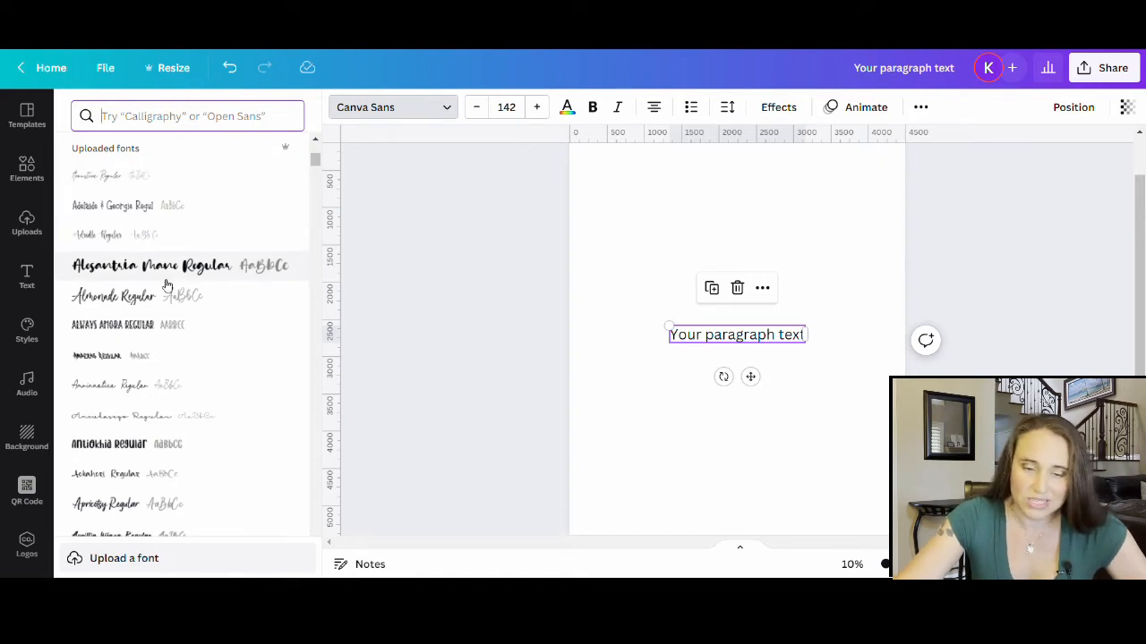
left_click(111, 324)
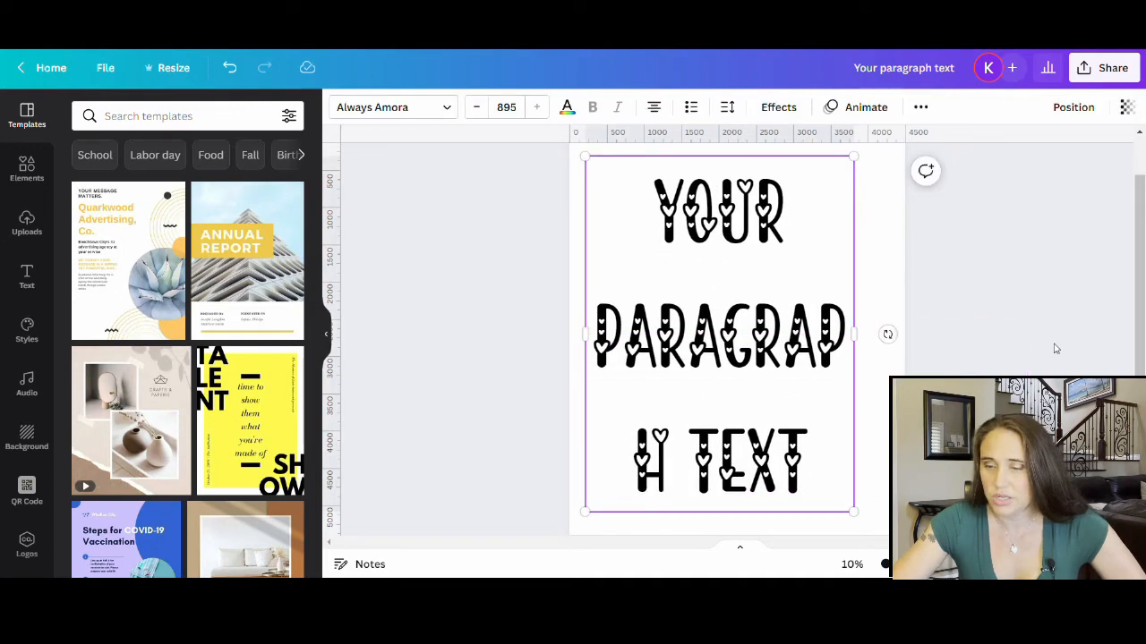
Step: Widen the text box so YOUR, PARAGRAPH and TEXT each sit on their own line, then deselect it
left_click_drag(852, 335, 873, 335)
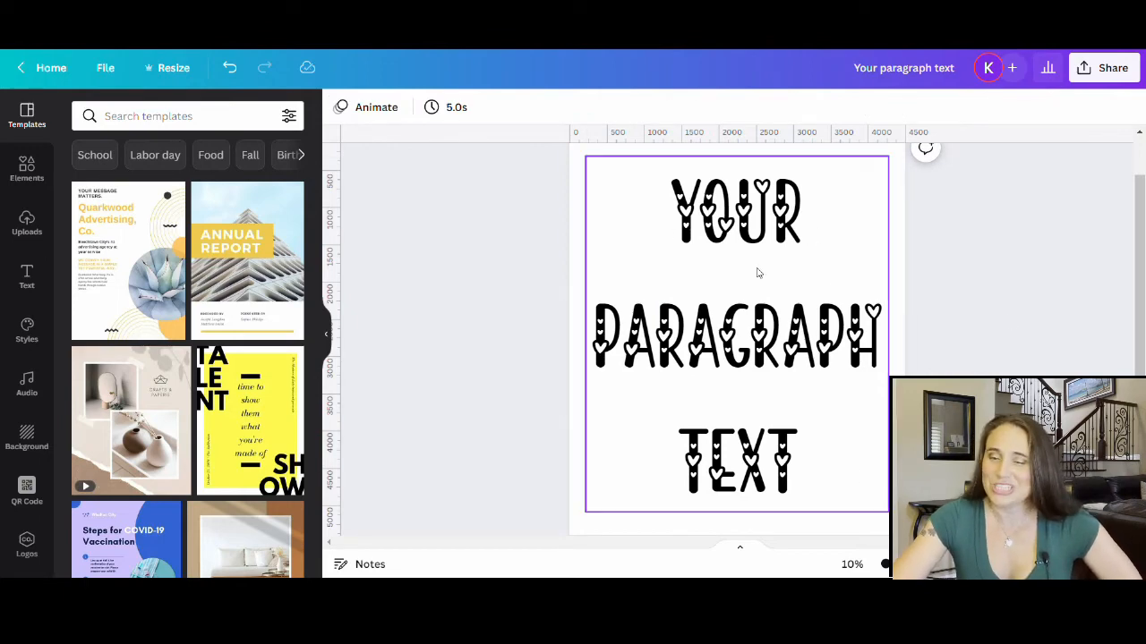
left_click(547, 184)
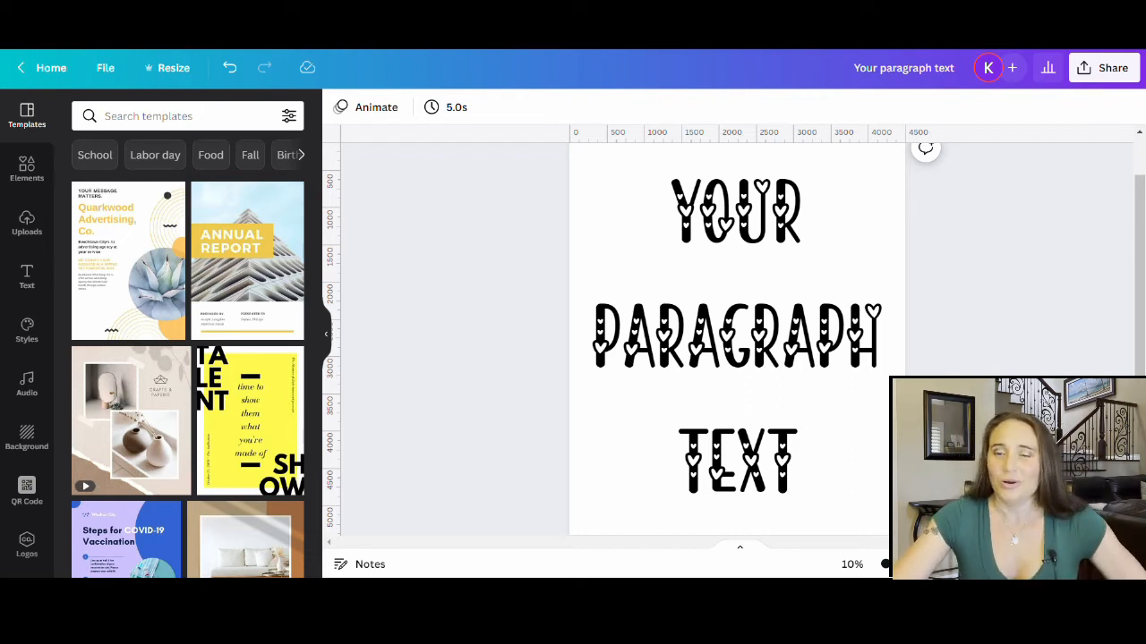
mouse_move(1067, 225)
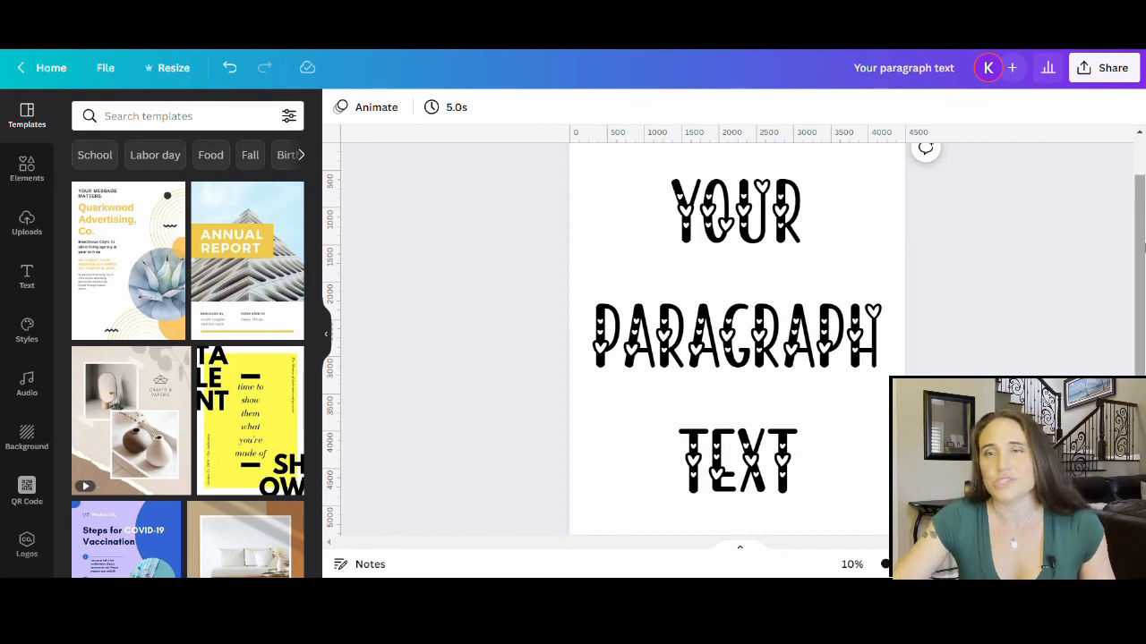
mouse_move(1055, 296)
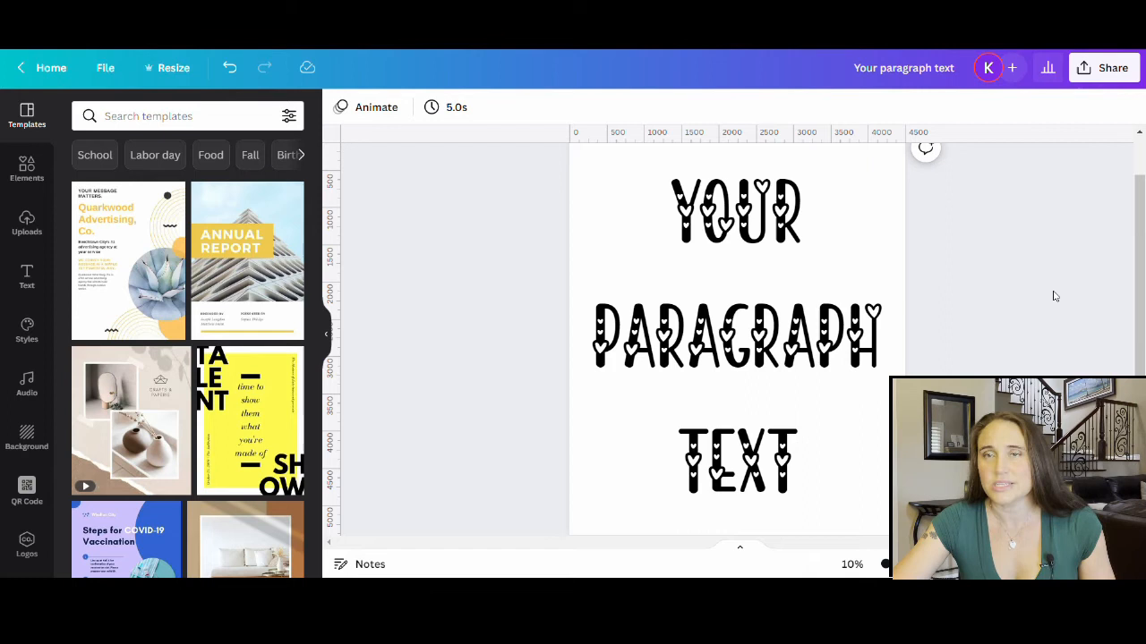
mouse_move(1049, 268)
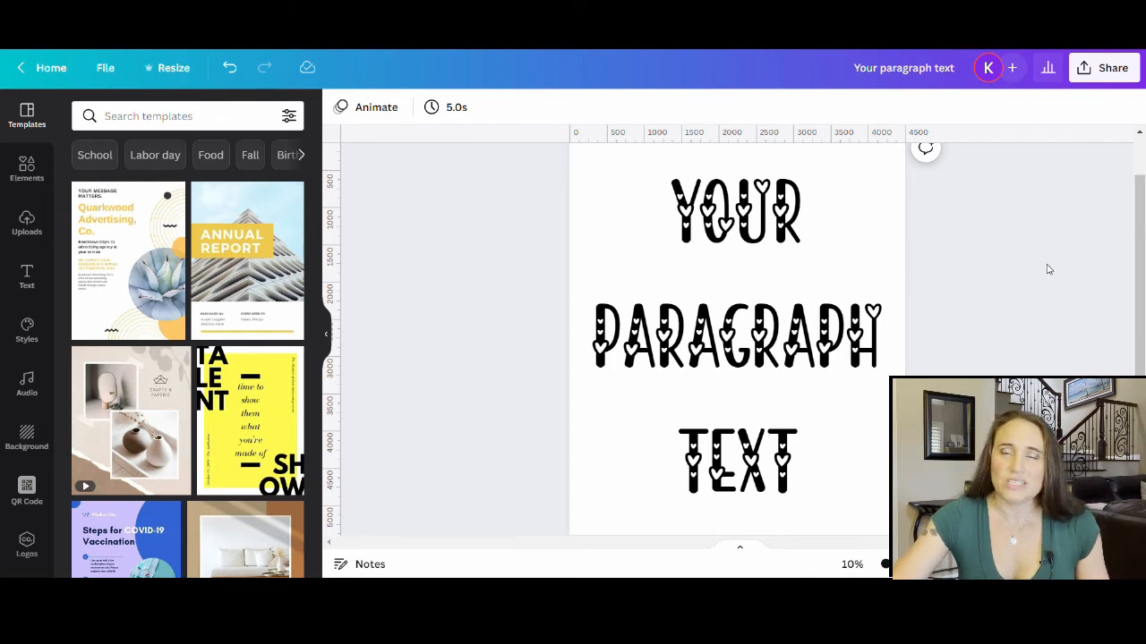